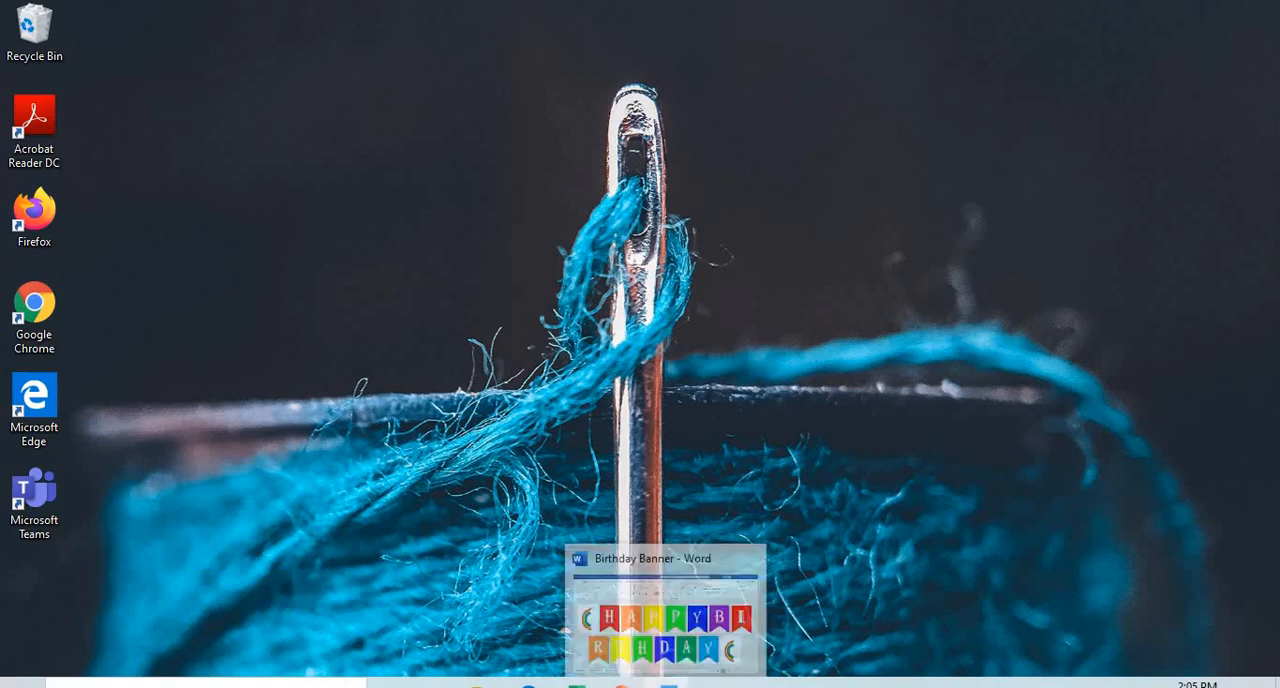
Bring the finished Birthday Banner document to the front from the taskbar.
{"action": "left_click", "coordinate": [662, 558]}
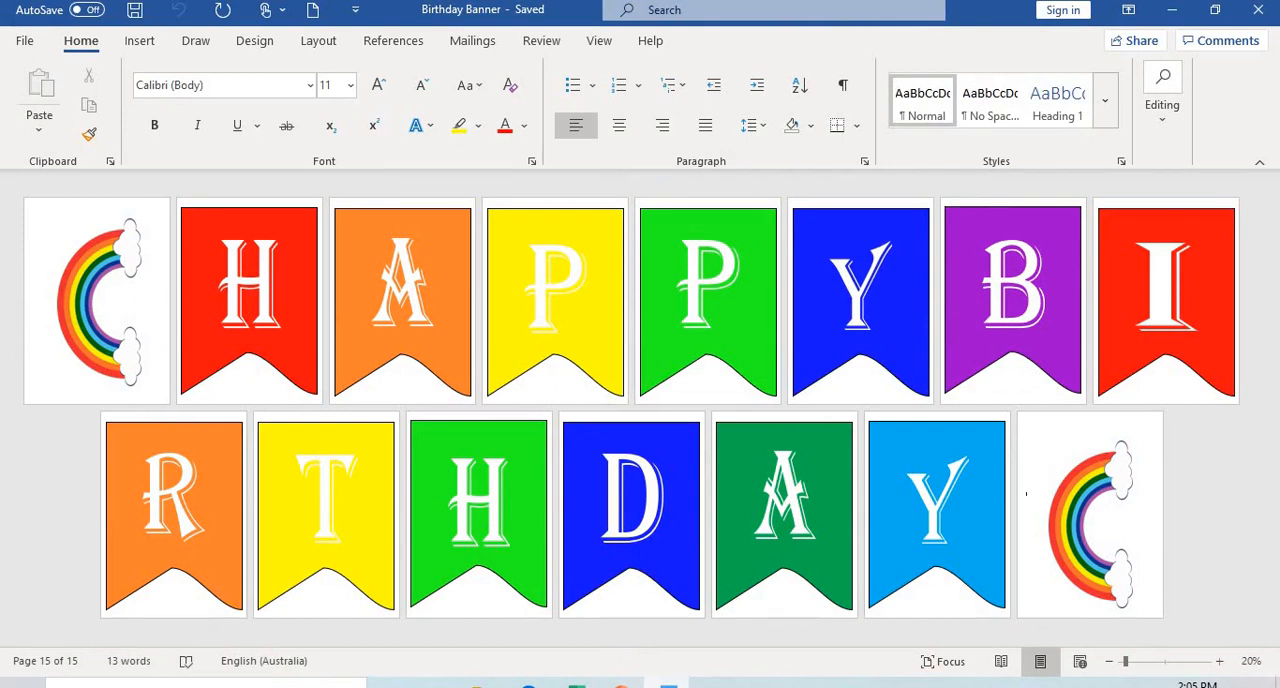
{"action": "mouse_move", "coordinate": [800, 544]}
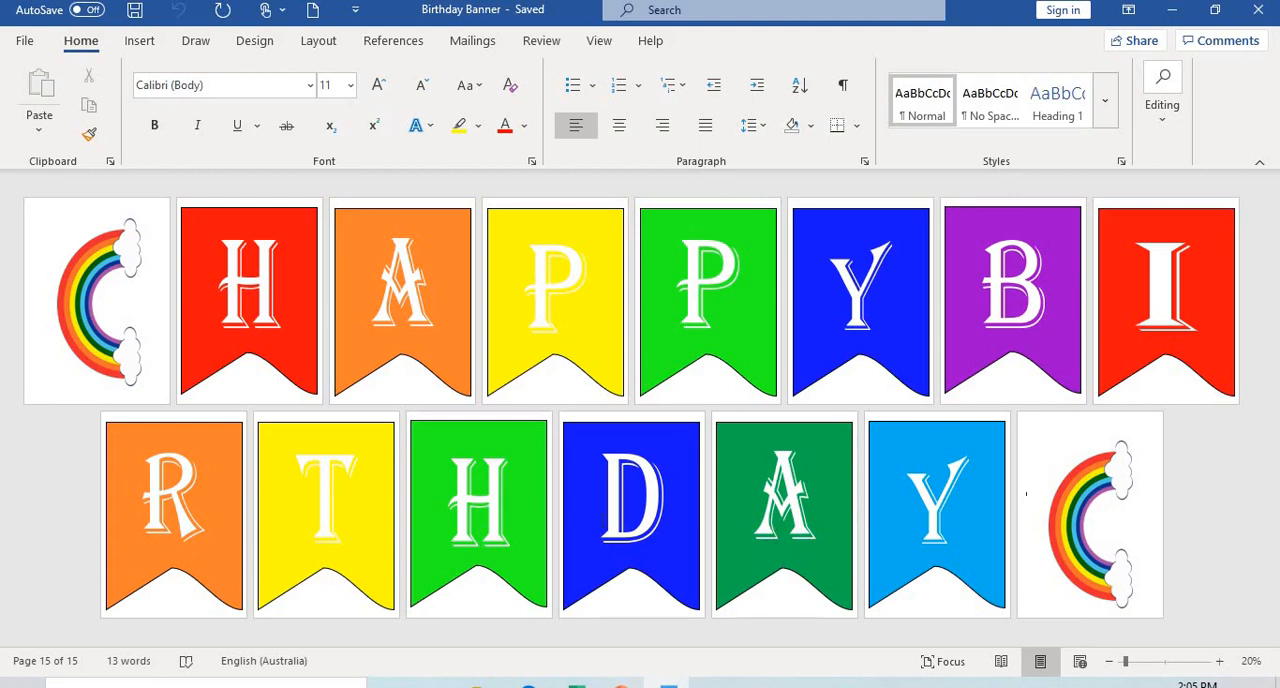
{"action": "mouse_move", "coordinate": [456, 390]}
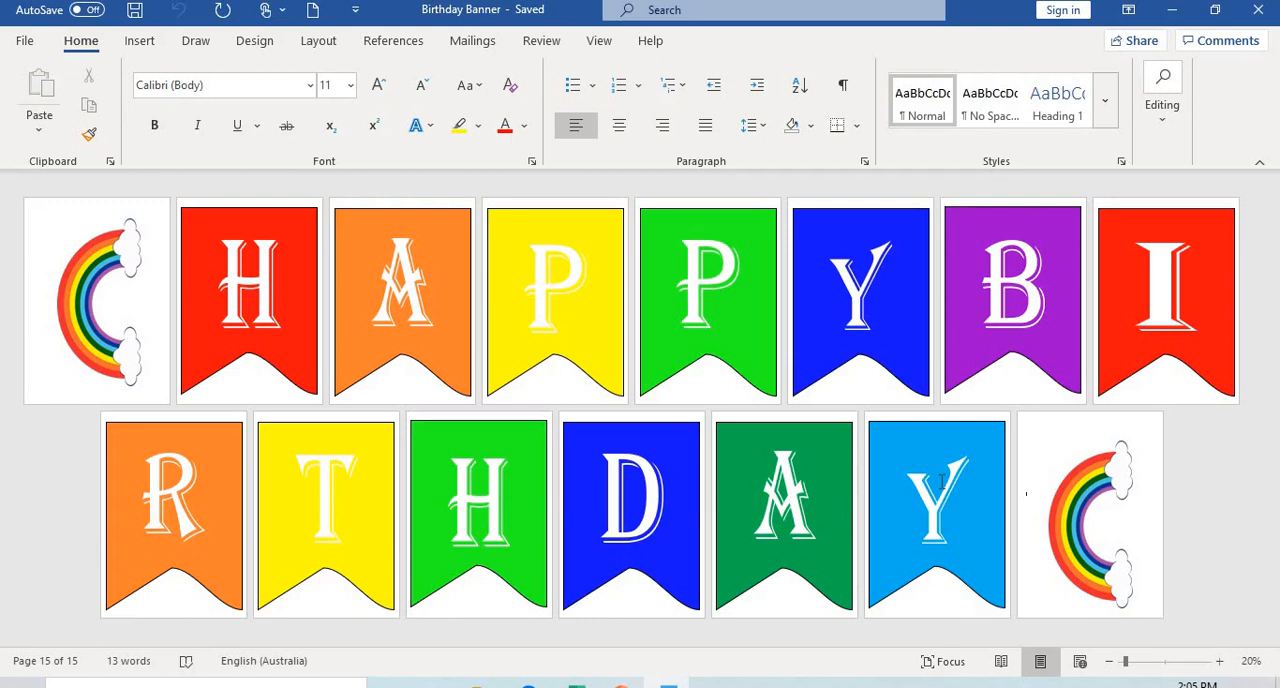
{"action": "mouse_move", "coordinate": [416, 456]}
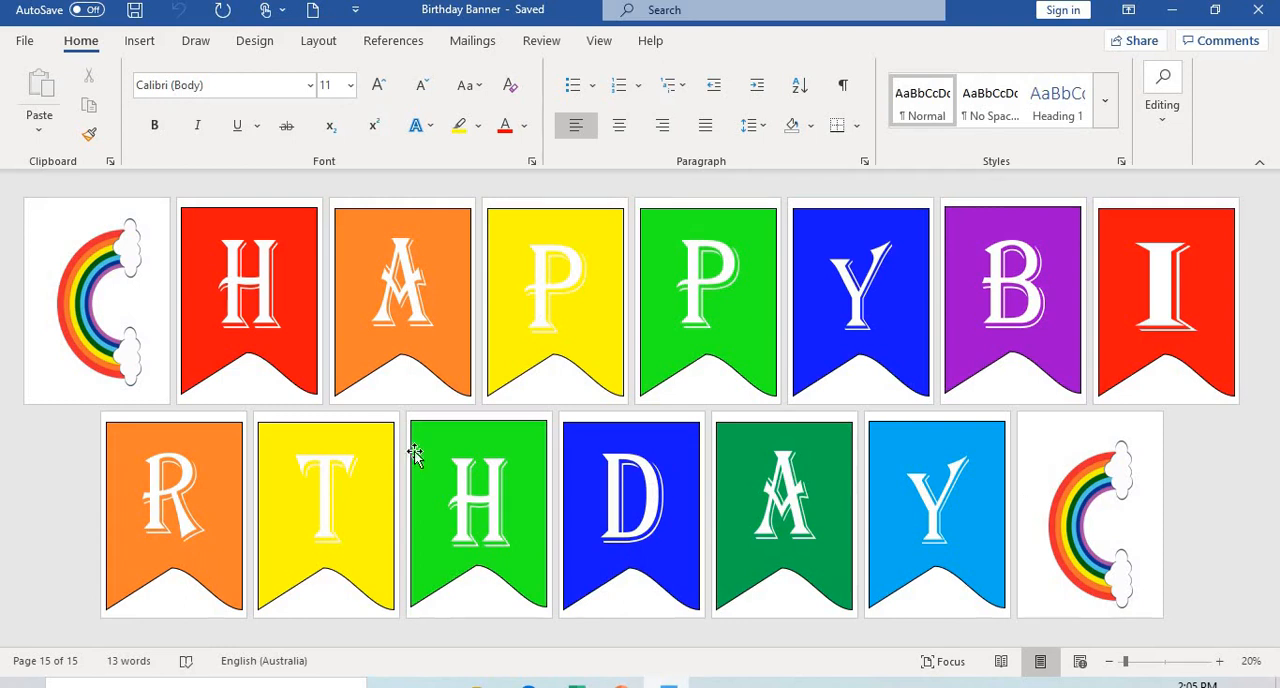
Start a new blank document and browse the Layout, Home and Insert ribbons.
{"action": "left_click", "coordinate": [24, 40]}
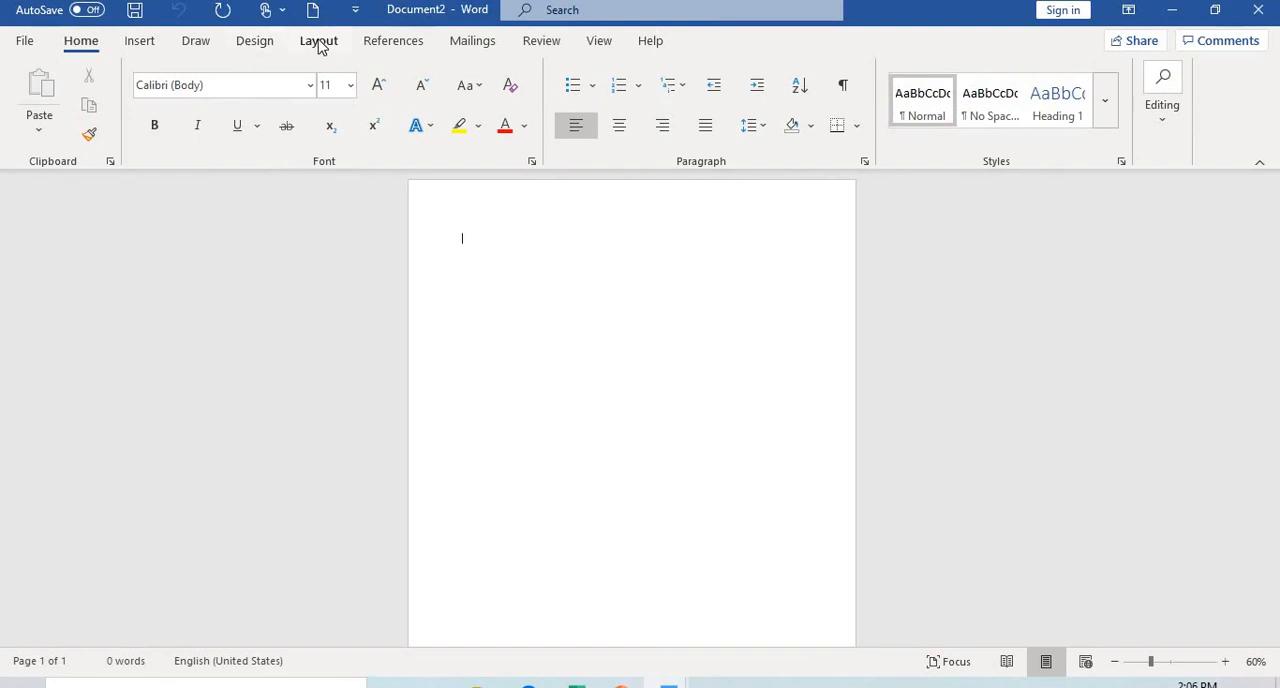
{"action": "left_click", "coordinate": [320, 40]}
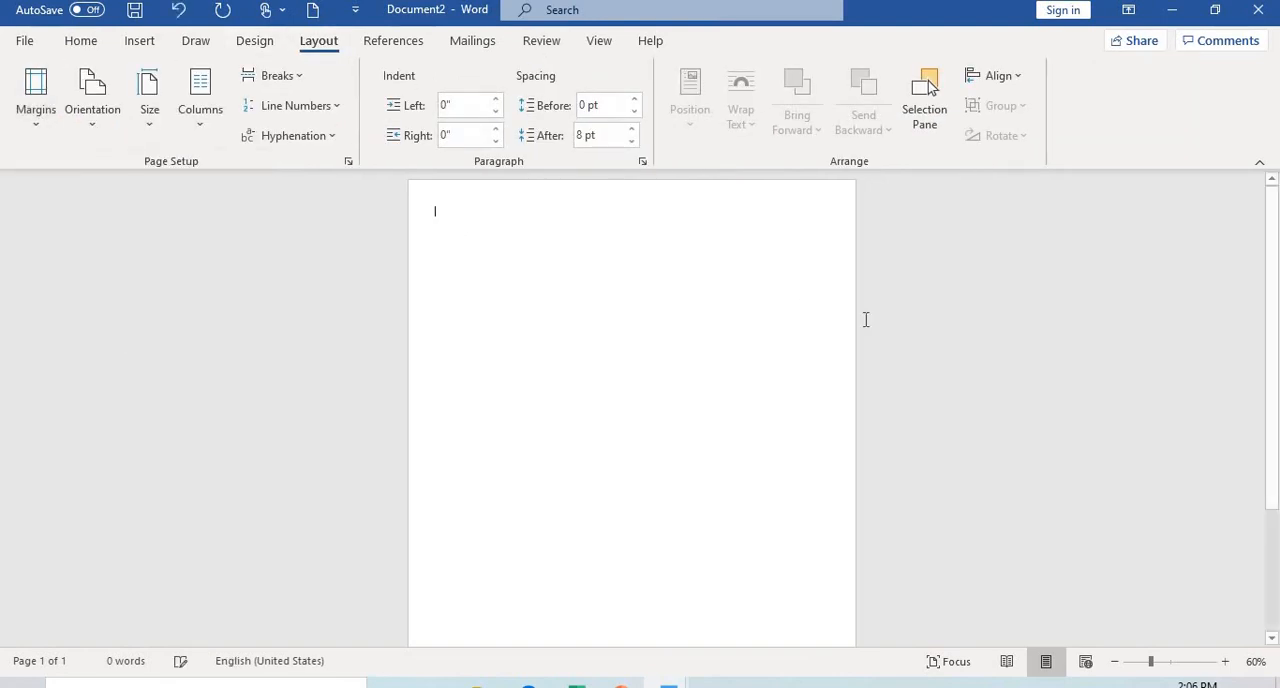
{"action": "mouse_move", "coordinate": [644, 192]}
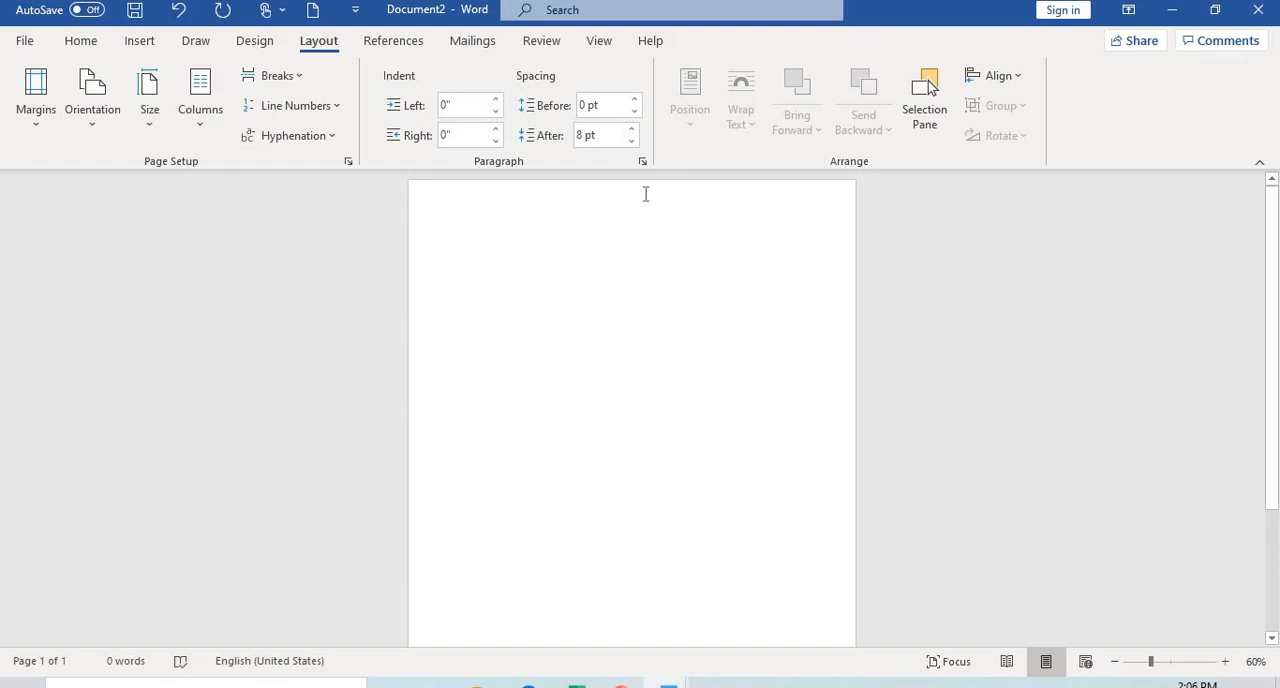
{"action": "mouse_move", "coordinate": [80, 40]}
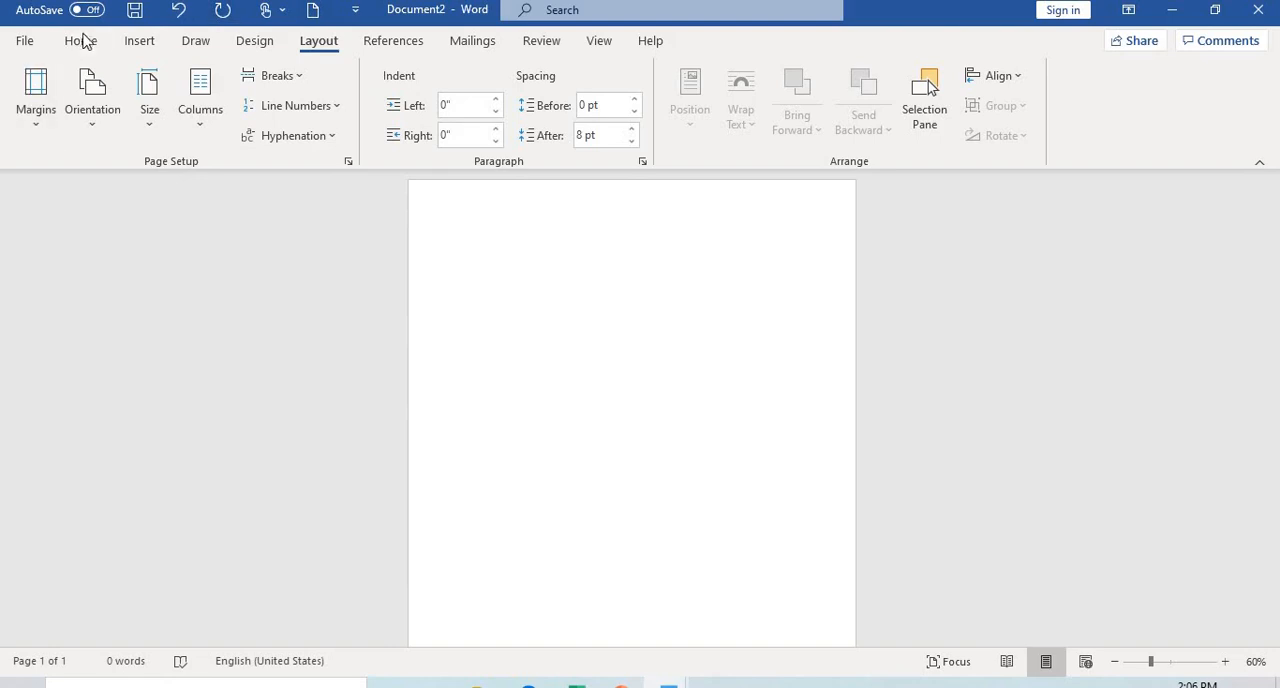
{"action": "left_click", "coordinate": [80, 40]}
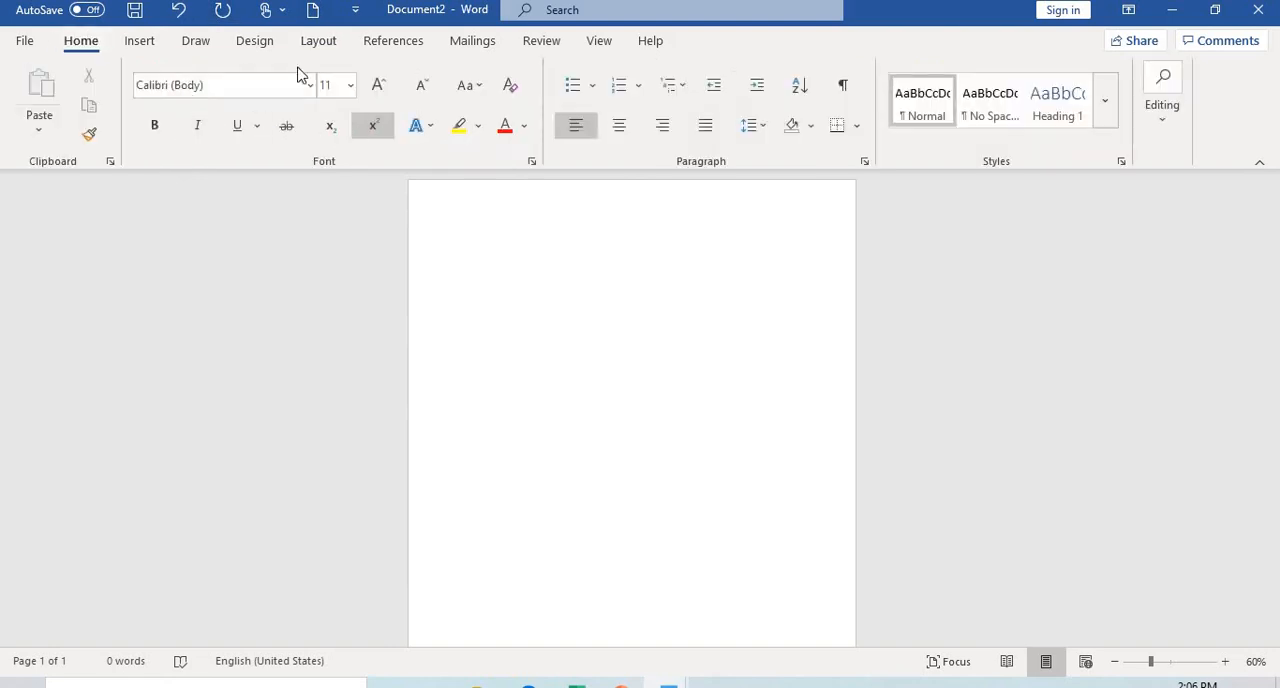
{"action": "left_click", "coordinate": [140, 40]}
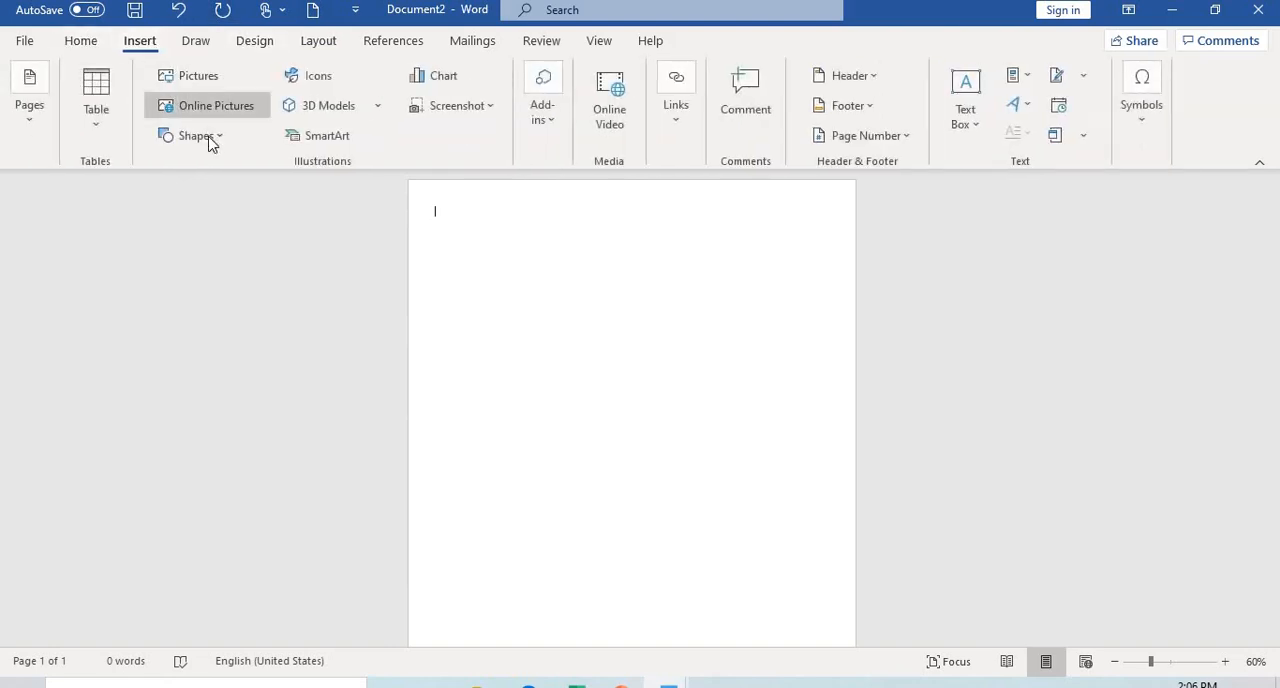
Draw a rectangle, set its height to 10.5" and stretch it to span the page width.
{"action": "left_click", "coordinate": [196, 136]}
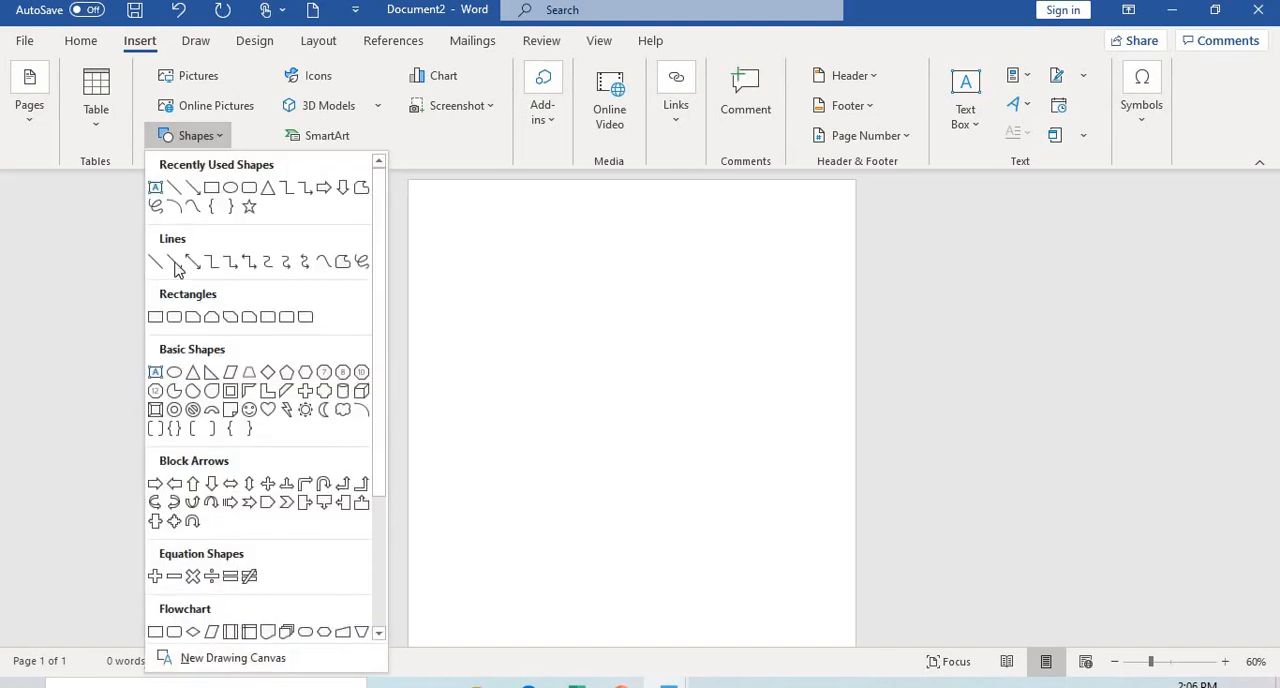
{"action": "left_click", "coordinate": [174, 260]}
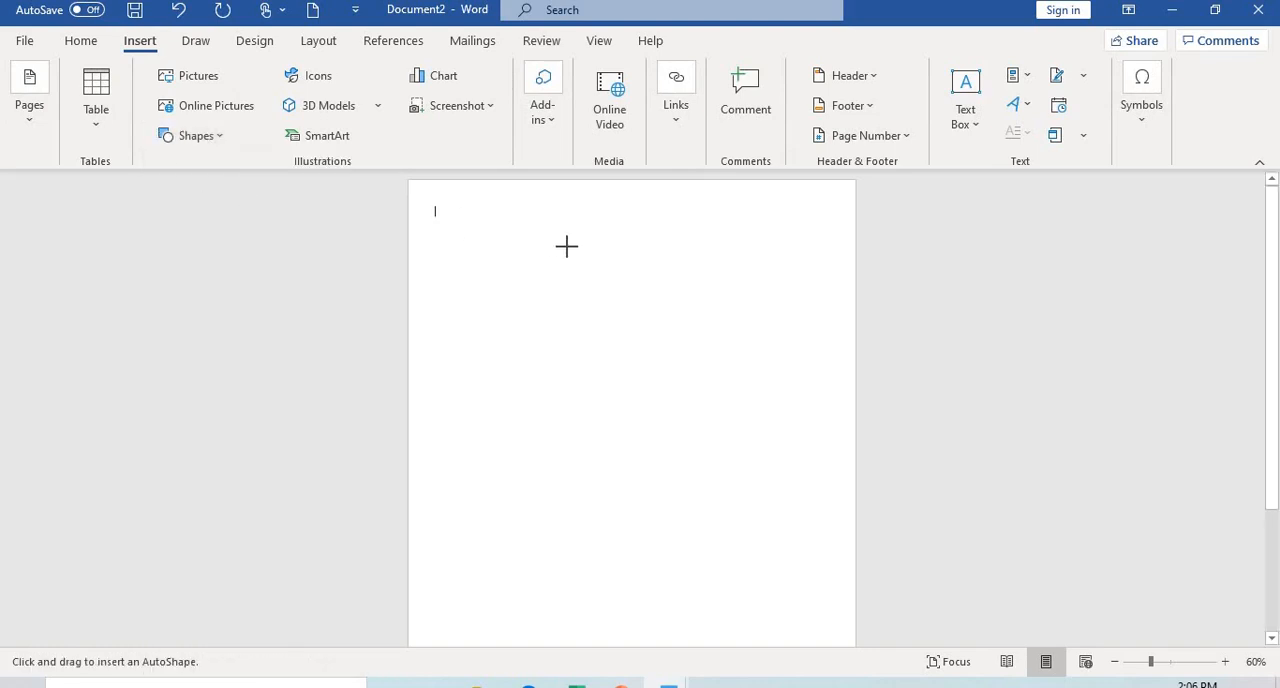
{"action": "left_click_drag", "start_coordinate": [508, 230], "coordinate": [592, 336]}
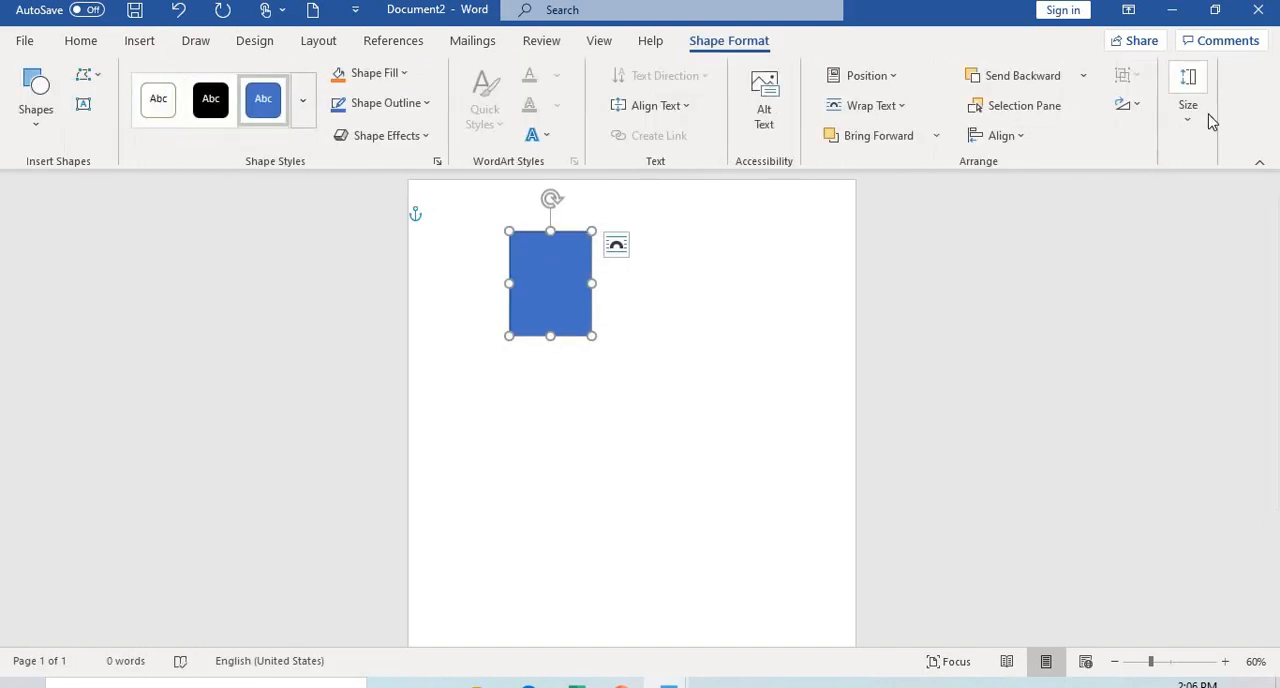
{"action": "left_click", "coordinate": [1188, 90]}
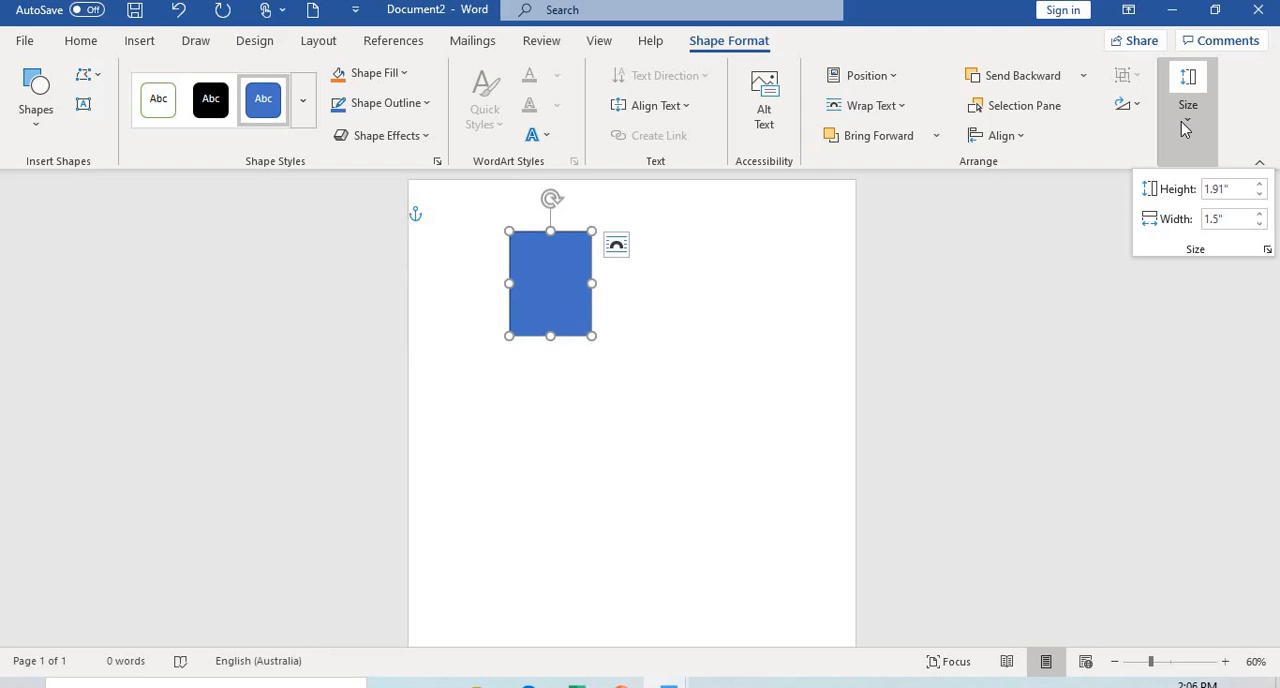
{"action": "mouse_move", "coordinate": [1190, 124]}
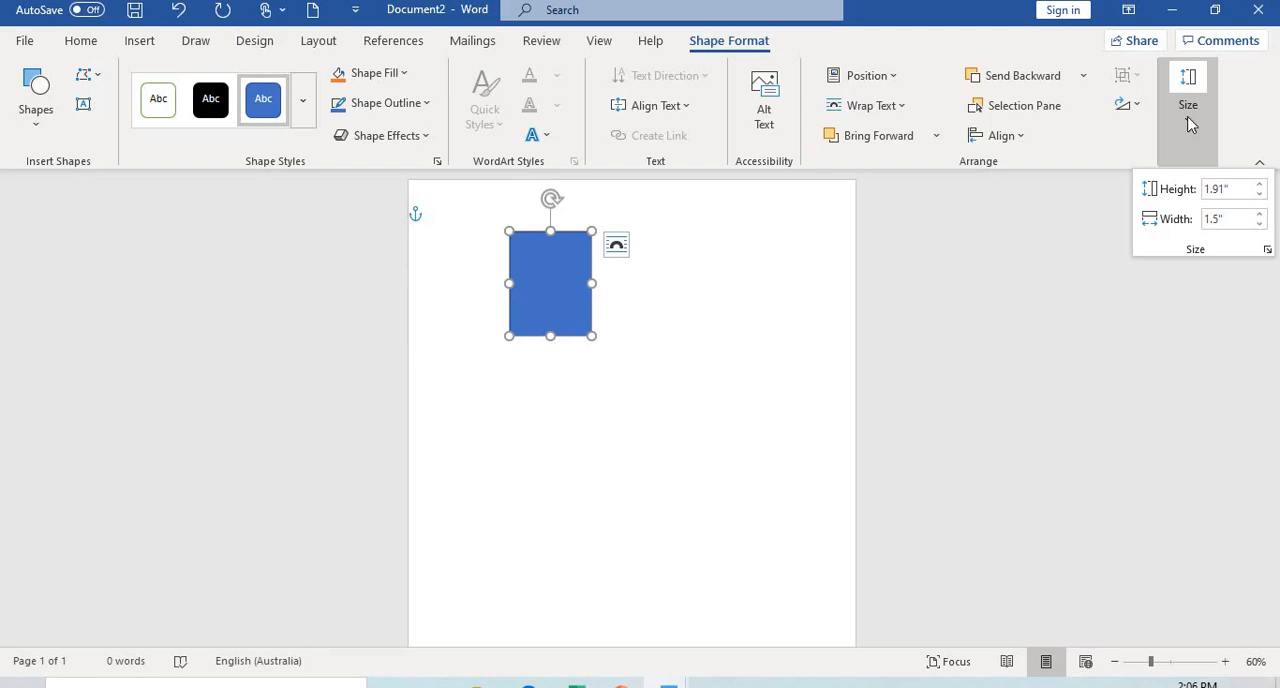
{"action": "mouse_move", "coordinate": [1228, 188]}
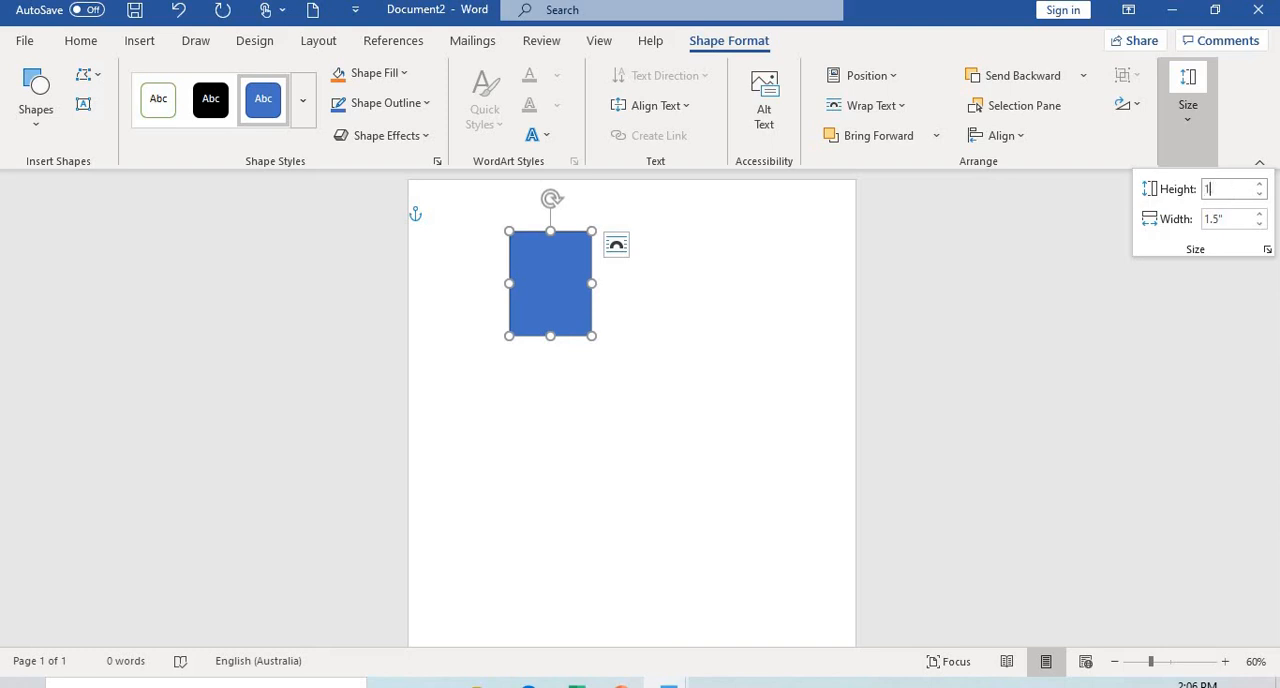
{"action": "type", "text": "10.5"}
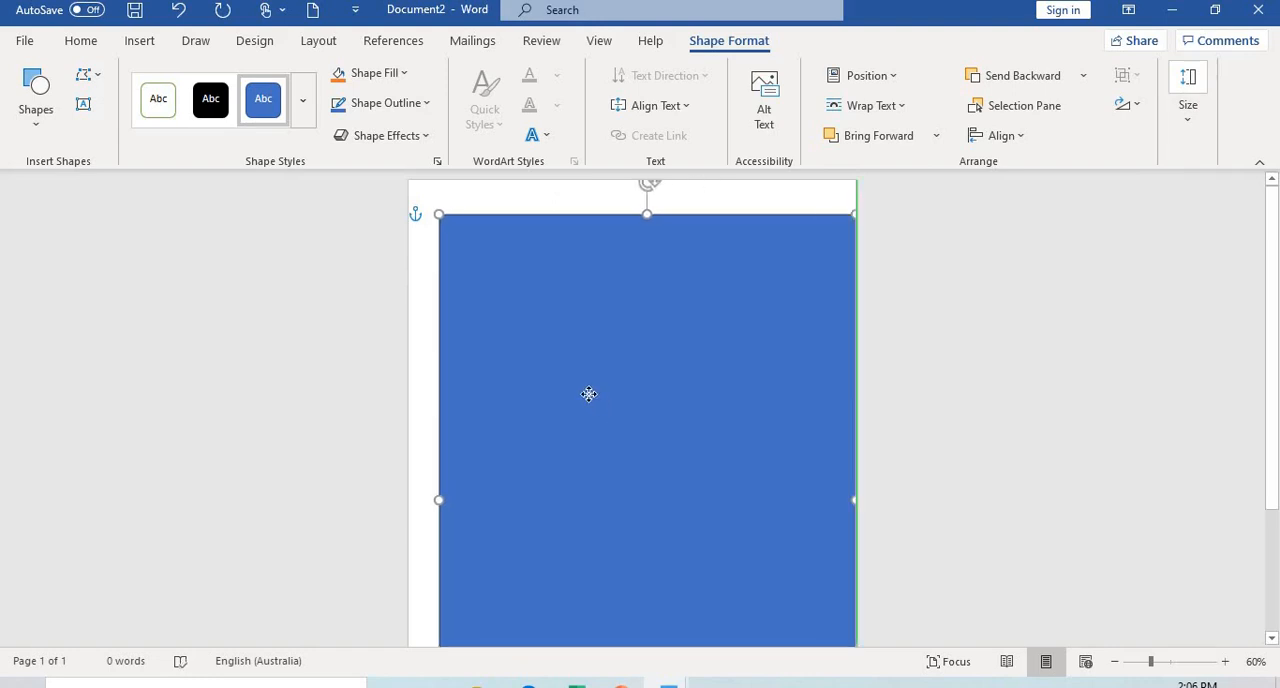
{"action": "left_click_drag", "start_coordinate": [588, 394], "coordinate": [622, 406]}
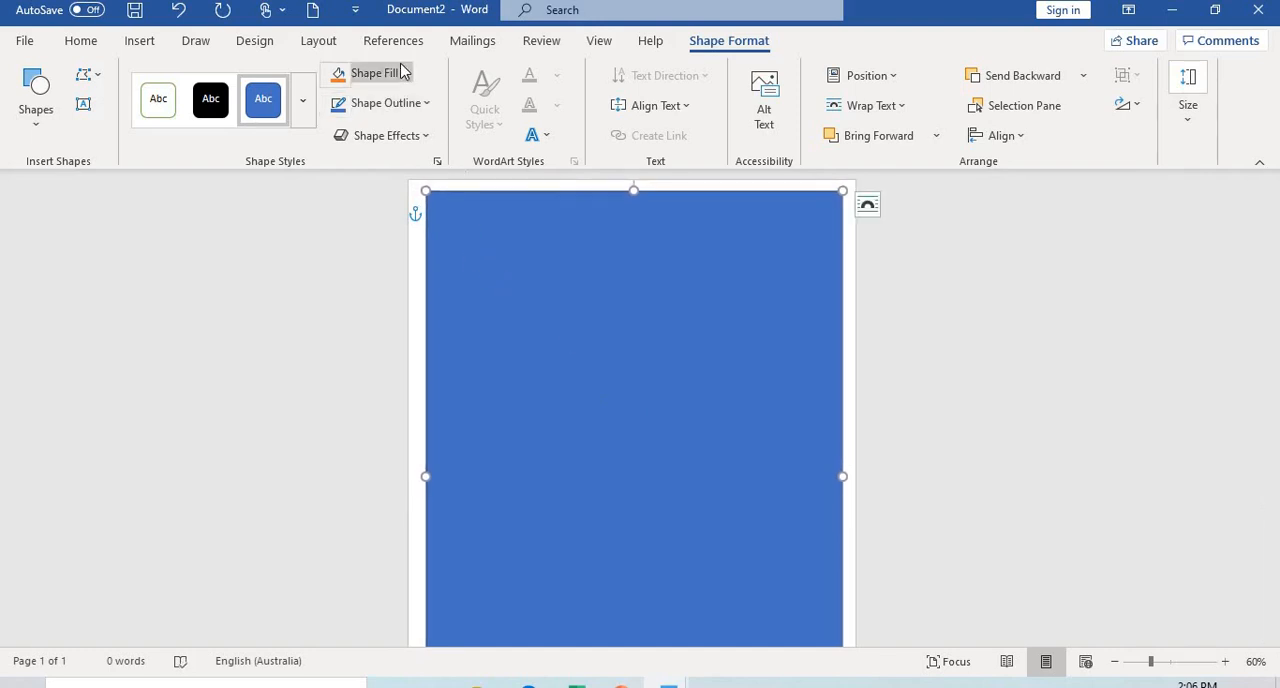
Fill the page-sized rectangle with white and zoom out to see the whole page.
{"action": "left_click", "coordinate": [376, 72]}
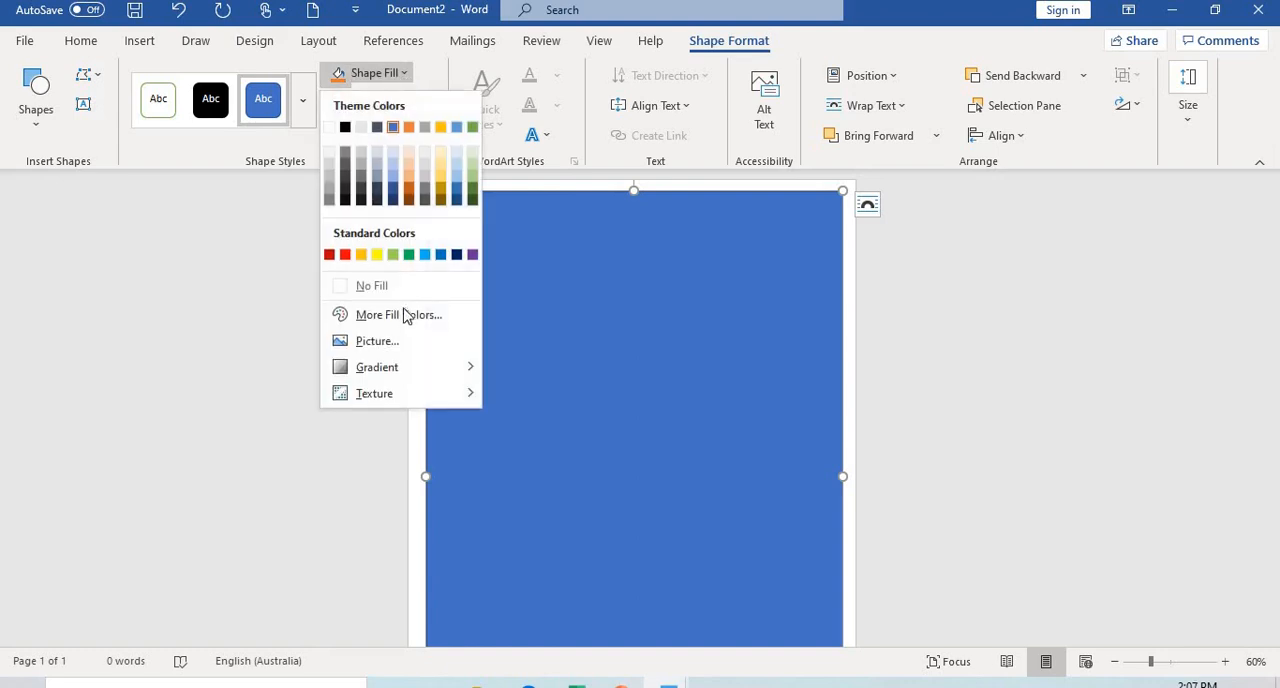
{"action": "left_click", "coordinate": [372, 284]}
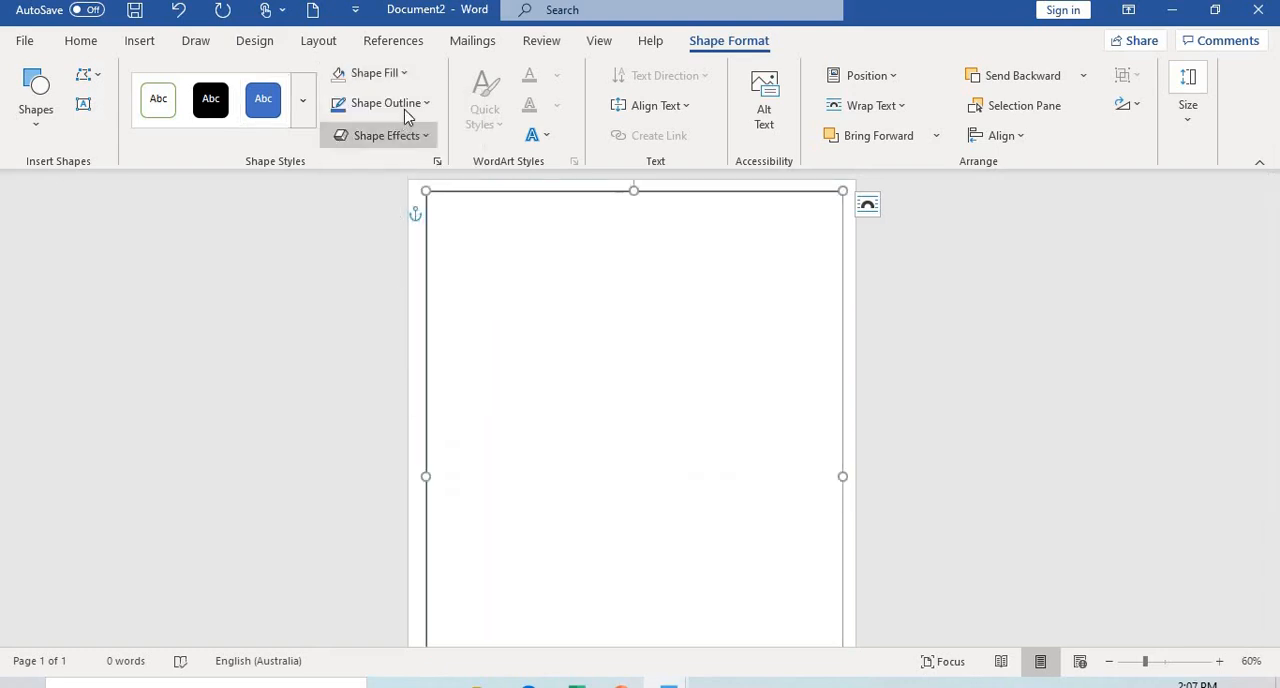
{"action": "left_click", "coordinate": [380, 102]}
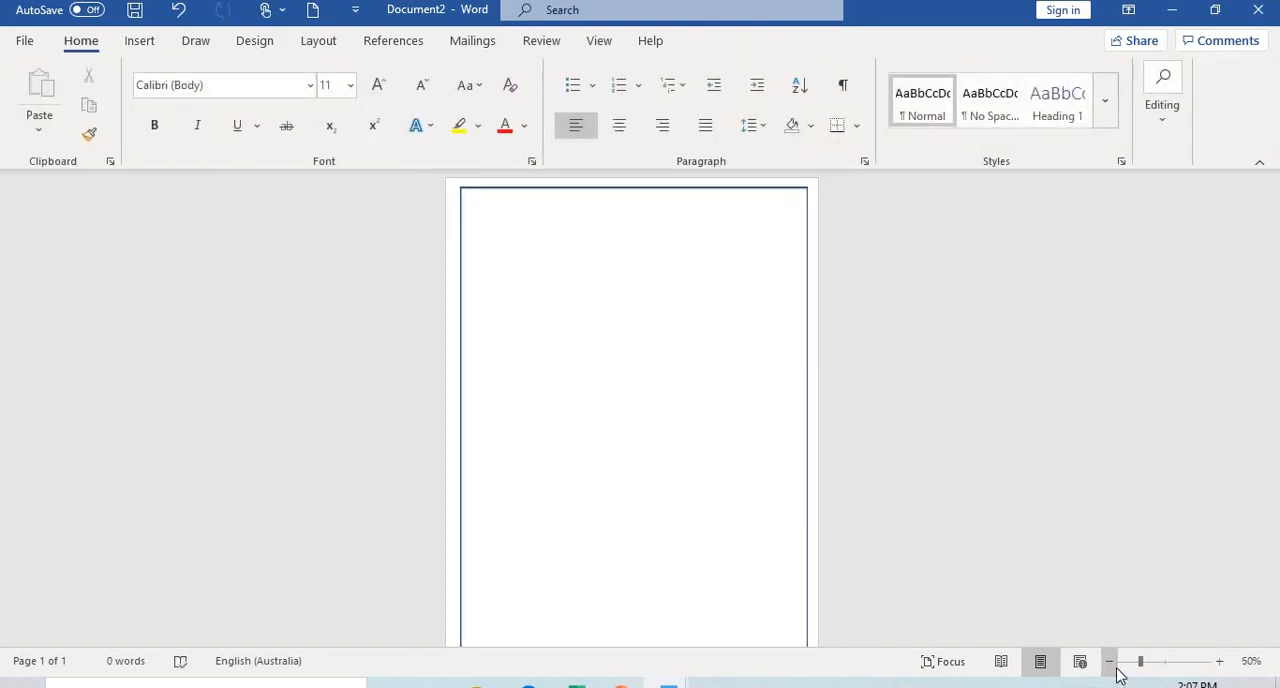
{"action": "left_click", "coordinate": [1108, 660]}
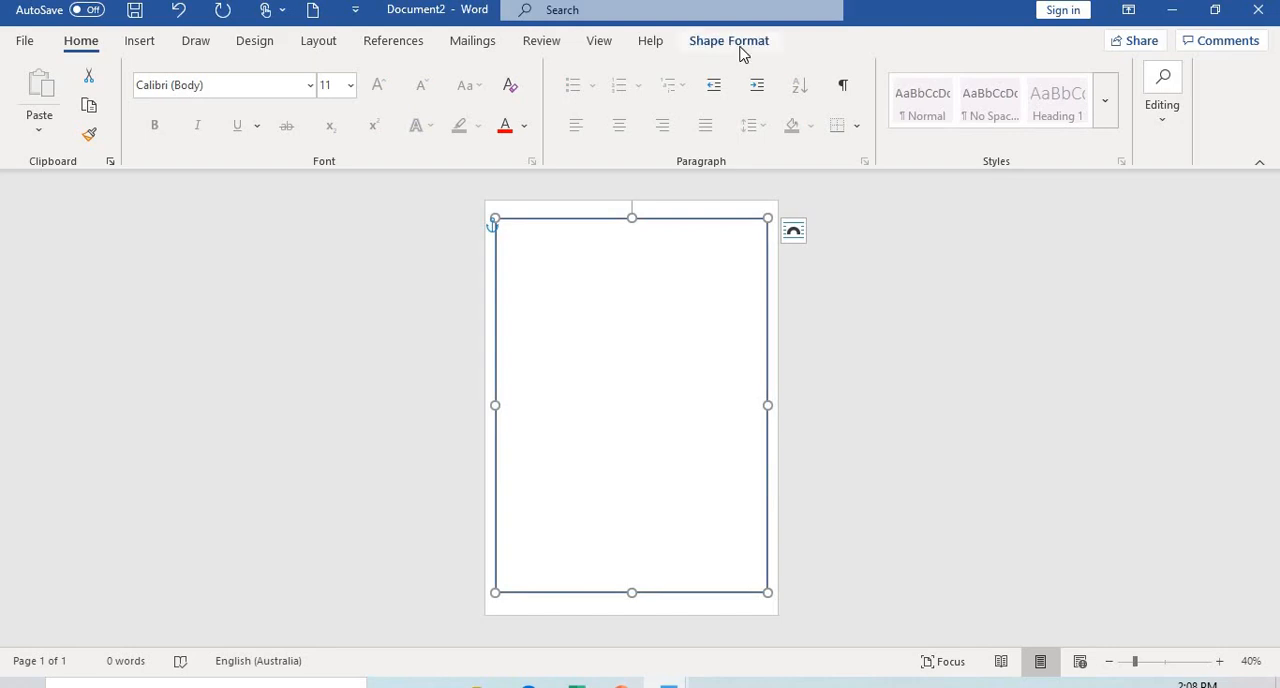
Edit the rectangle's points, pulling a new bottom midpoint up into a pennant notch.
{"action": "left_click", "coordinate": [728, 40]}
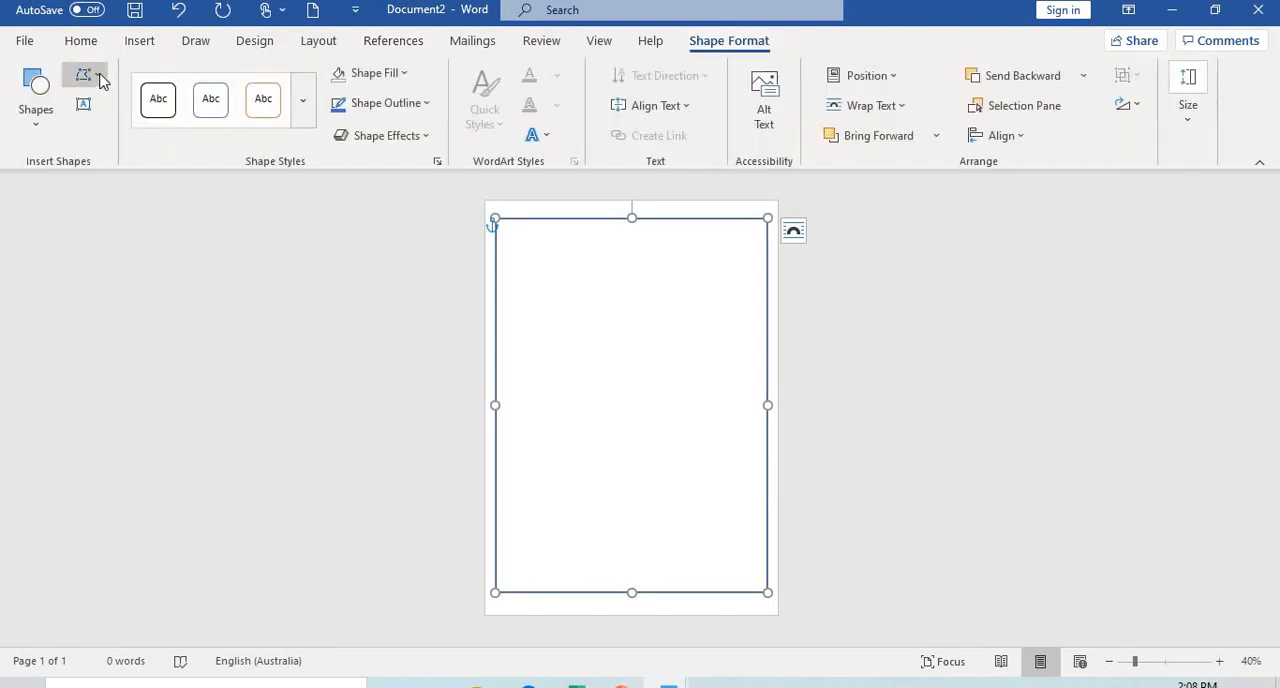
{"action": "left_click", "coordinate": [84, 76]}
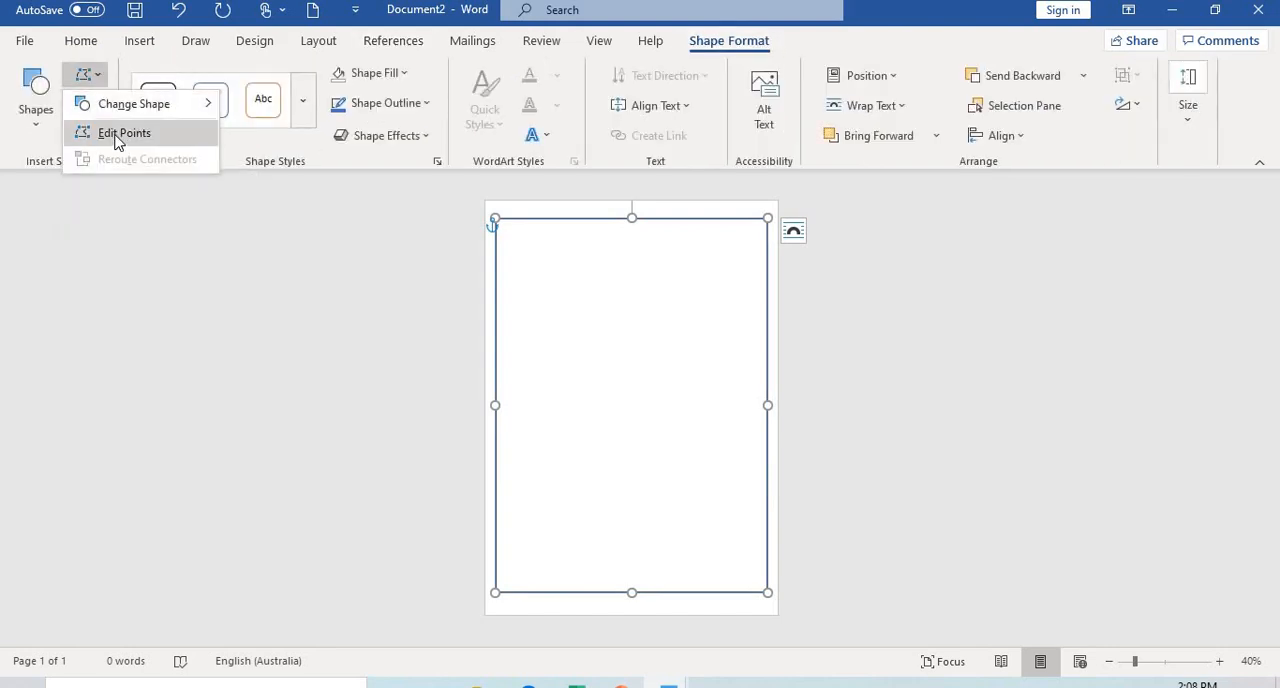
{"action": "left_click", "coordinate": [124, 132]}
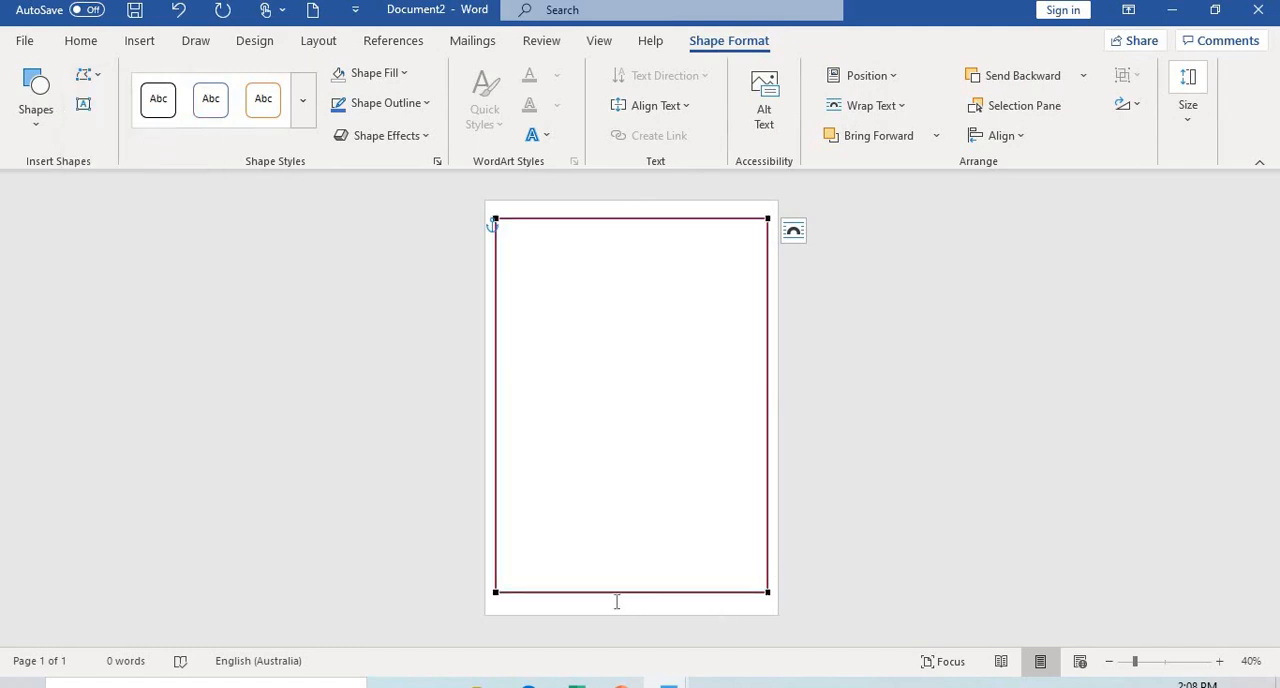
{"action": "mouse_move", "coordinate": [630, 592]}
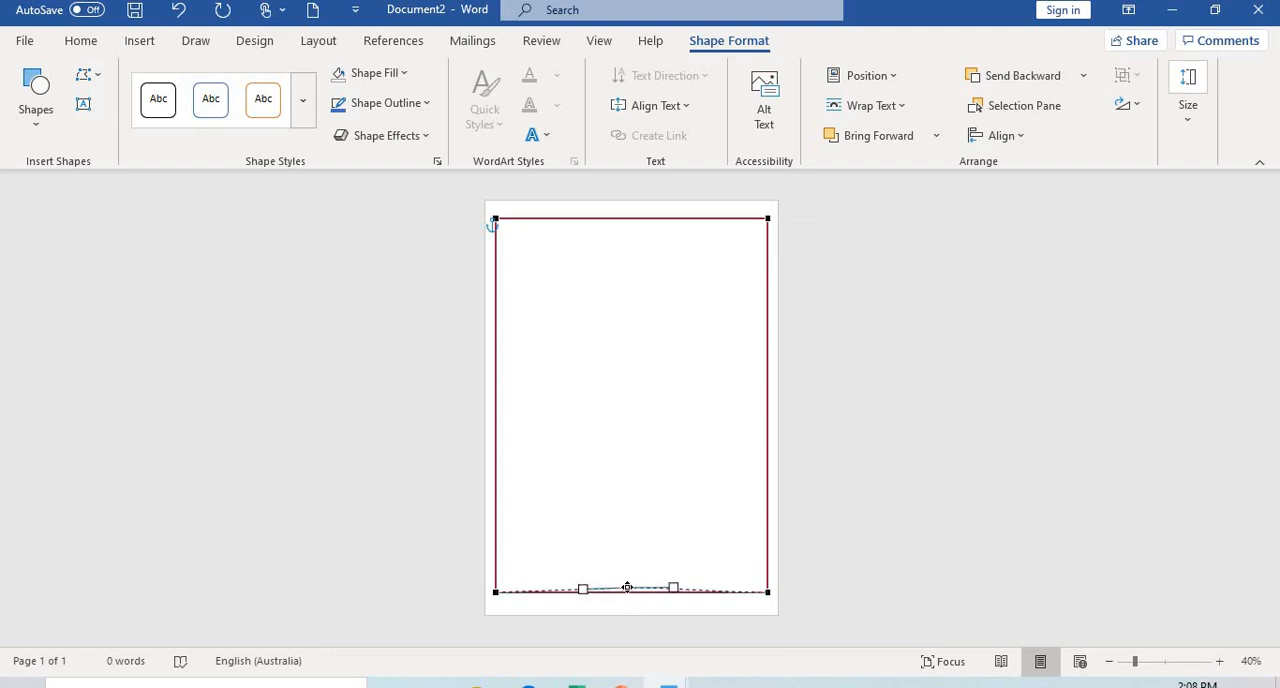
{"action": "left_click_drag", "start_coordinate": [626, 588], "coordinate": [624, 544]}
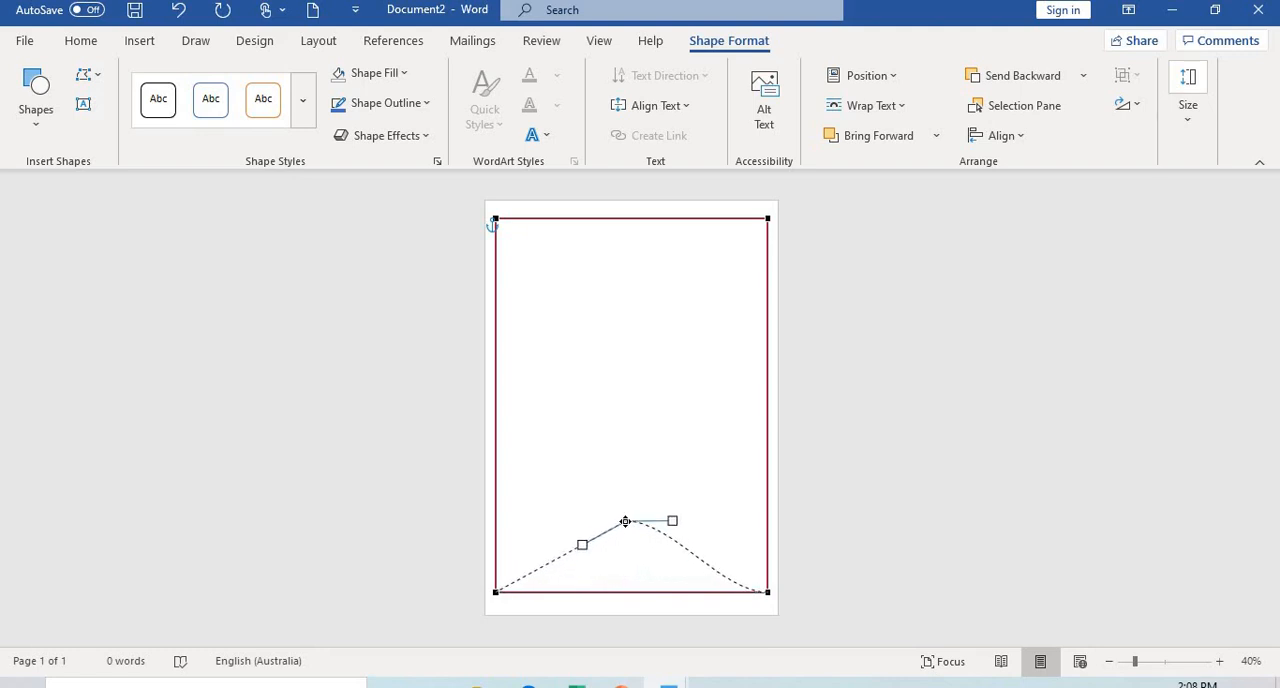
{"action": "left_click_drag", "start_coordinate": [624, 520], "coordinate": [624, 512]}
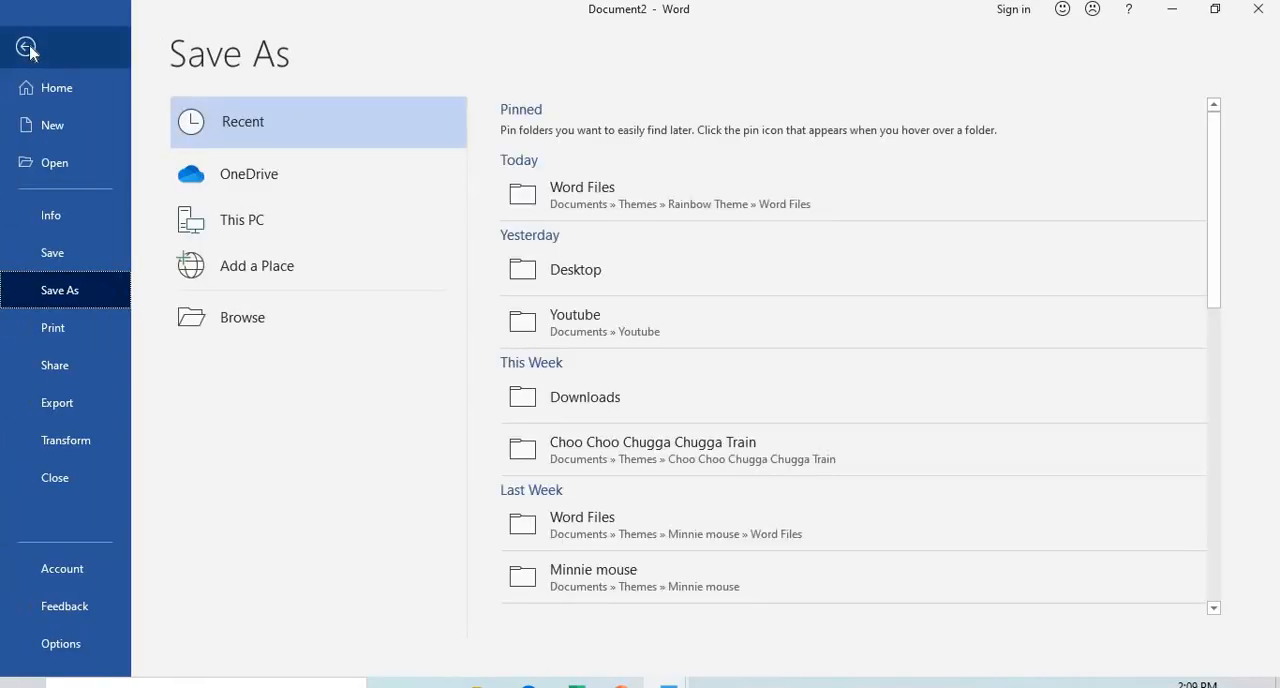
Return from Save As, add blank pages and select the first pennant for copying.
{"action": "left_click", "coordinate": [28, 48]}
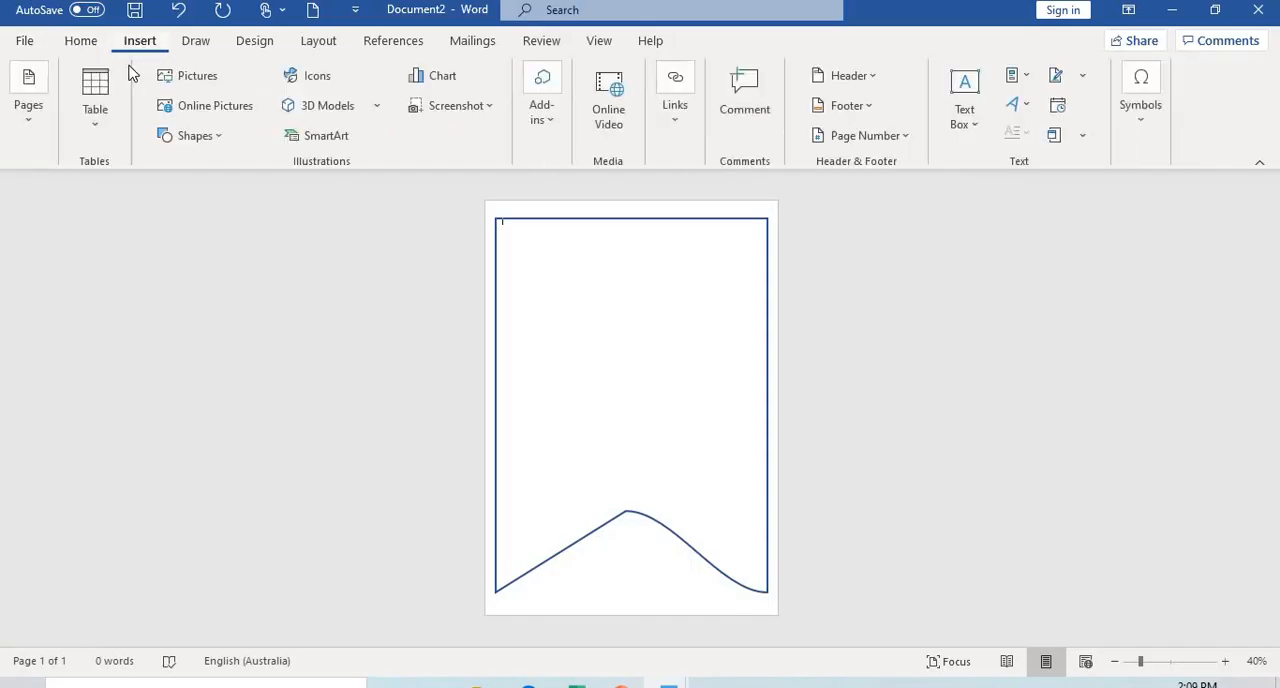
{"action": "left_click", "coordinate": [28, 96]}
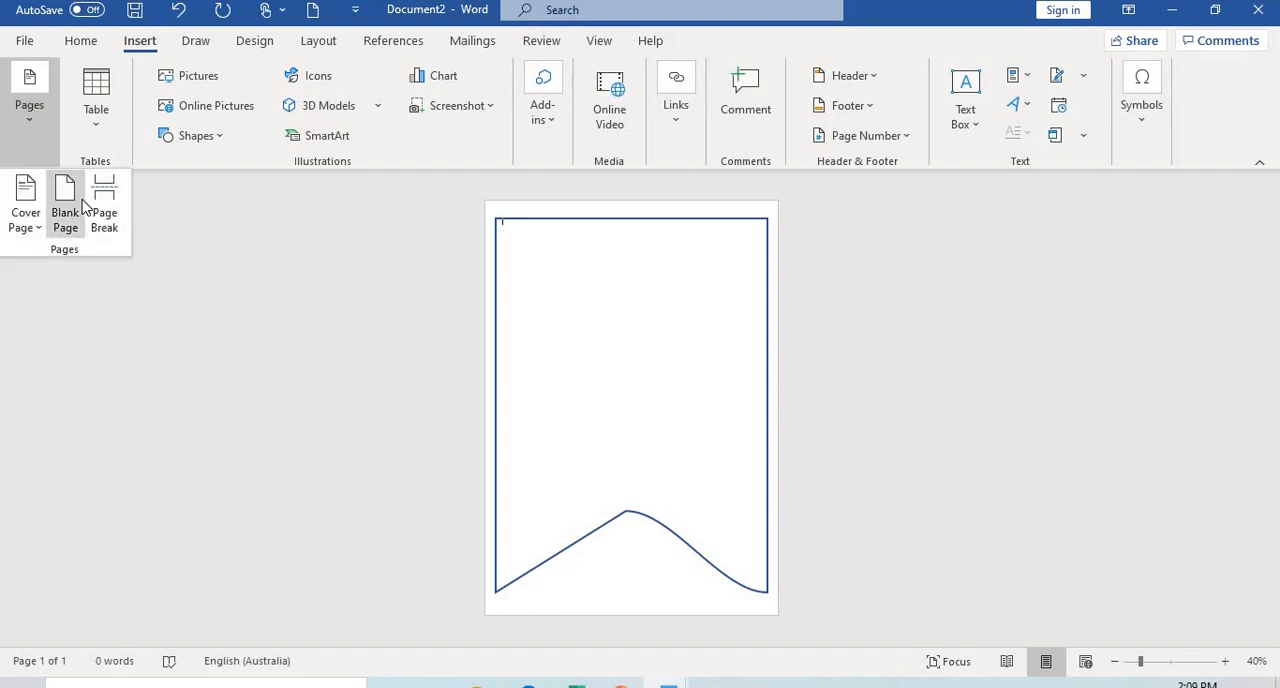
{"action": "left_click", "coordinate": [64, 204]}
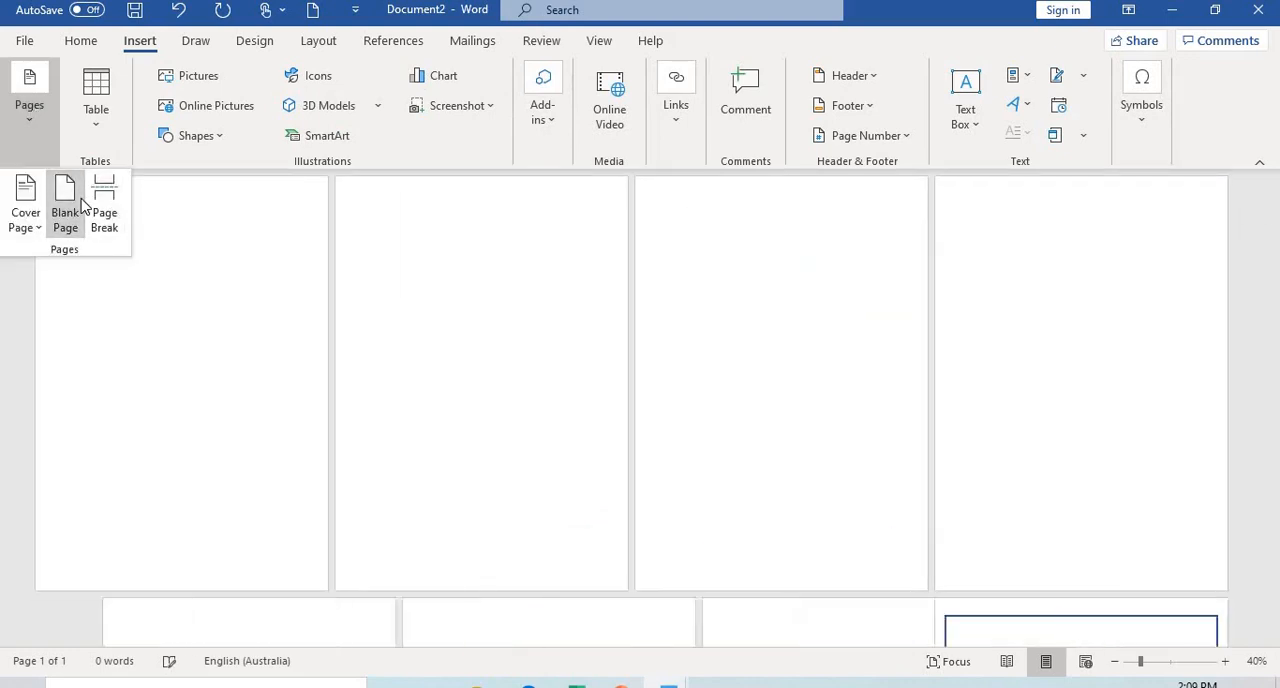
{"action": "scroll", "scroll_direction": "down", "scroll_amount": 3}
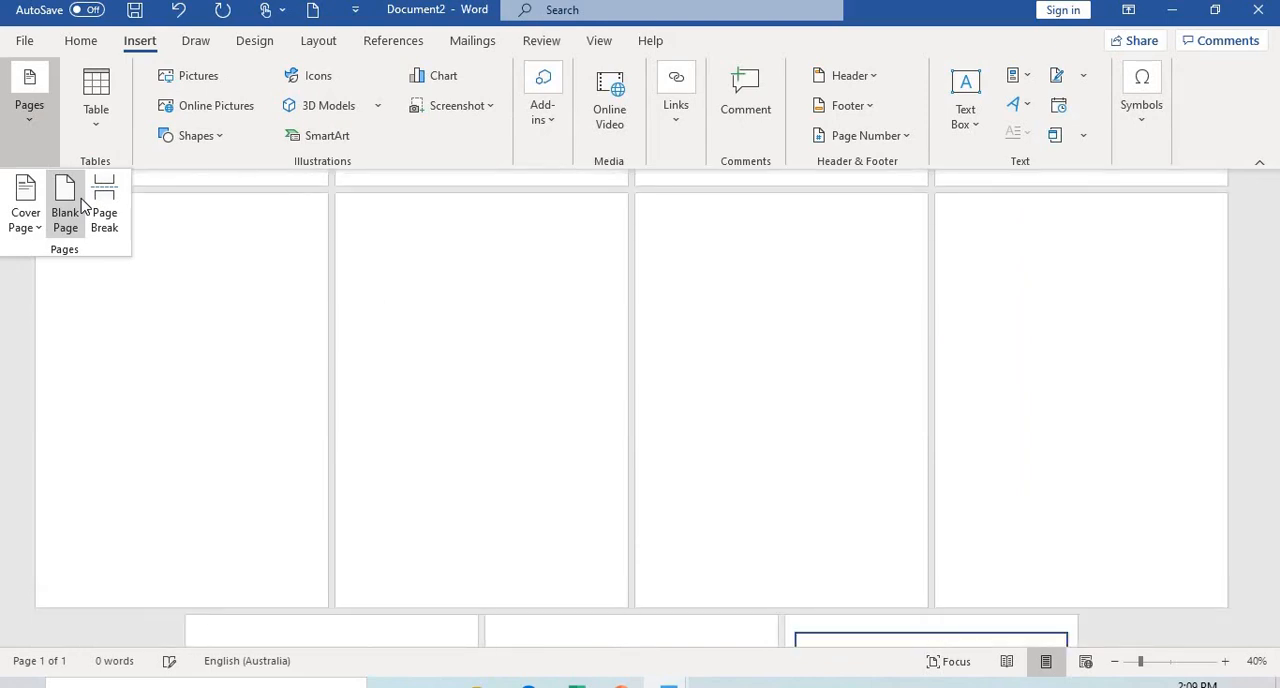
{"action": "left_click", "coordinate": [64, 204]}
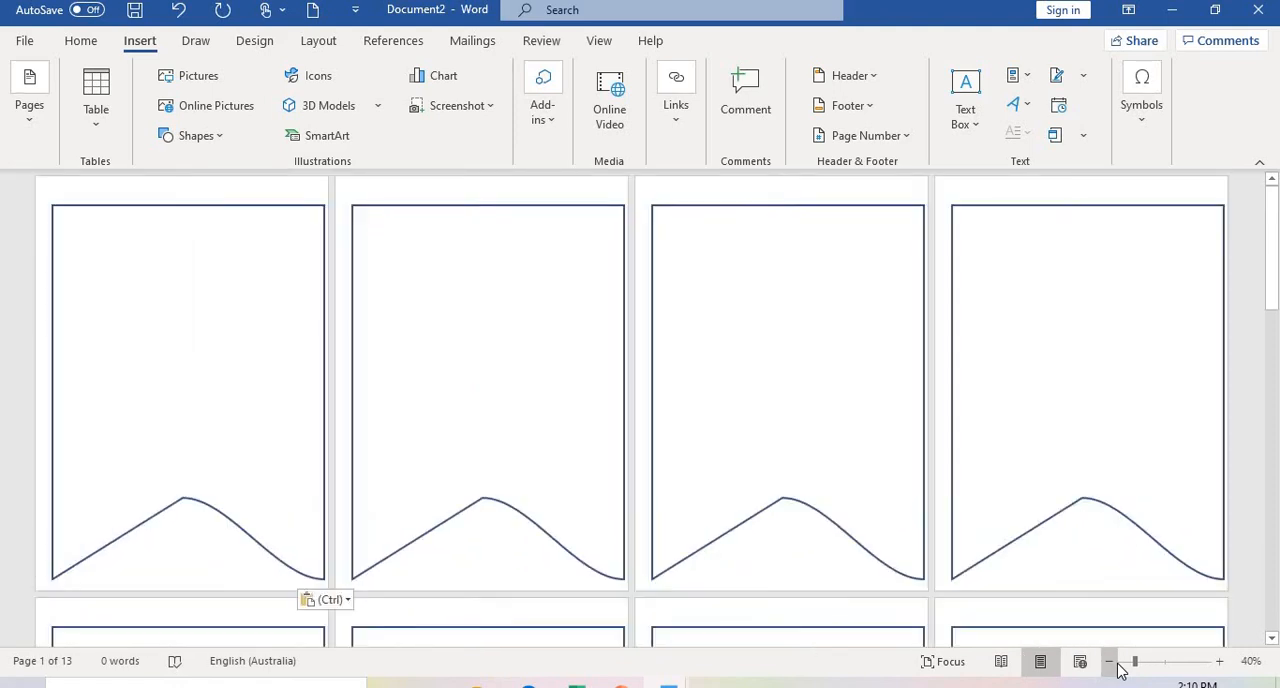
{"action": "left_click", "coordinate": [170, 510]}
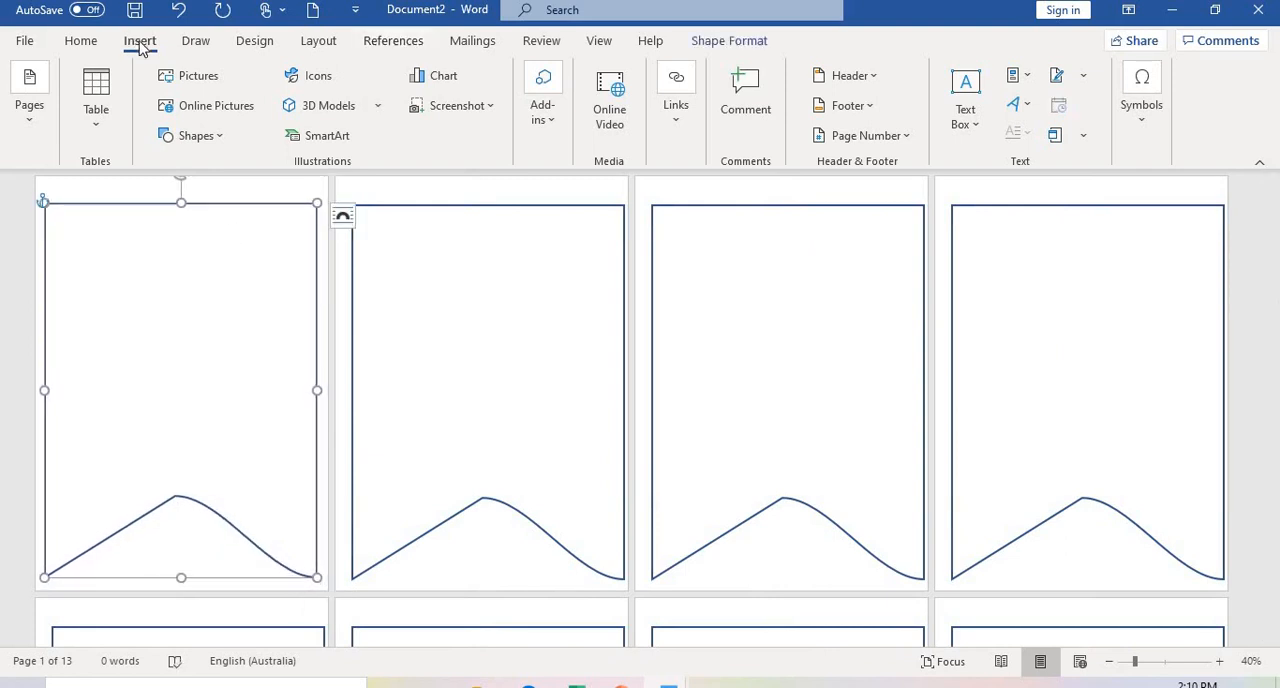
Fill the first pennant bright red using custom RGB values in More Fill Colors.
{"action": "left_click", "coordinate": [80, 40]}
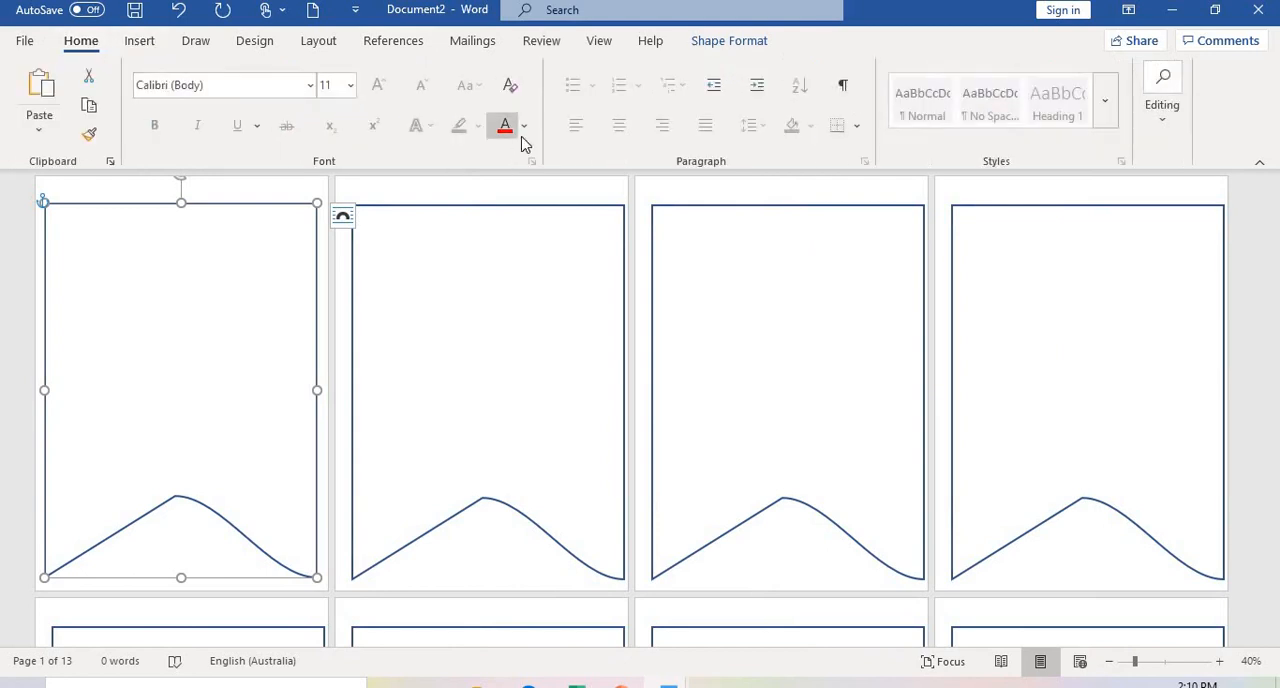
{"action": "left_click", "coordinate": [728, 40]}
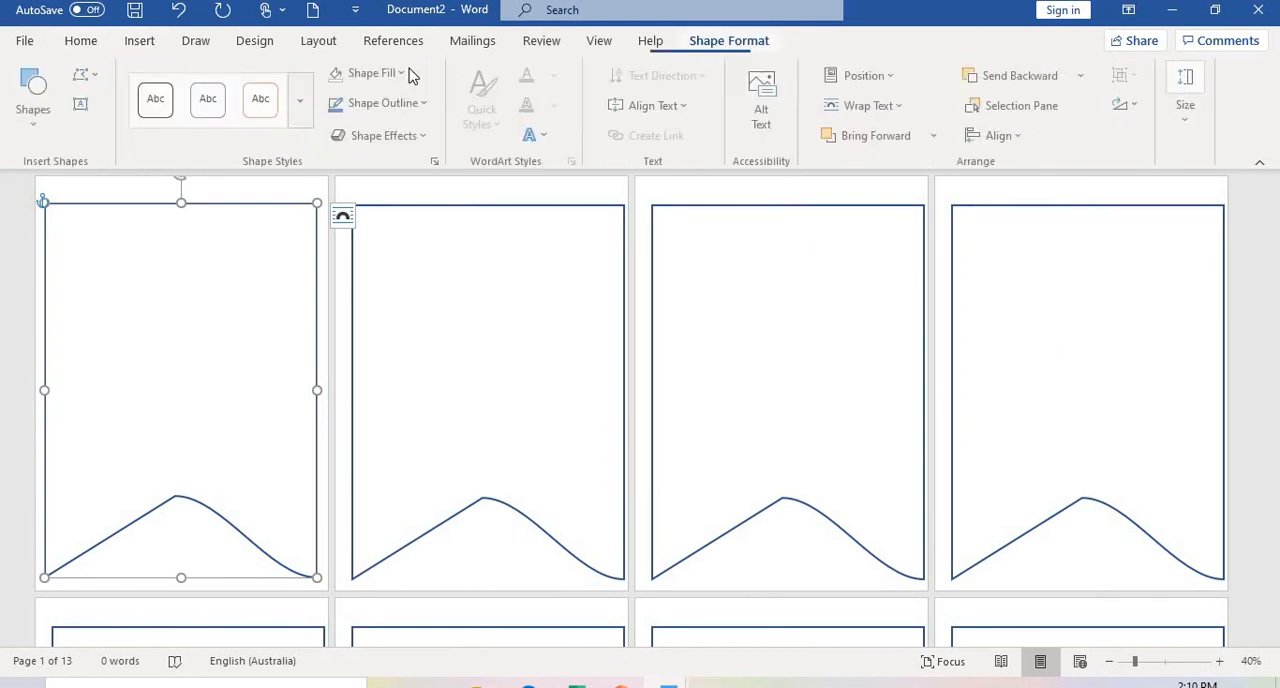
{"action": "left_click", "coordinate": [376, 72]}
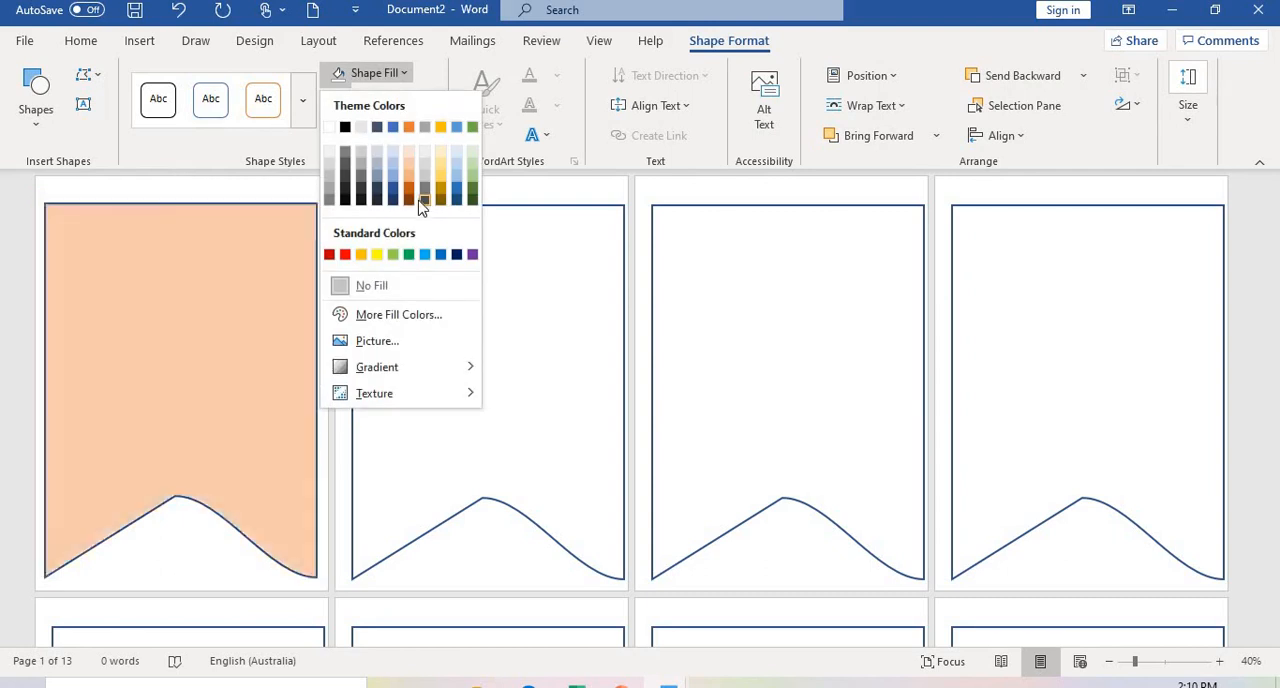
{"action": "left_click", "coordinate": [400, 314]}
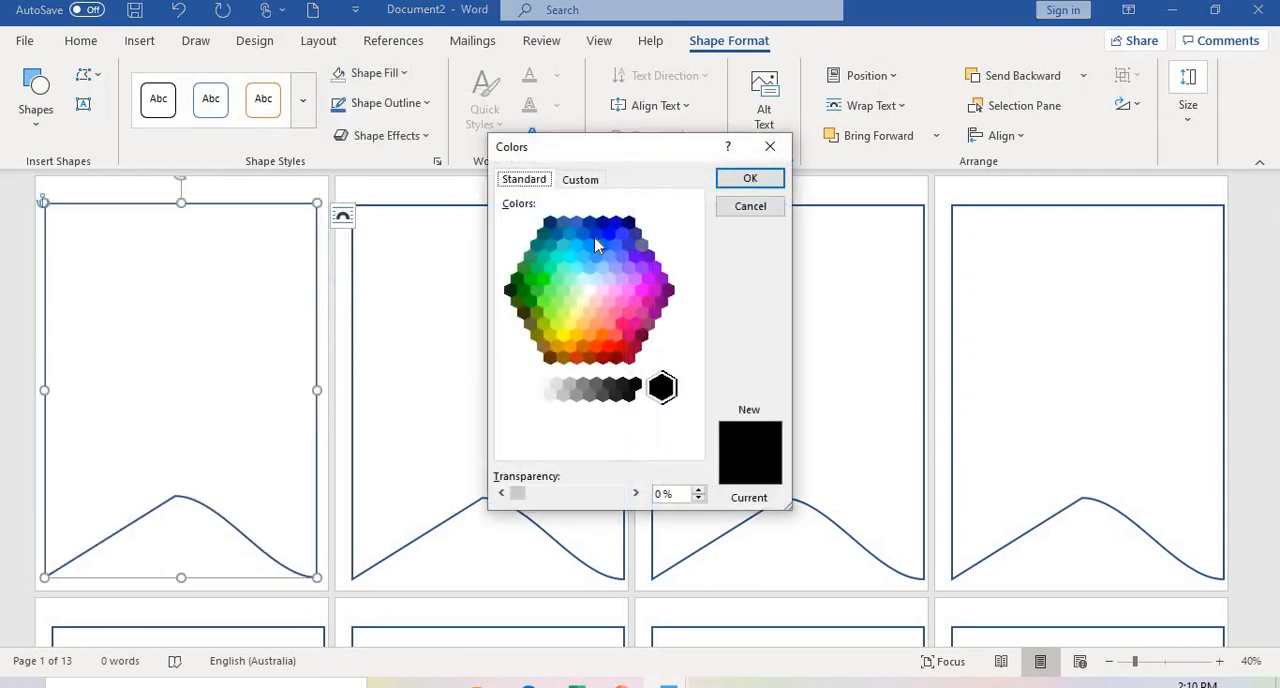
{"action": "left_click", "coordinate": [580, 180]}
{"action": "type", "text": "1"}
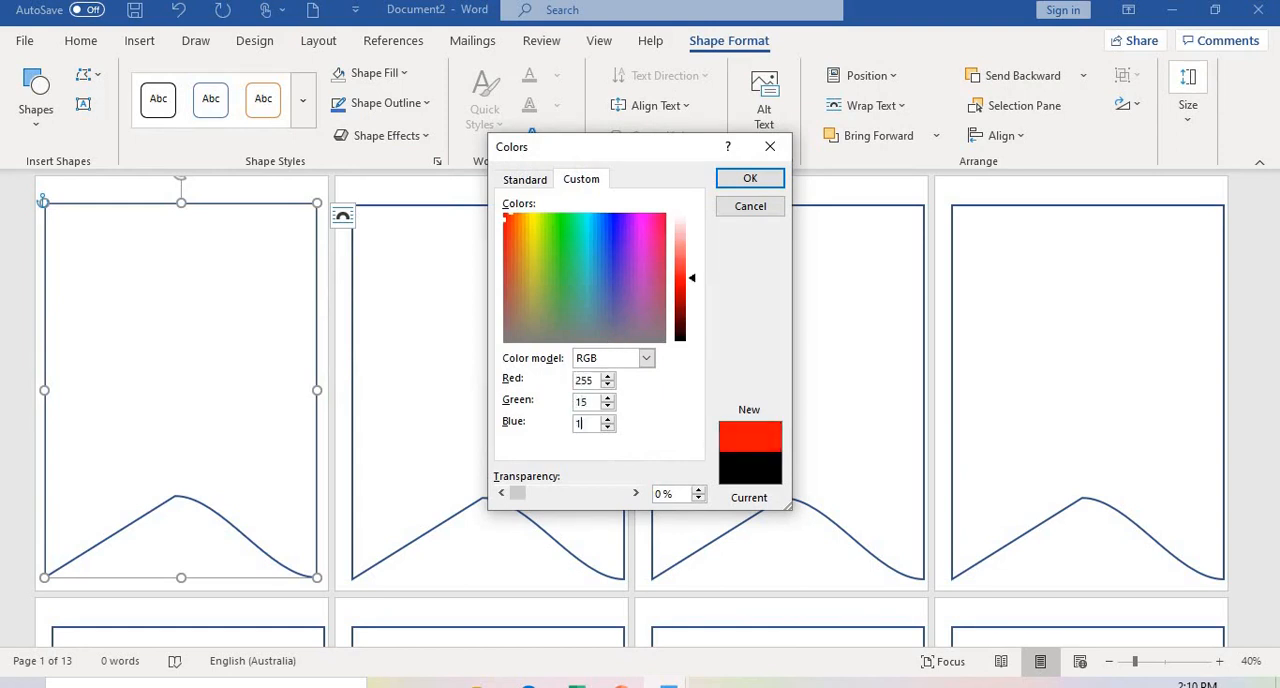
{"action": "left_click", "coordinate": [750, 178]}
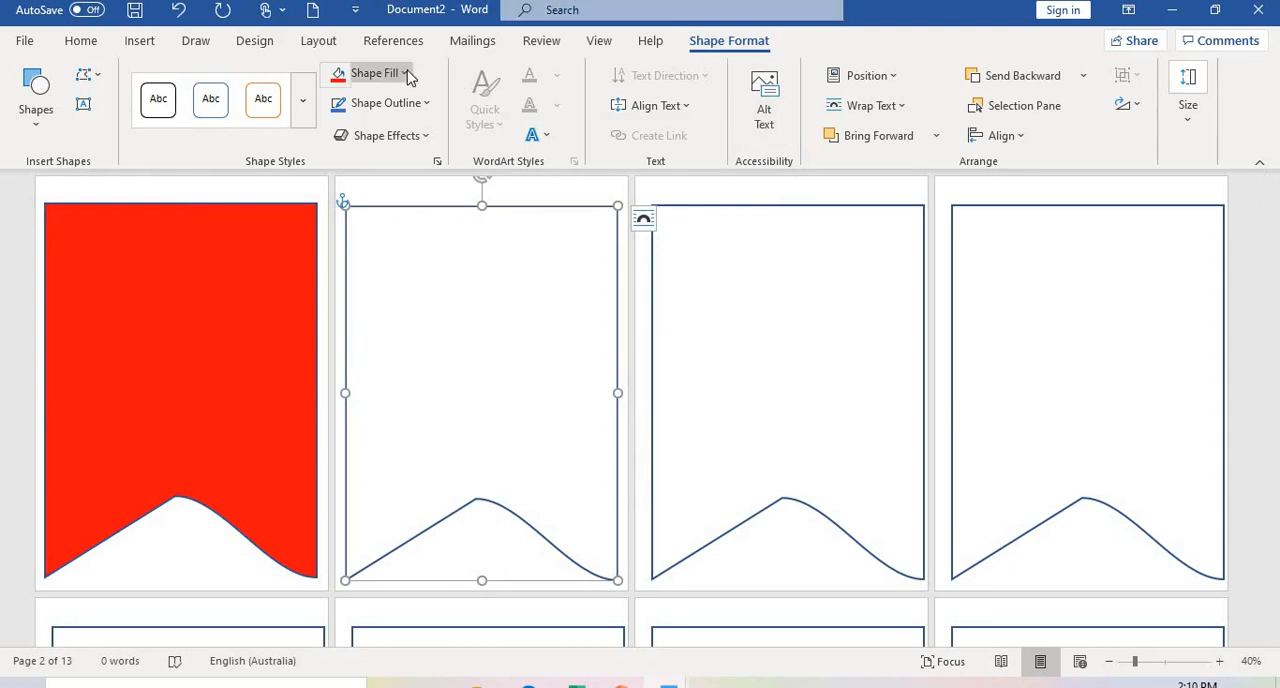
Fill the second pennant orange with a custom RGB red value of 254.
{"action": "left_click", "coordinate": [376, 72]}
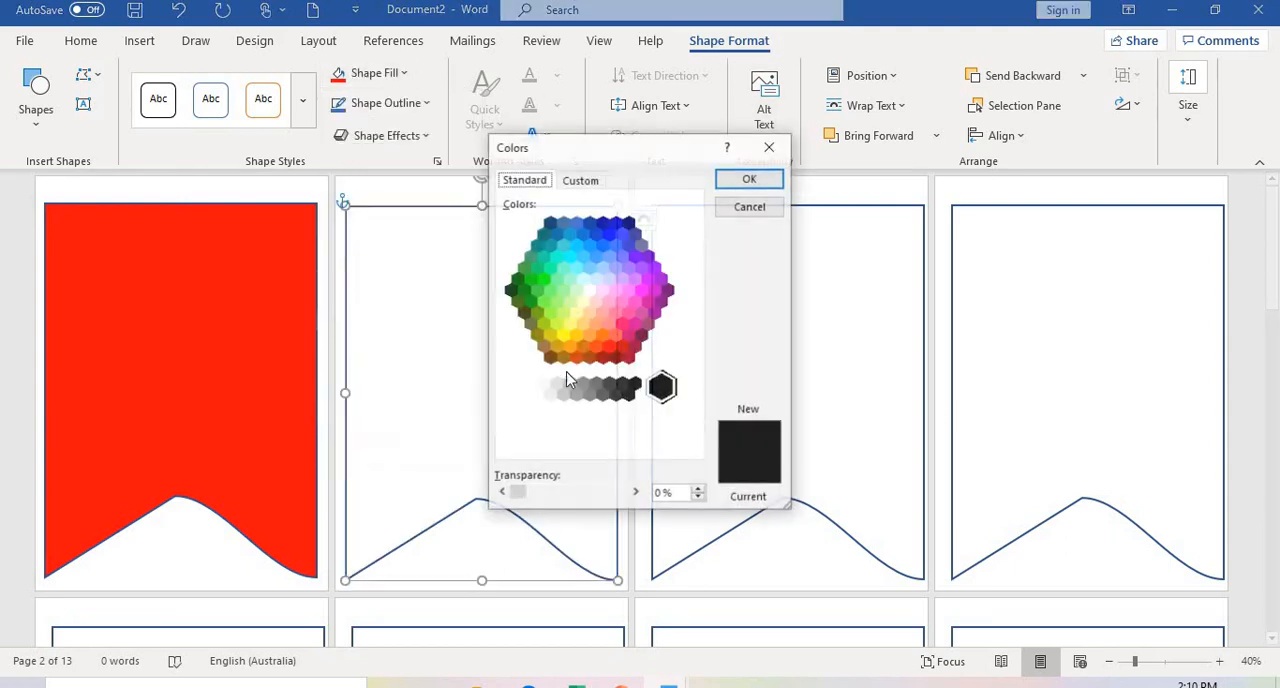
{"action": "left_click", "coordinate": [580, 180]}
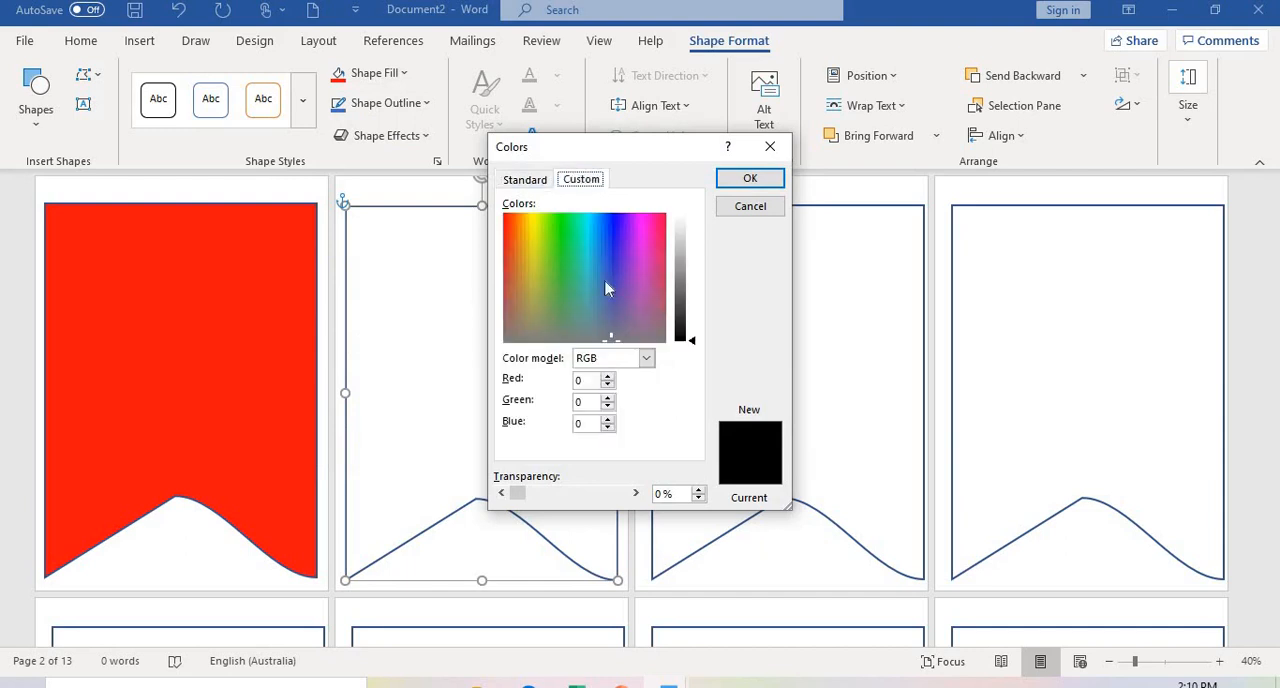
{"action": "left_click", "coordinate": [588, 380]}
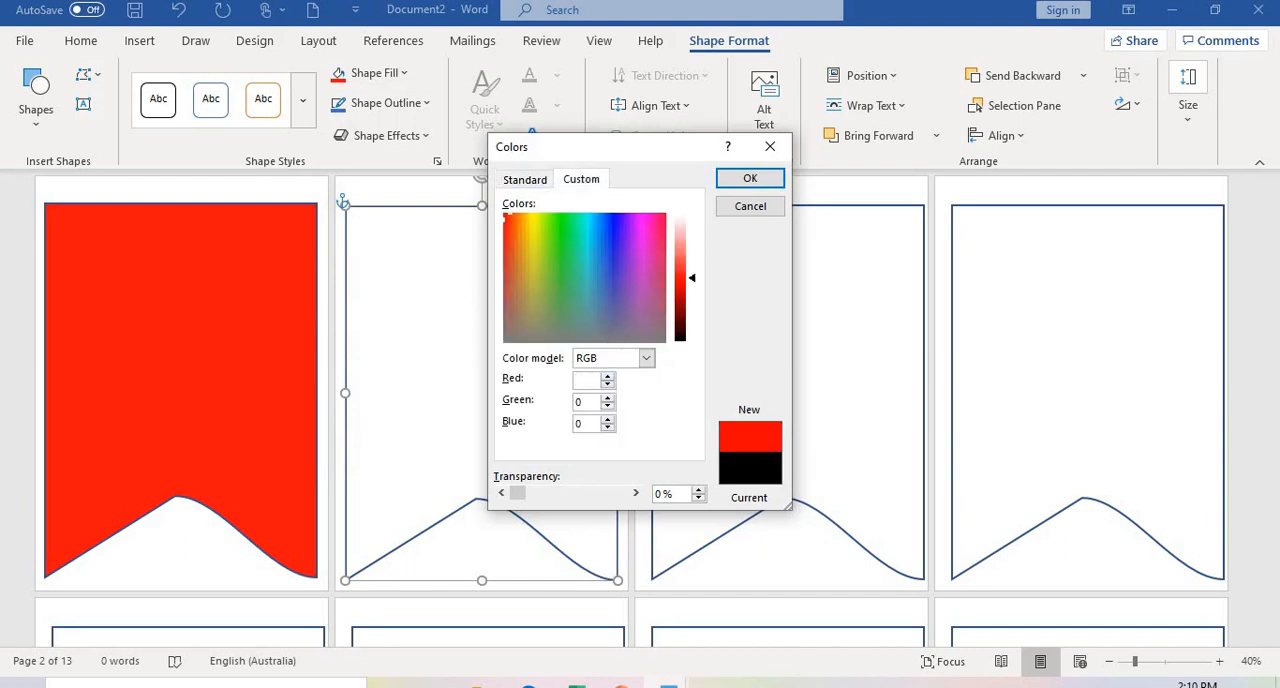
{"action": "type", "text": "254"}
{"action": "left_click", "coordinate": [586, 400]}
{"action": "type", "text": "129"}
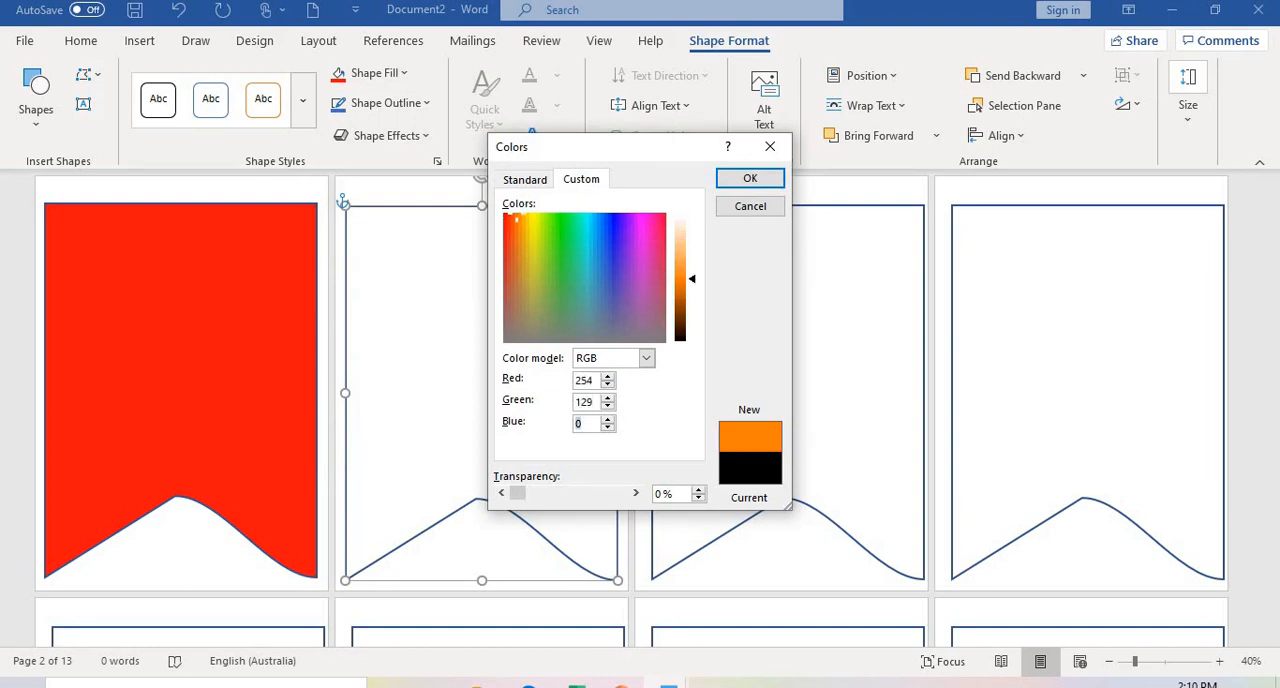
{"action": "left_click_drag", "start_coordinate": [692, 280], "coordinate": [692, 268]}
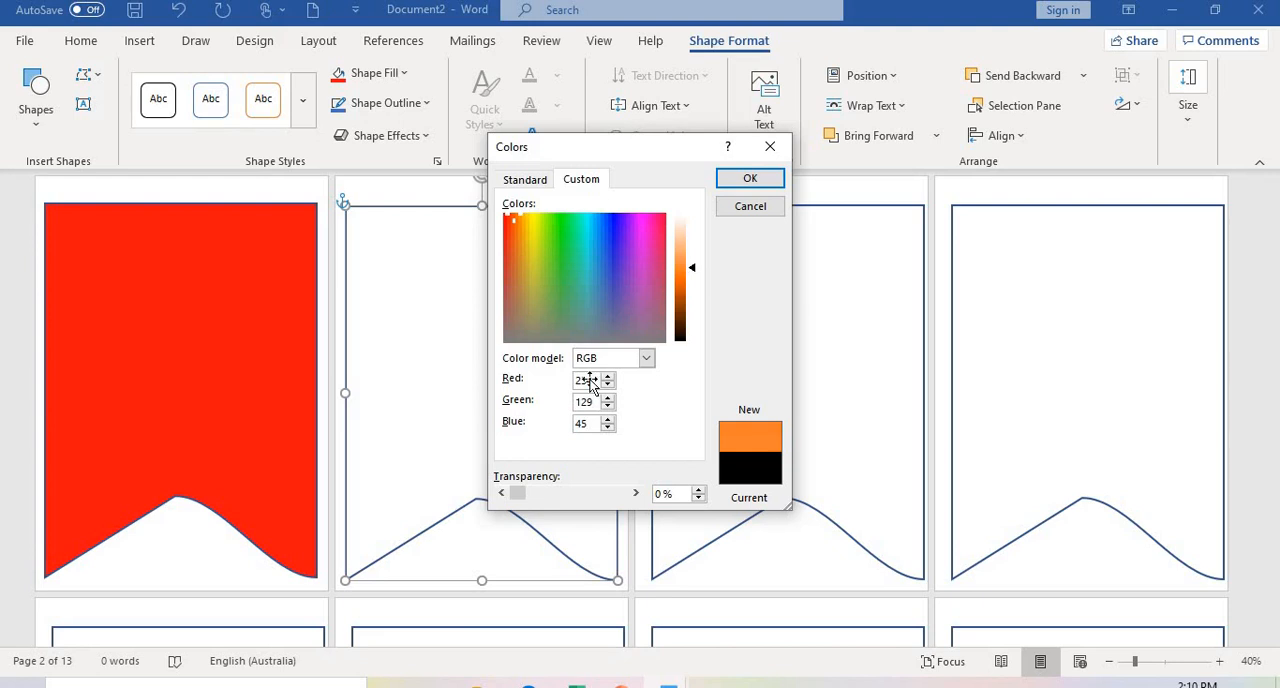
{"action": "left_click", "coordinate": [750, 176]}
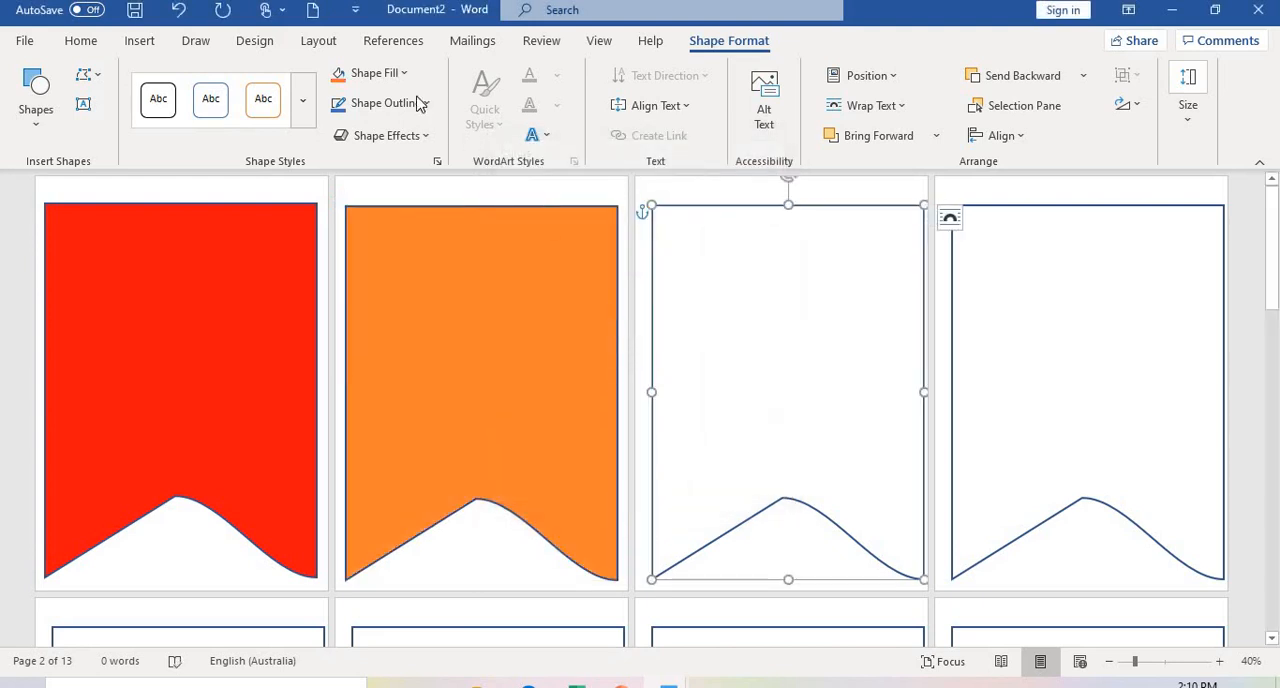
Fill the third pennant with standard yellow.
{"action": "left_click", "coordinate": [376, 72]}
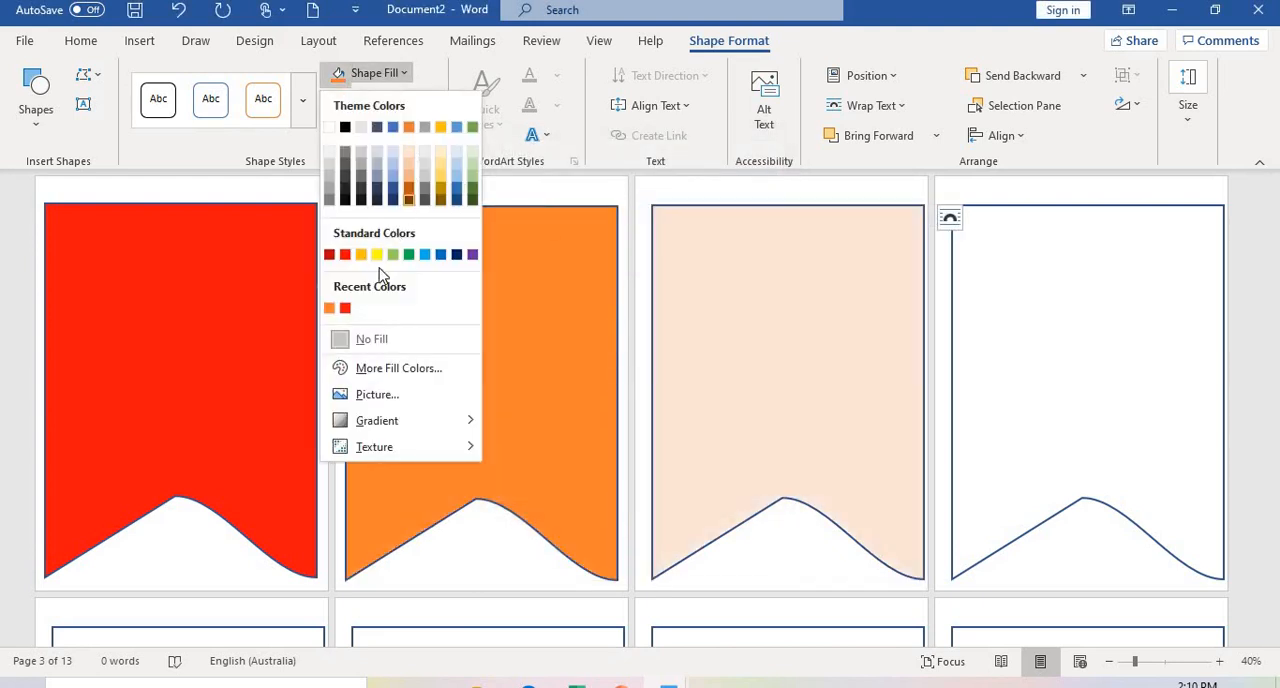
{"action": "left_click", "coordinate": [376, 254]}
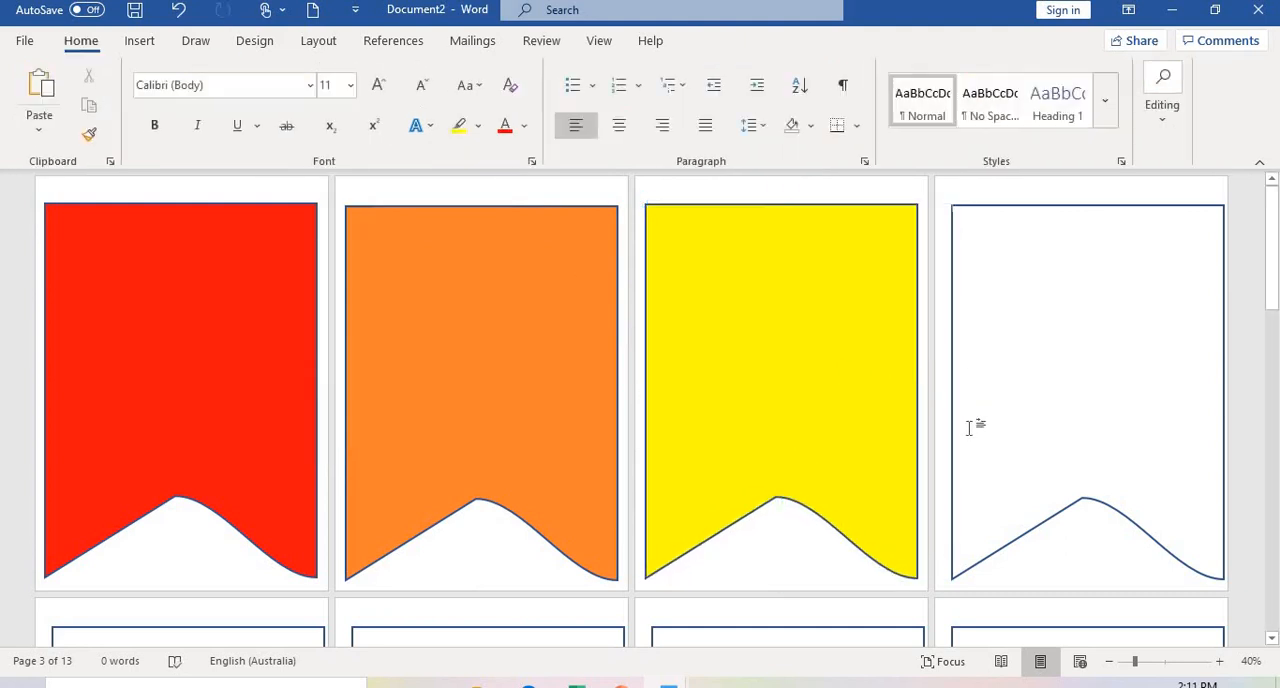
Fill the fourth pennant bright green using custom RGB values.
{"action": "left_click", "coordinate": [1080, 390]}
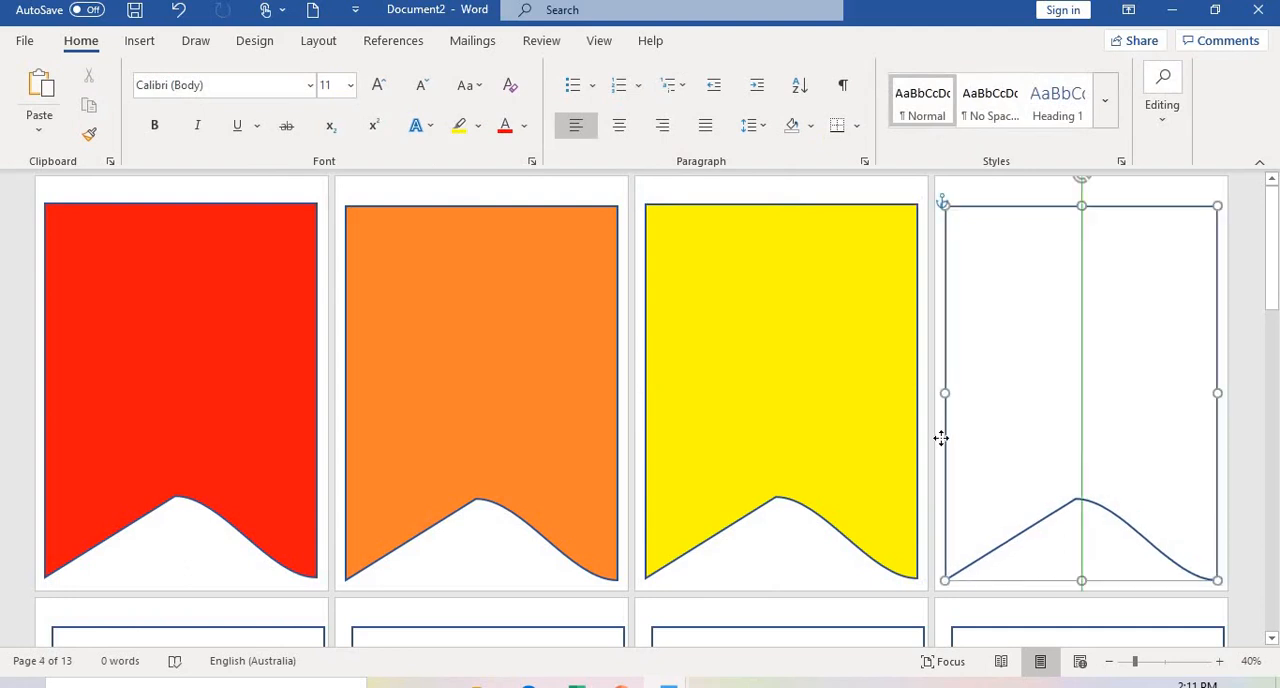
{"action": "left_click", "coordinate": [1080, 390]}
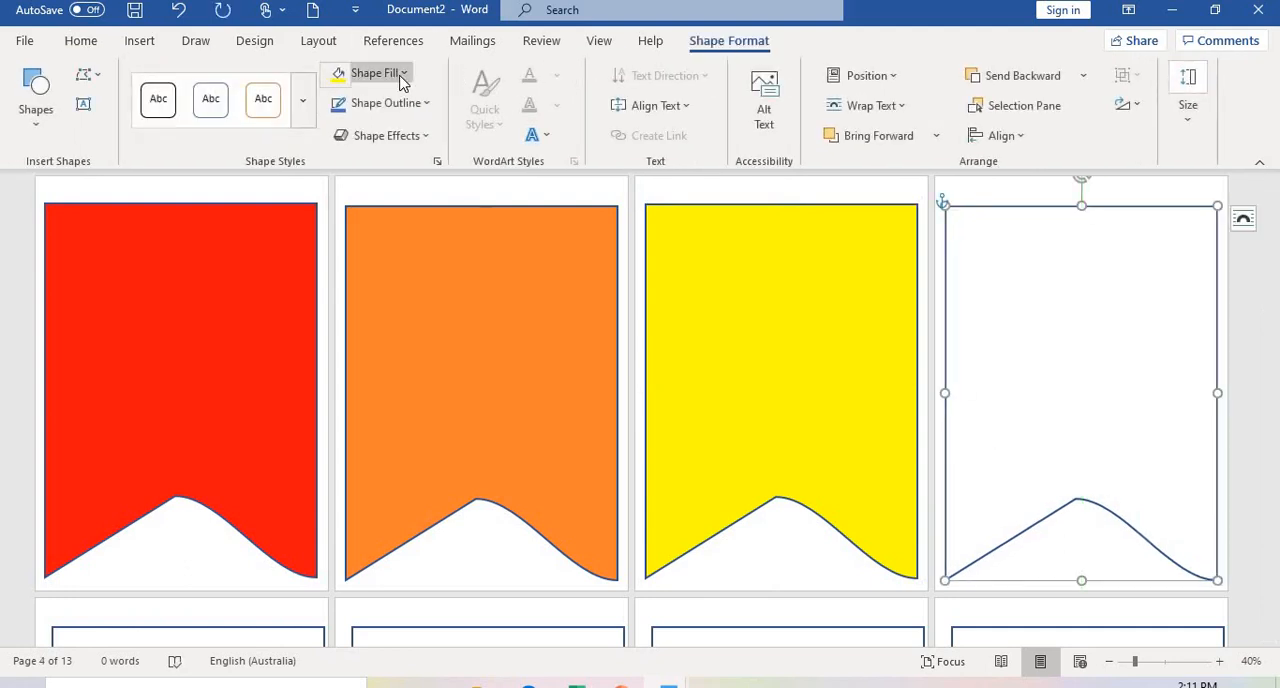
{"action": "left_click", "coordinate": [372, 72]}
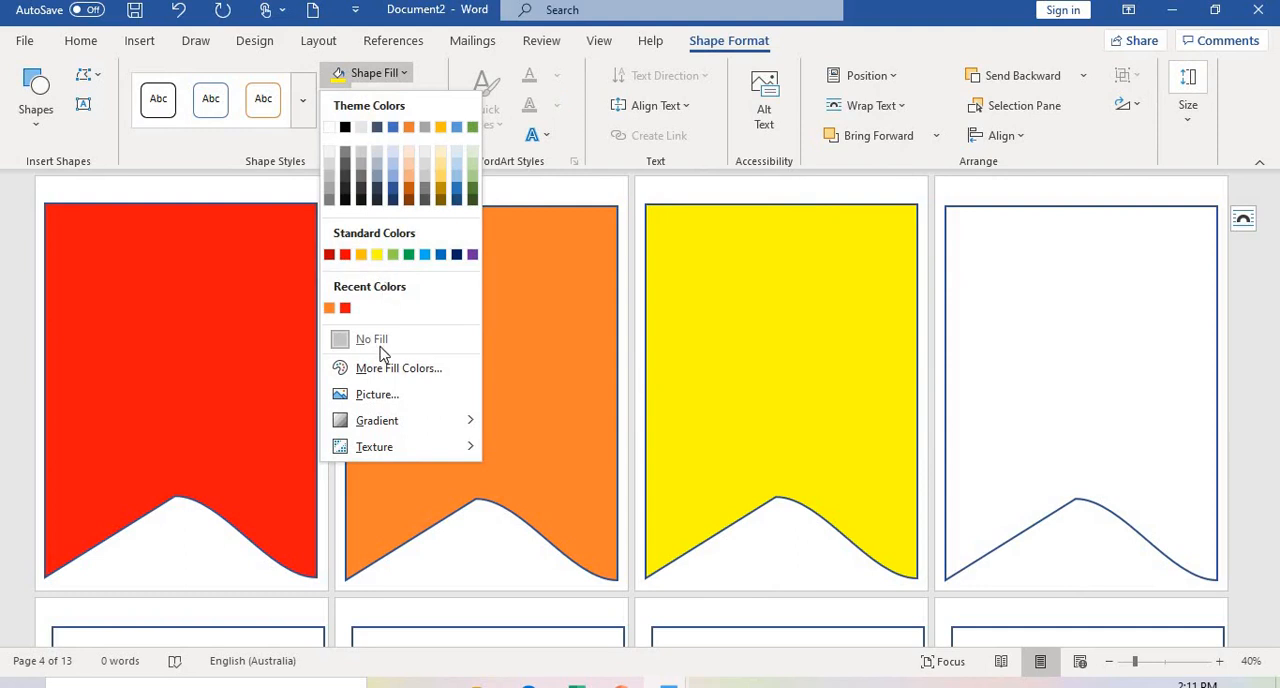
{"action": "left_click", "coordinate": [400, 368]}
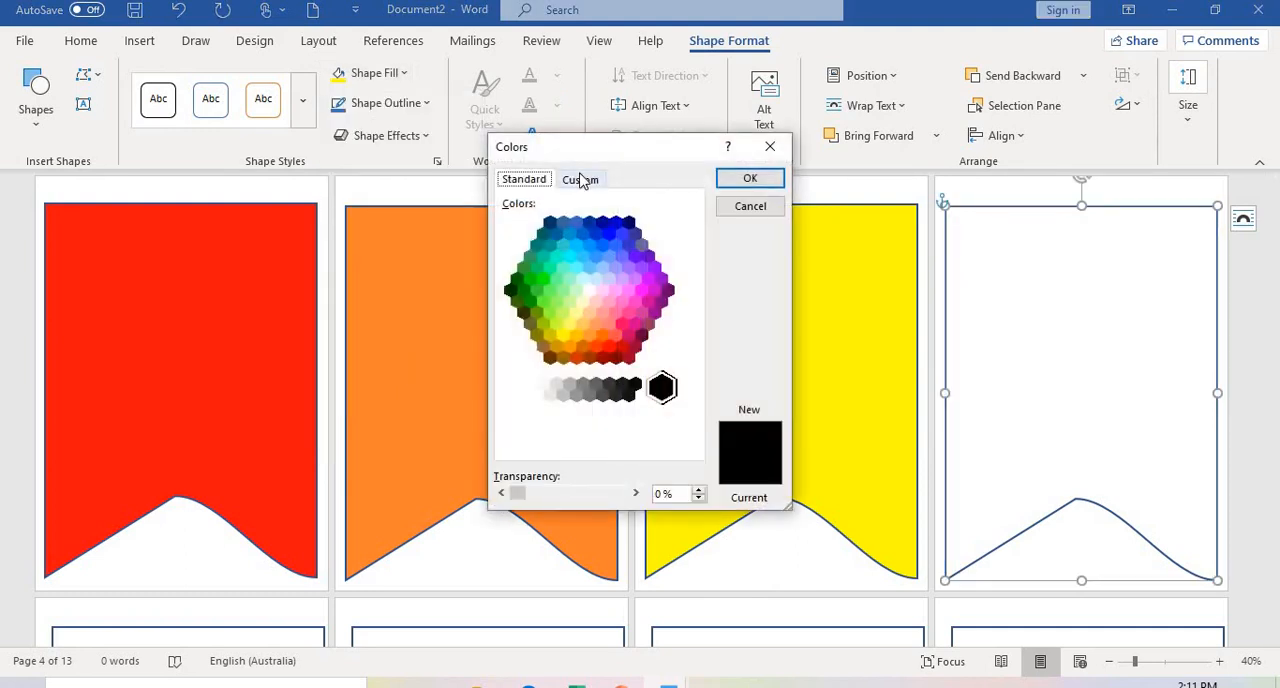
{"action": "left_click", "coordinate": [580, 178]}
{"action": "type", "text": "31"}
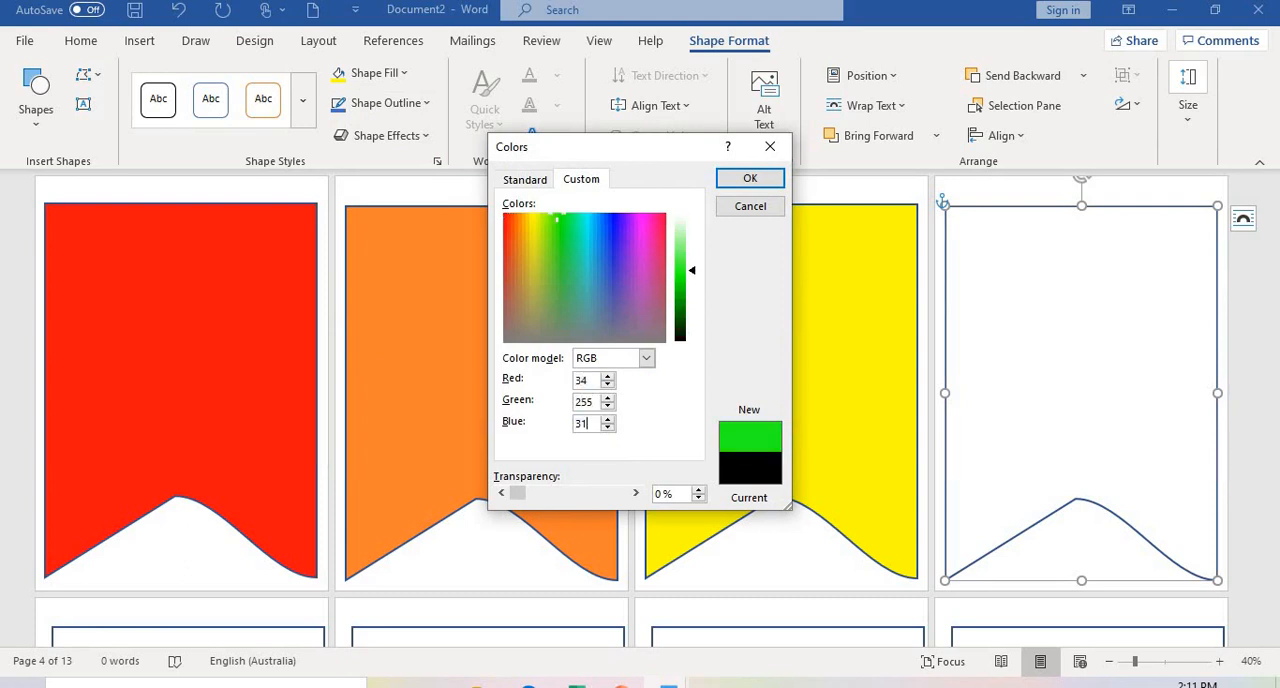
{"action": "left_click", "coordinate": [750, 178]}
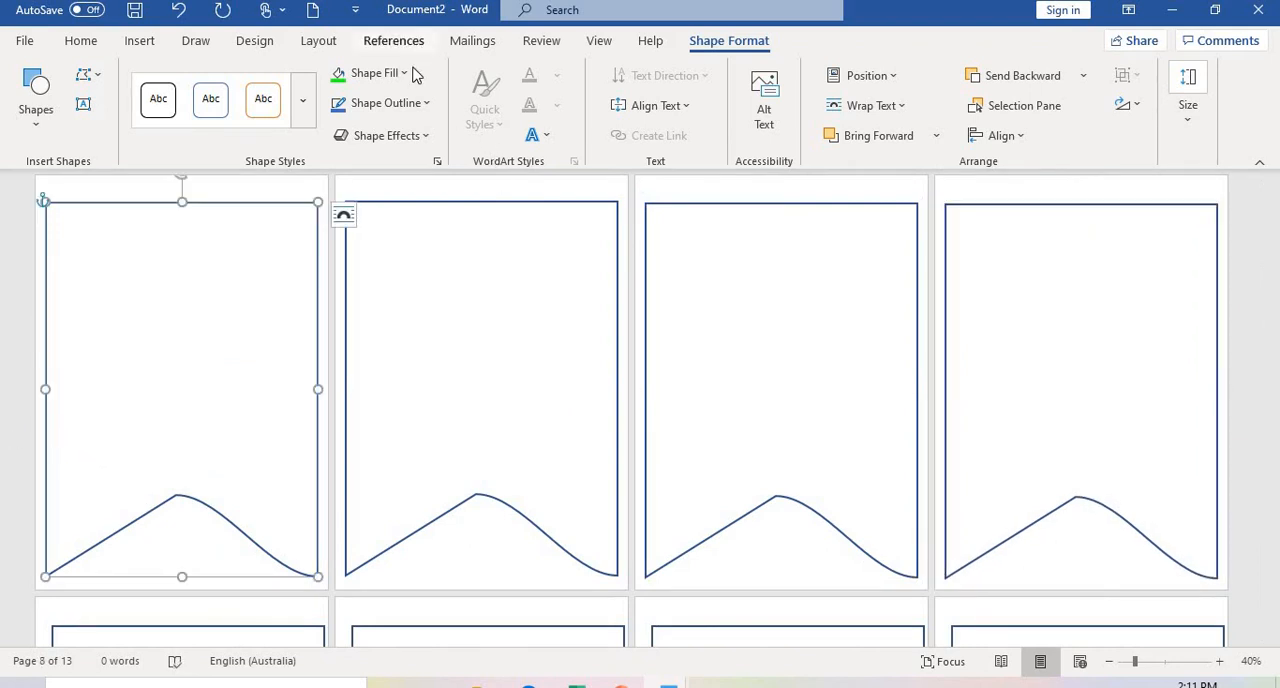
Fill the fifth pennant blue with value 255, then select the sixth pennant.
{"action": "left_click", "coordinate": [374, 72]}
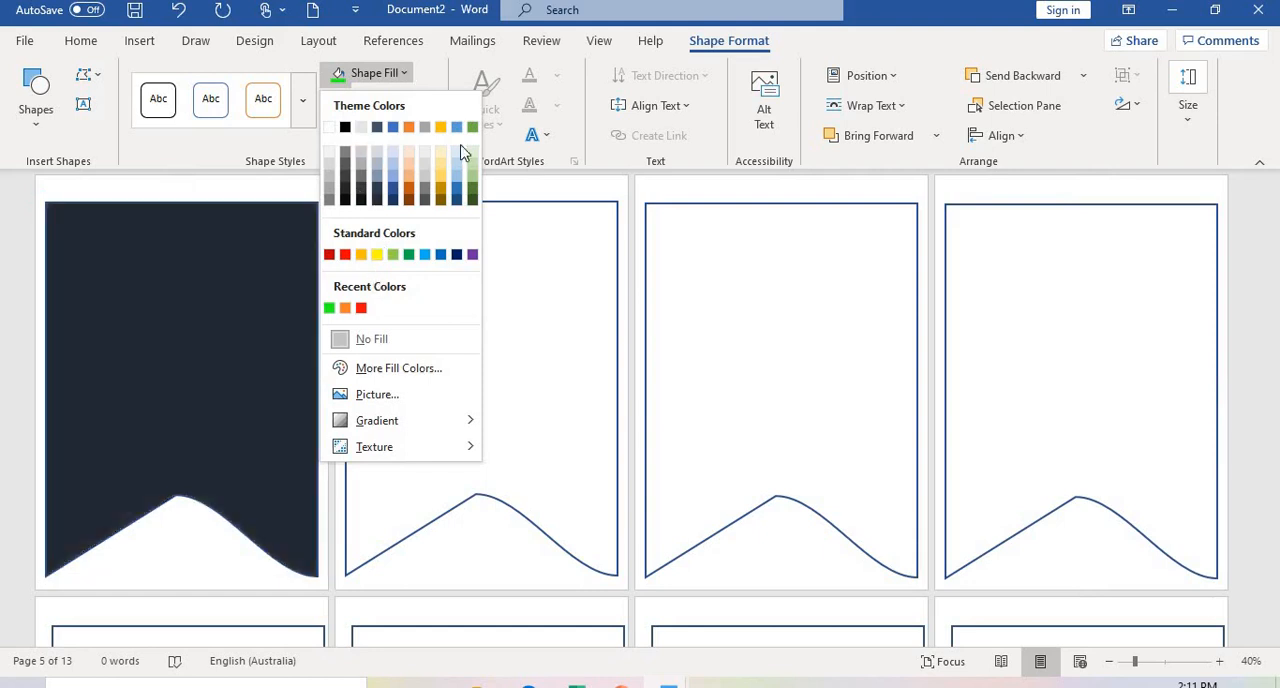
{"action": "left_click", "coordinate": [372, 338]}
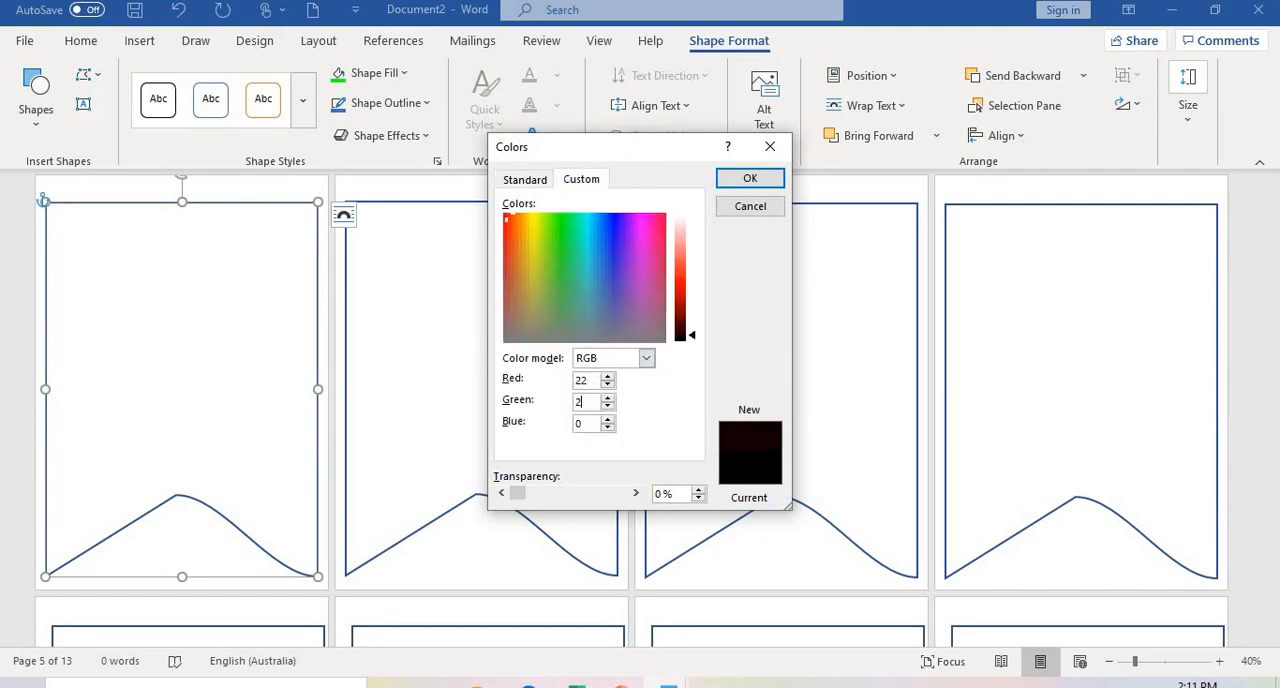
{"action": "type", "text": "255"}
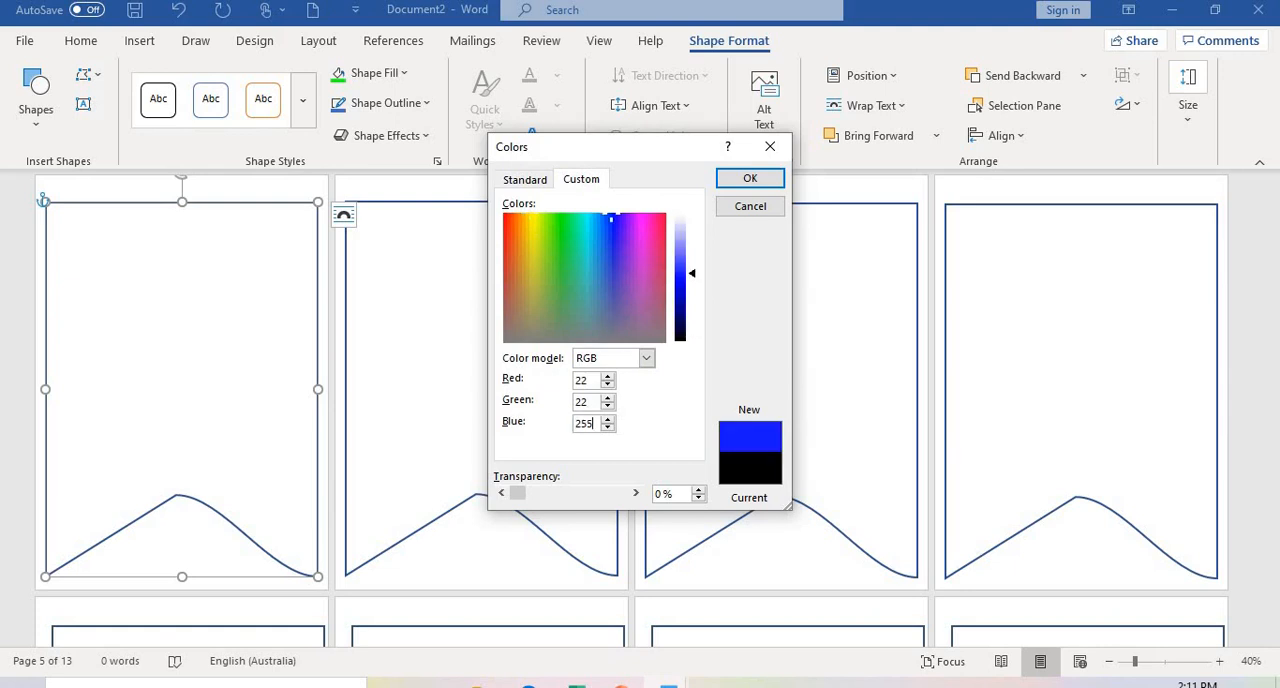
{"action": "left_click", "coordinate": [750, 176]}
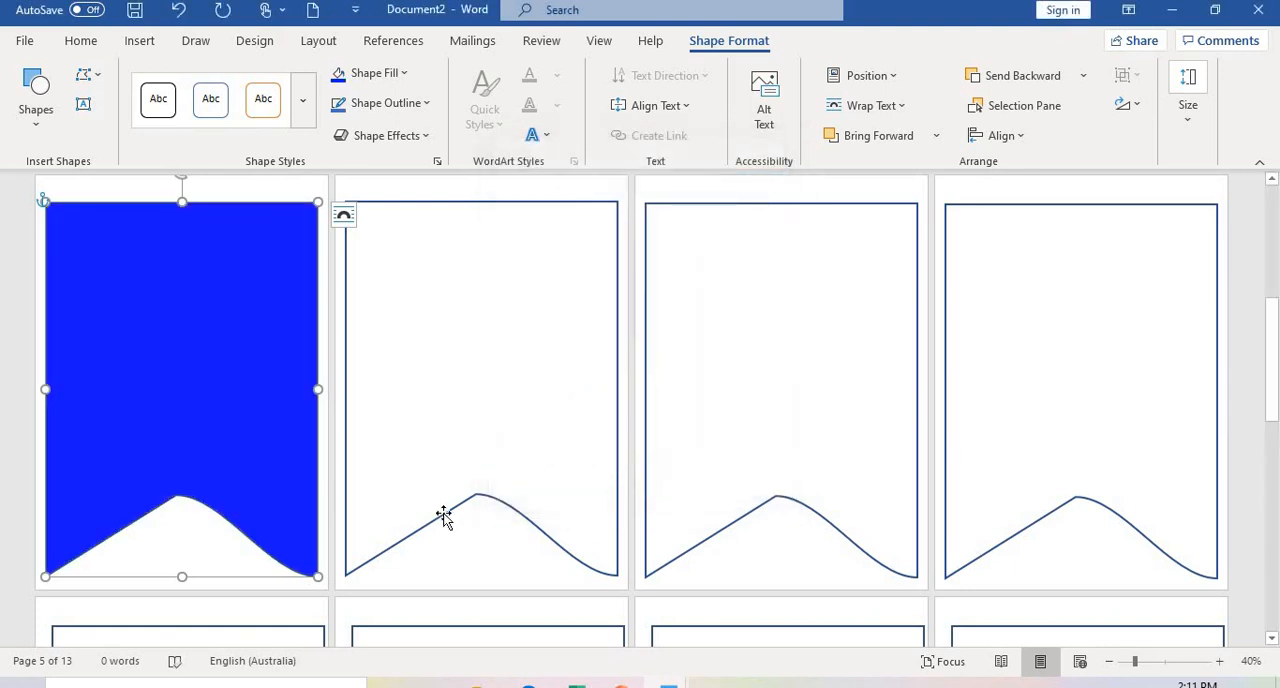
{"action": "left_click", "coordinate": [480, 388]}
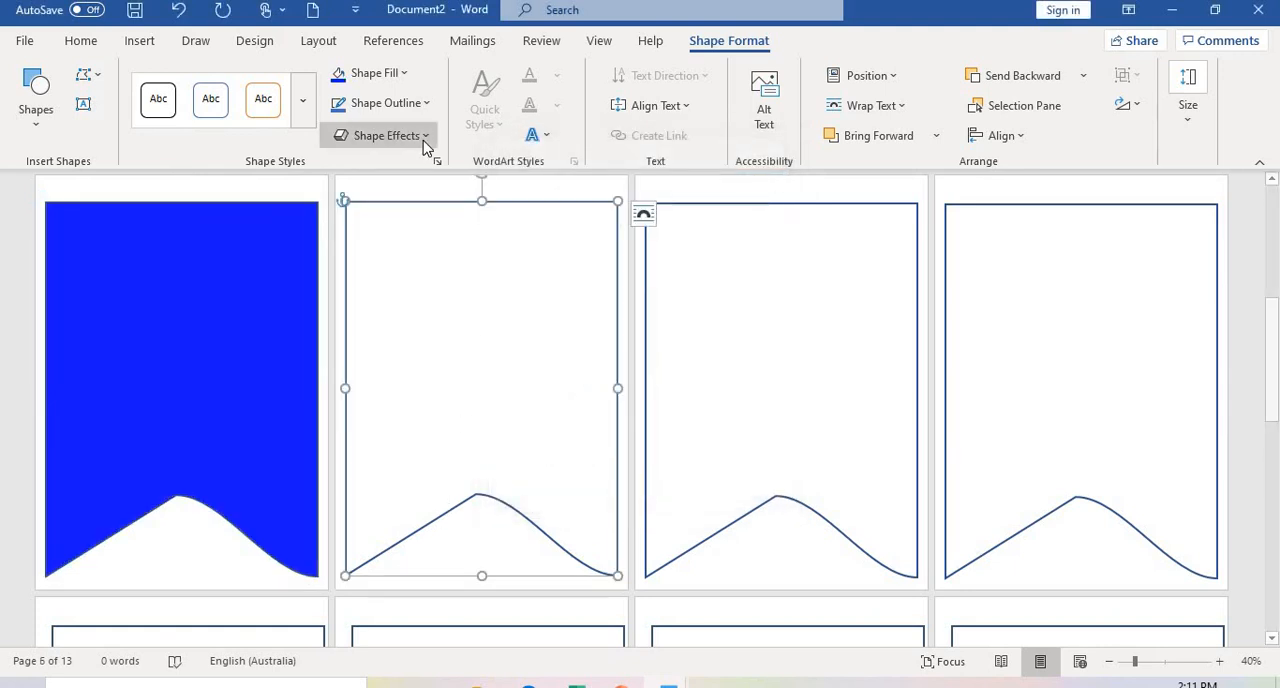
{"action": "left_click", "coordinate": [376, 72]}
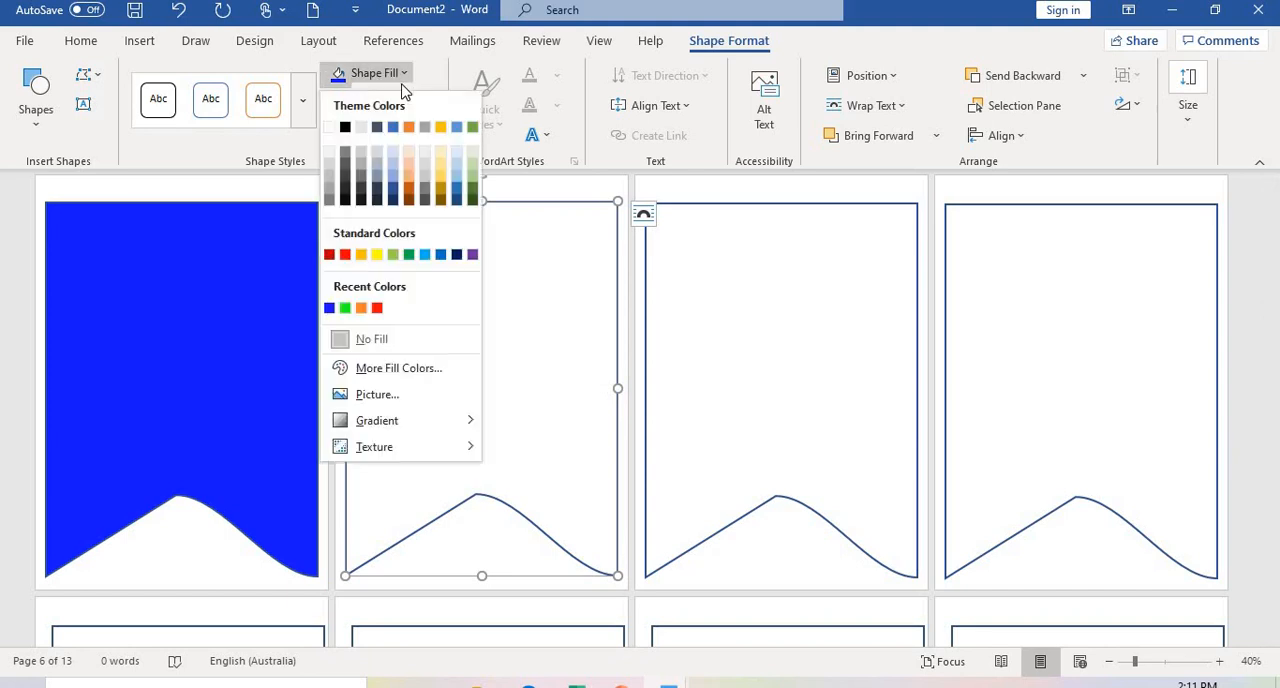
{"action": "mouse_move", "coordinate": [628, 470]}
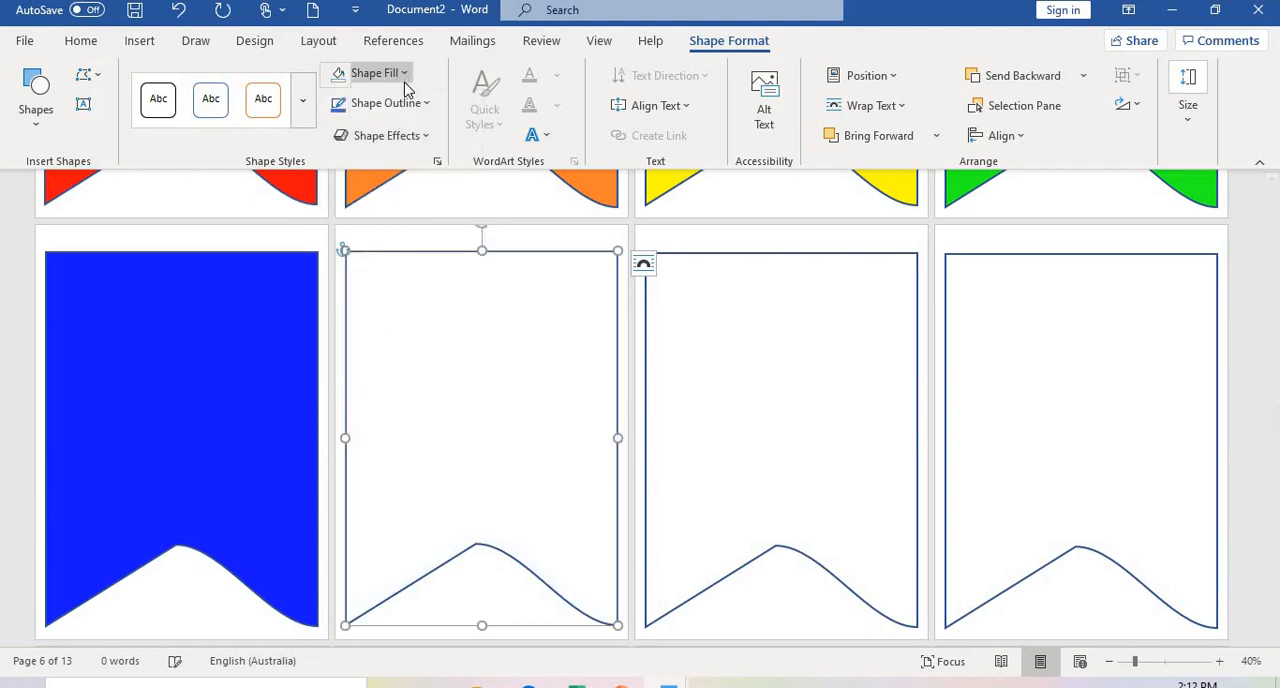
Fill the second flag custom purple (RGB 158, 10, 208) and the third flag red.
{"action": "left_click", "coordinate": [372, 72]}
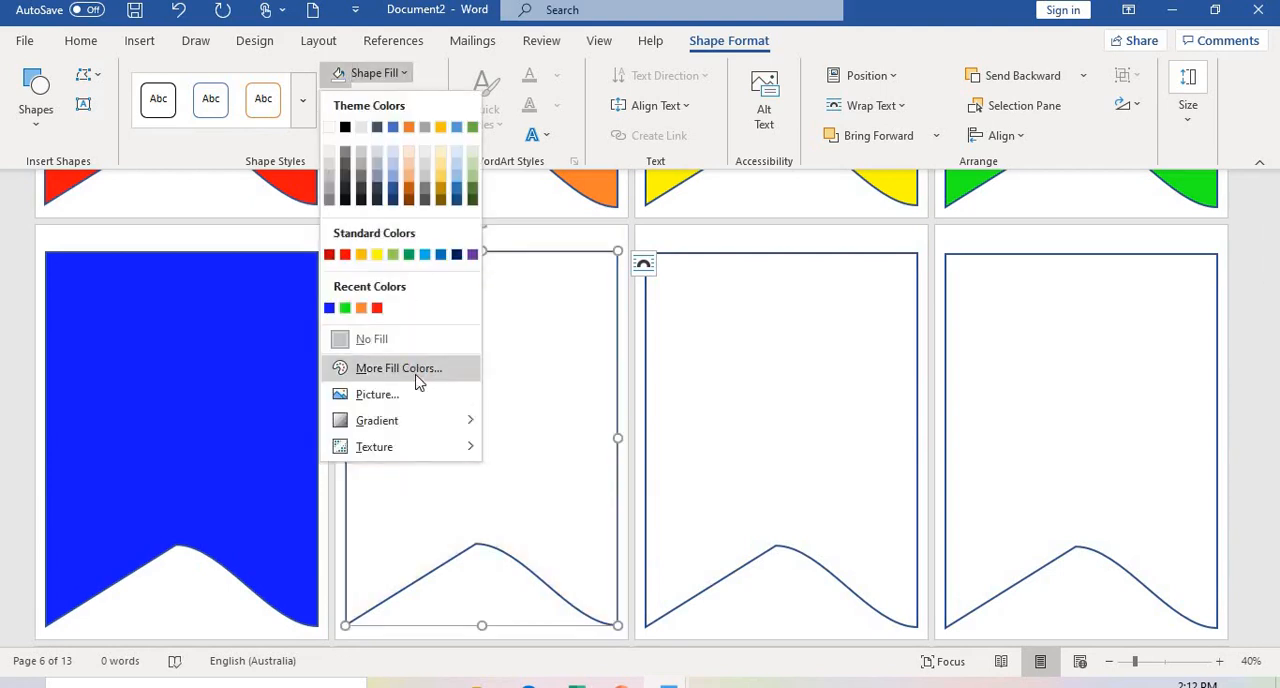
{"action": "left_click", "coordinate": [396, 368]}
{"action": "type", "text": "206"}
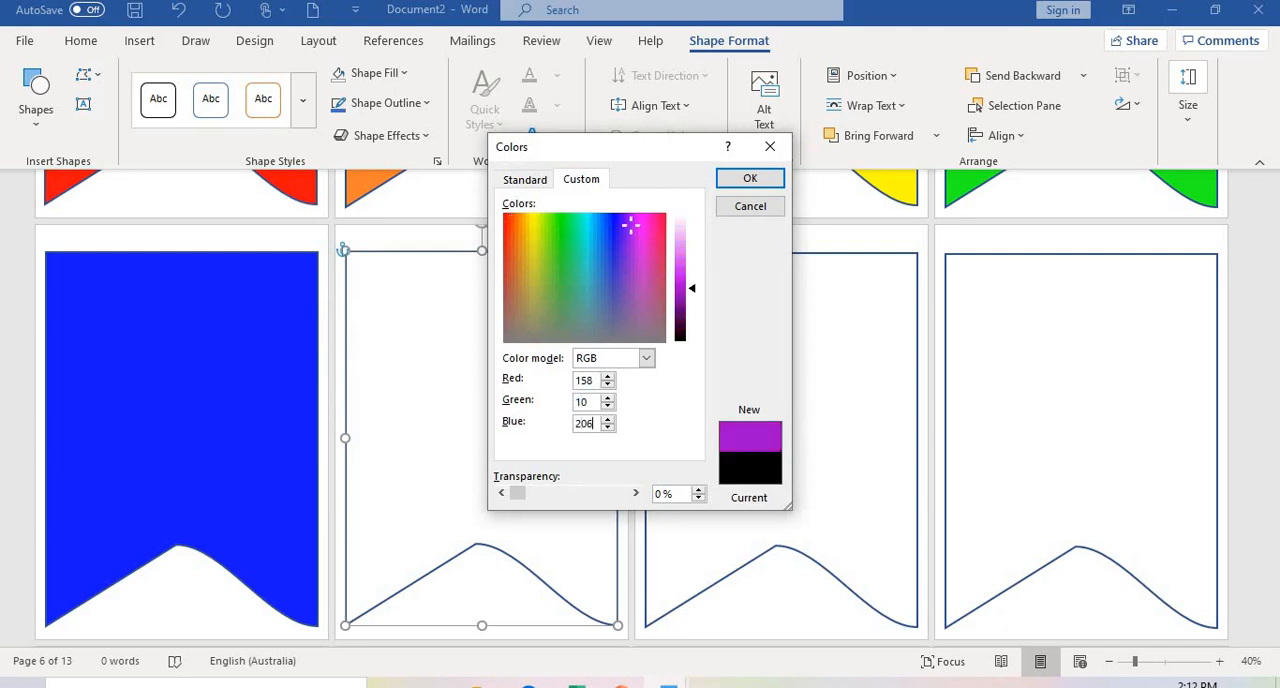
{"action": "left_click", "coordinate": [748, 176]}
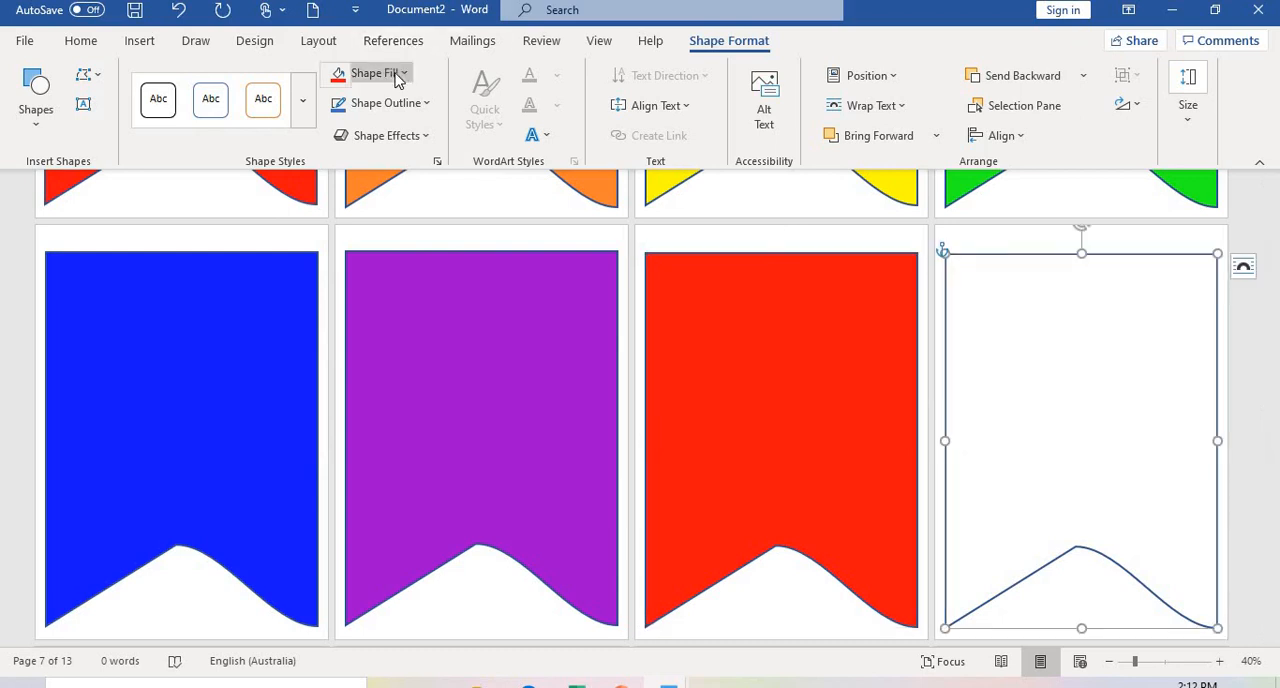
{"action": "left_click", "coordinate": [376, 72]}
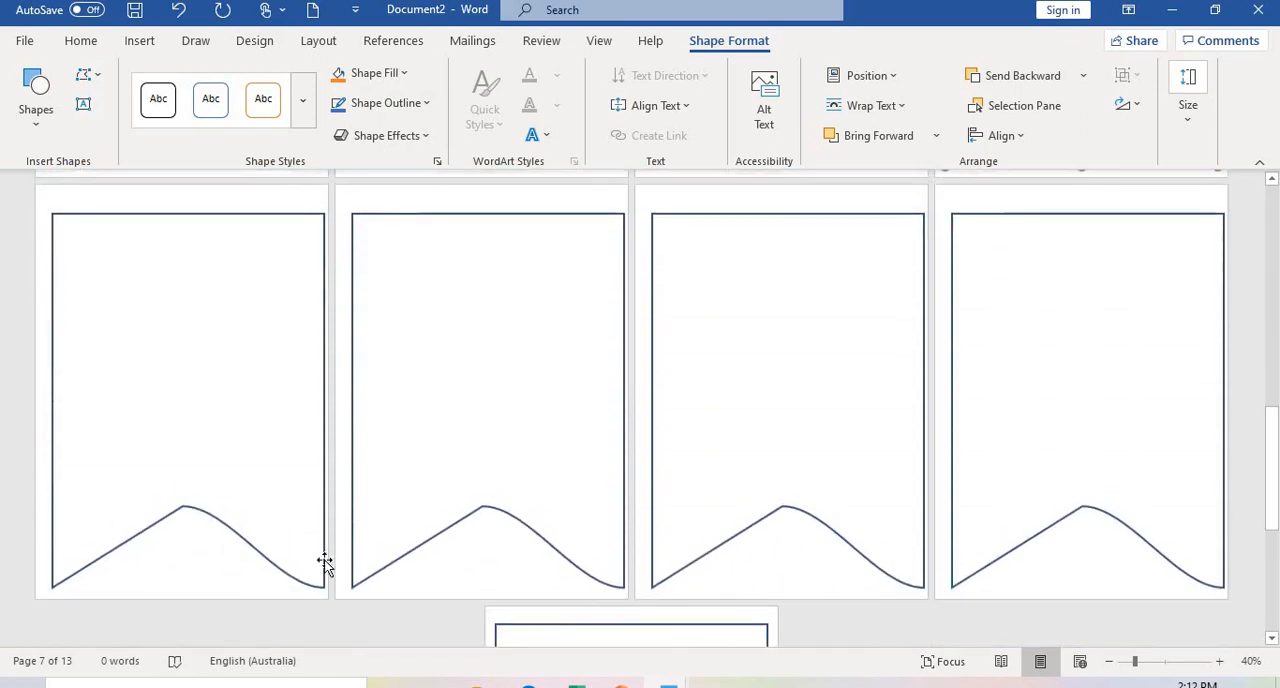
Fill the next row's blank flags with recent colours green, blue and purple.
{"action": "left_click", "coordinate": [180, 400]}
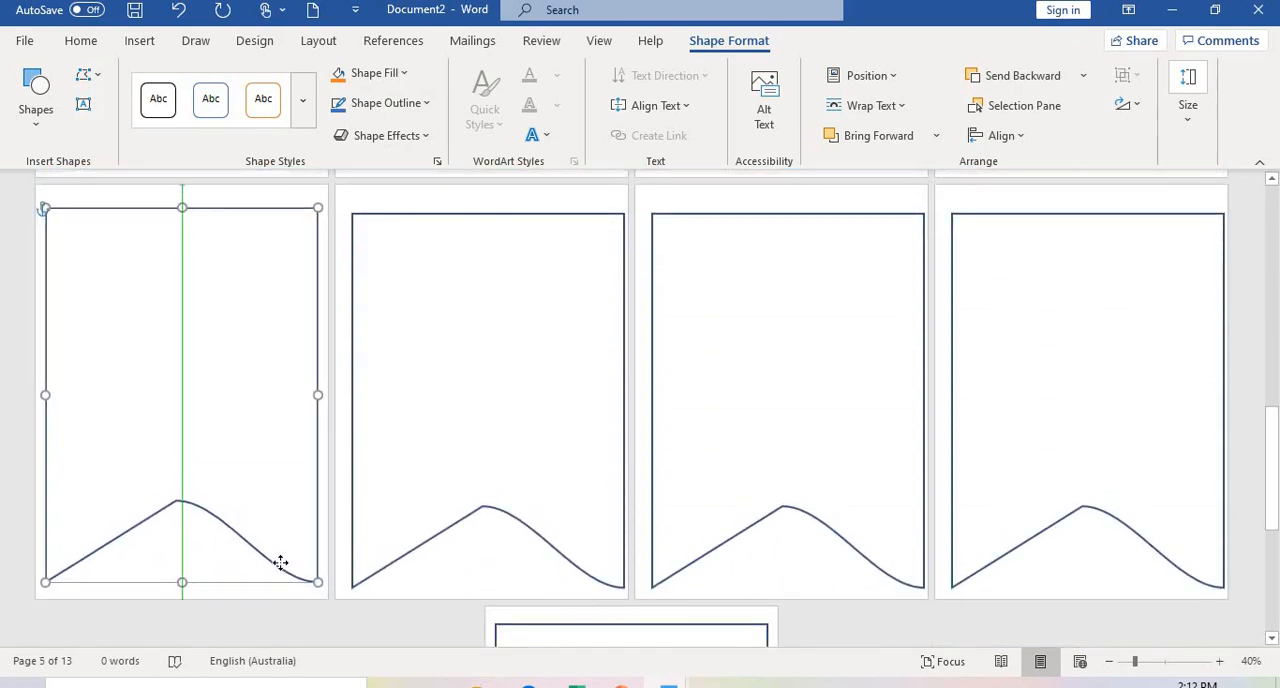
{"action": "left_click", "coordinate": [484, 400]}
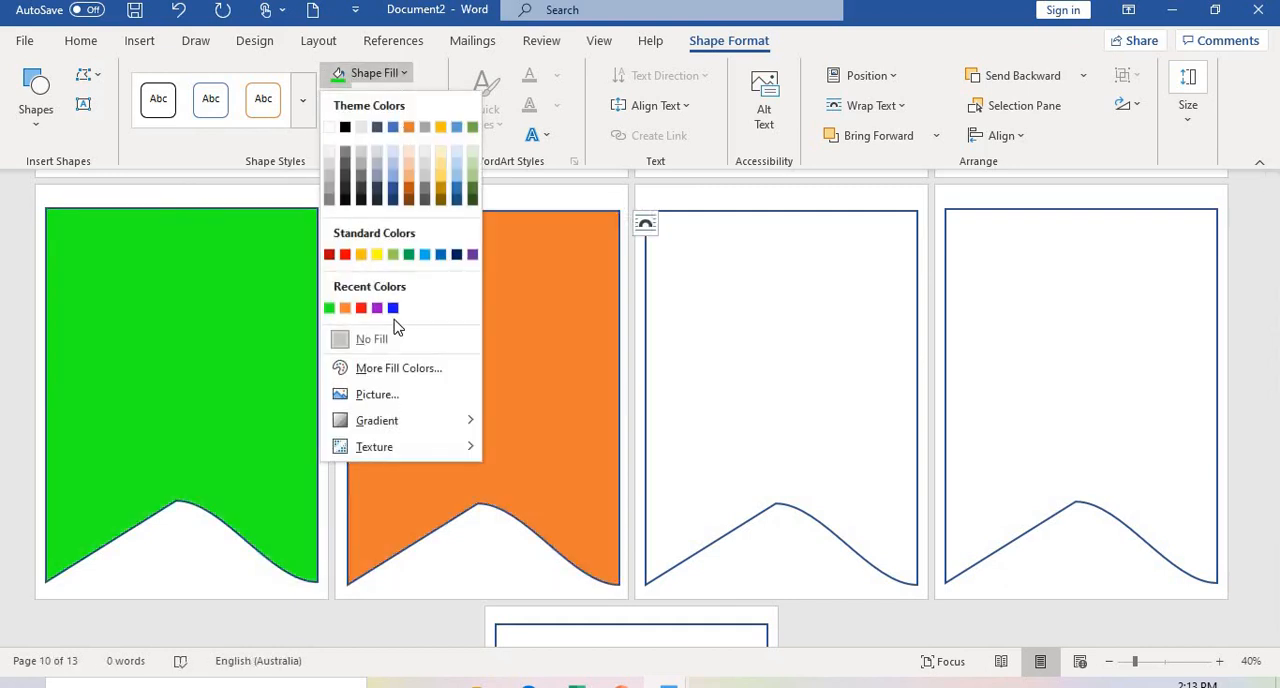
{"action": "left_click", "coordinate": [392, 308]}
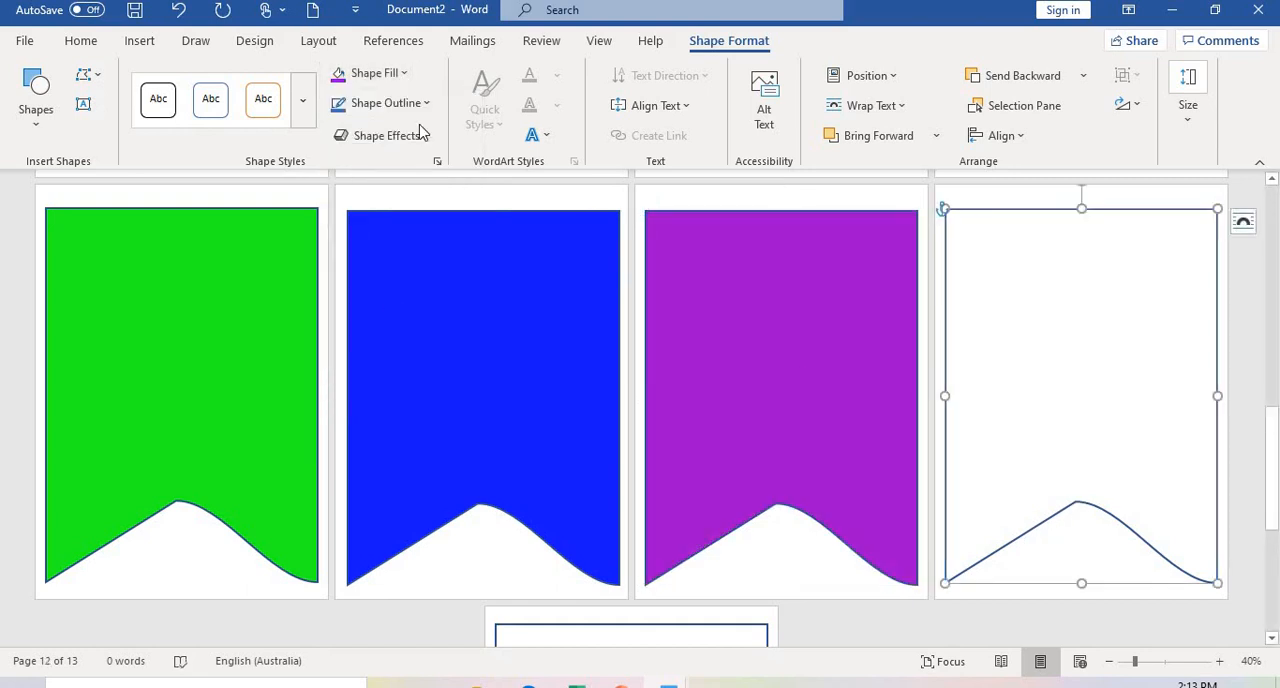
Fill the row's last white flag with custom dark green (RGB 0, 176, 80).
{"action": "left_click", "coordinate": [378, 72]}
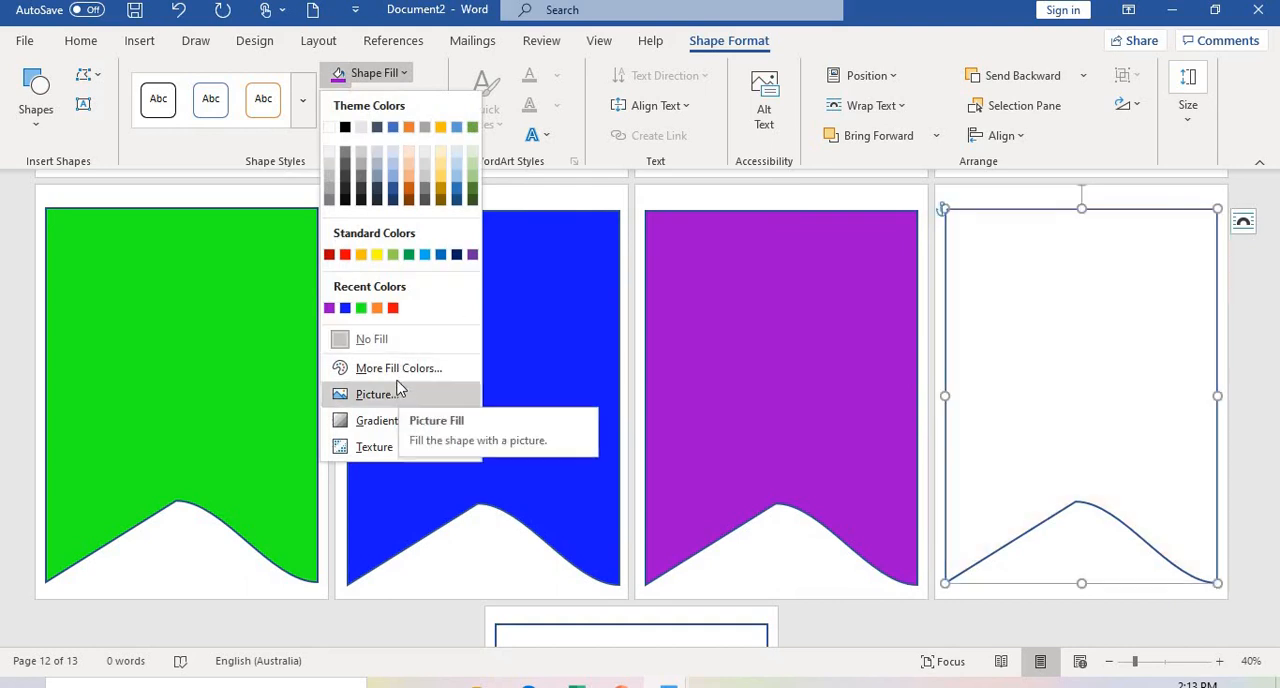
{"action": "left_click", "coordinate": [396, 366]}
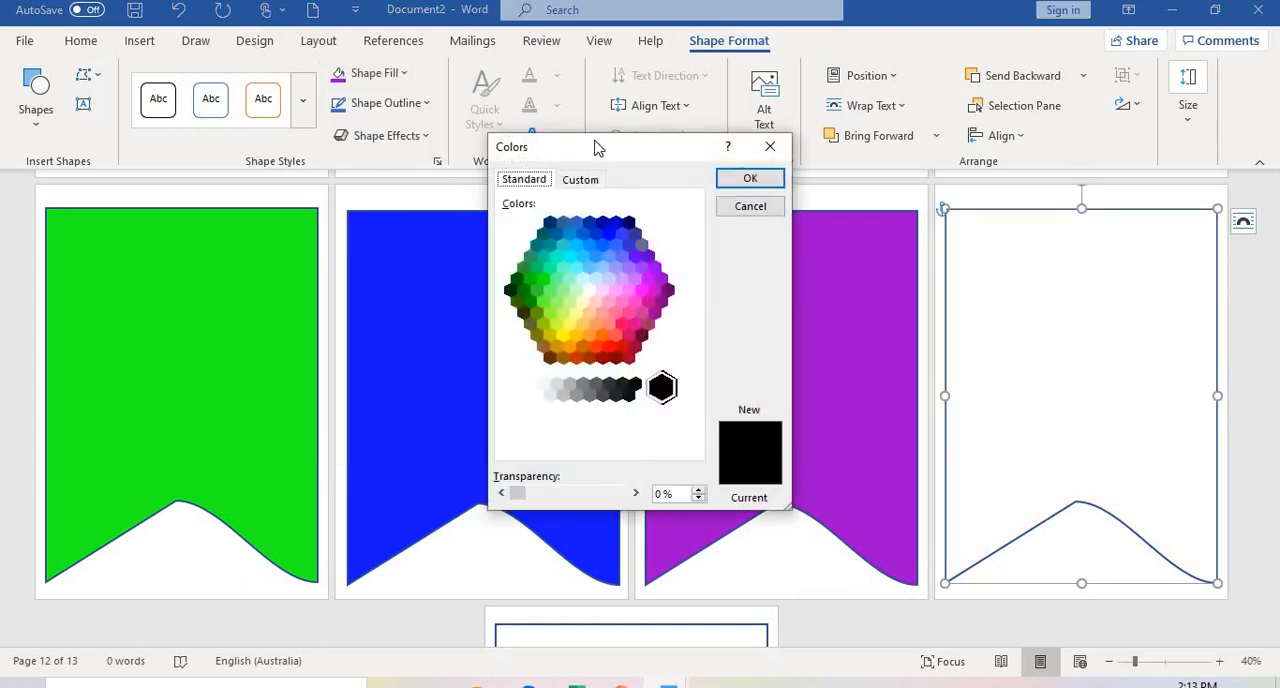
{"action": "left_click", "coordinate": [580, 180]}
{"action": "type", "text": "176"}
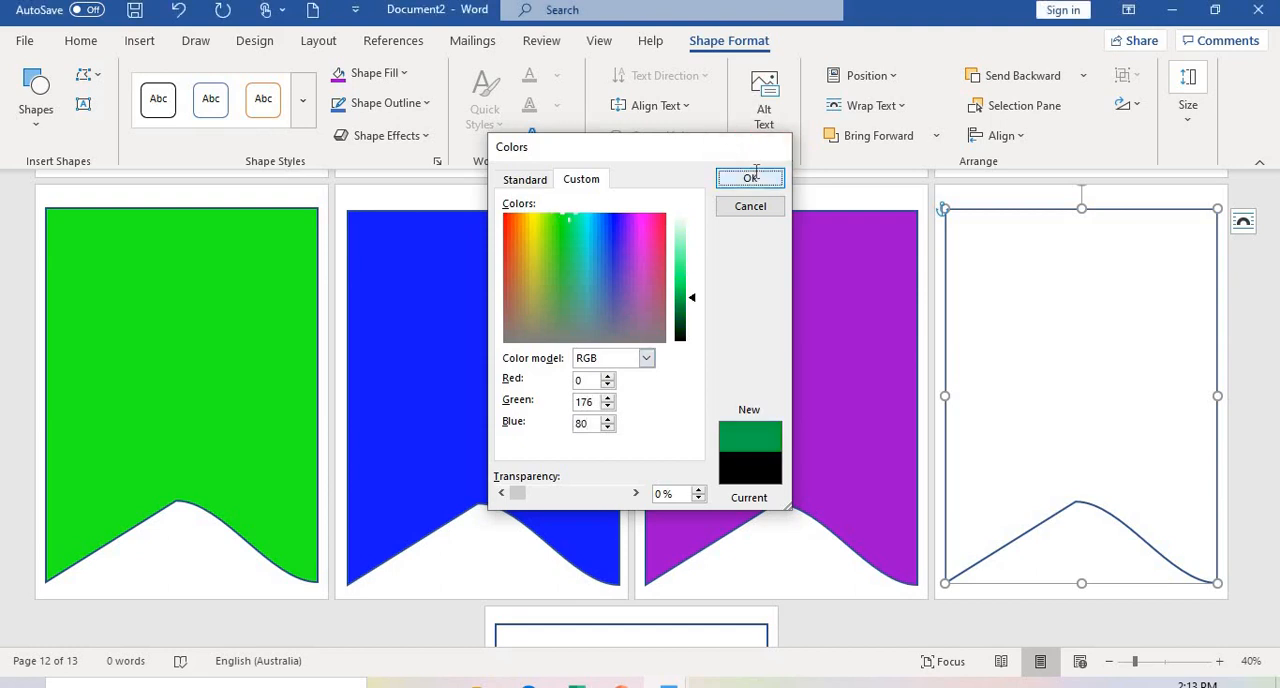
{"action": "left_click", "coordinate": [750, 178]}
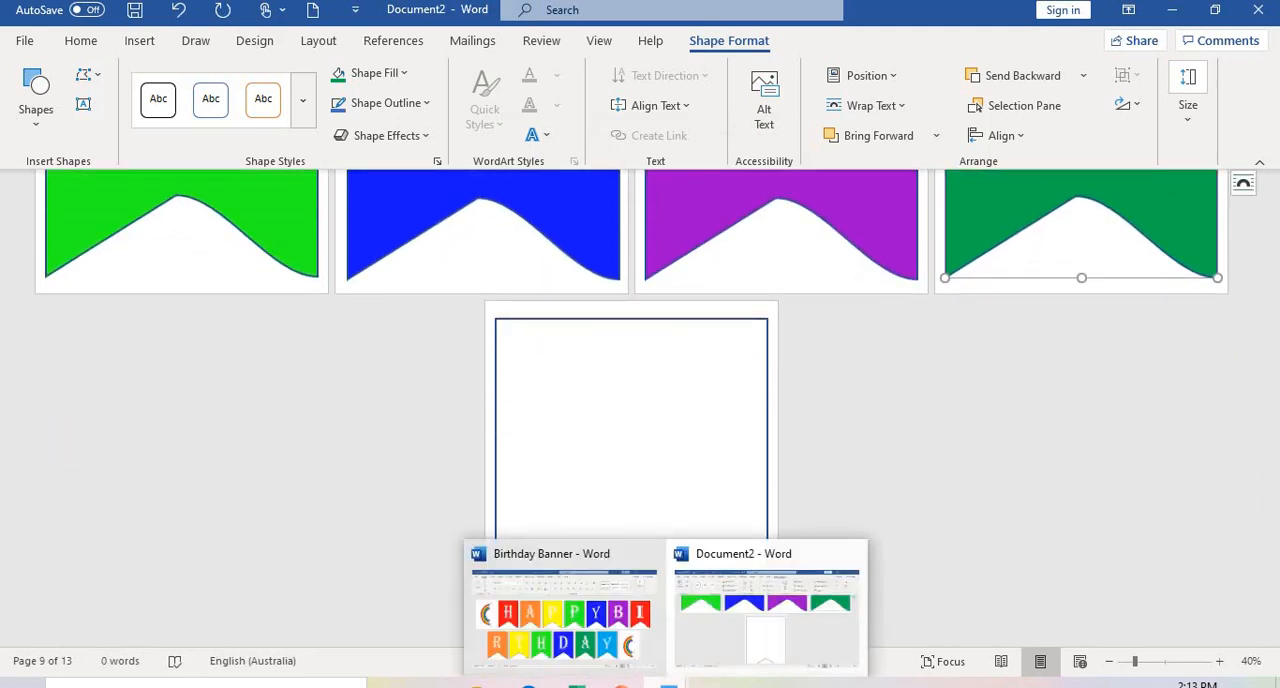
{"action": "mouse_move", "coordinate": [750, 624]}
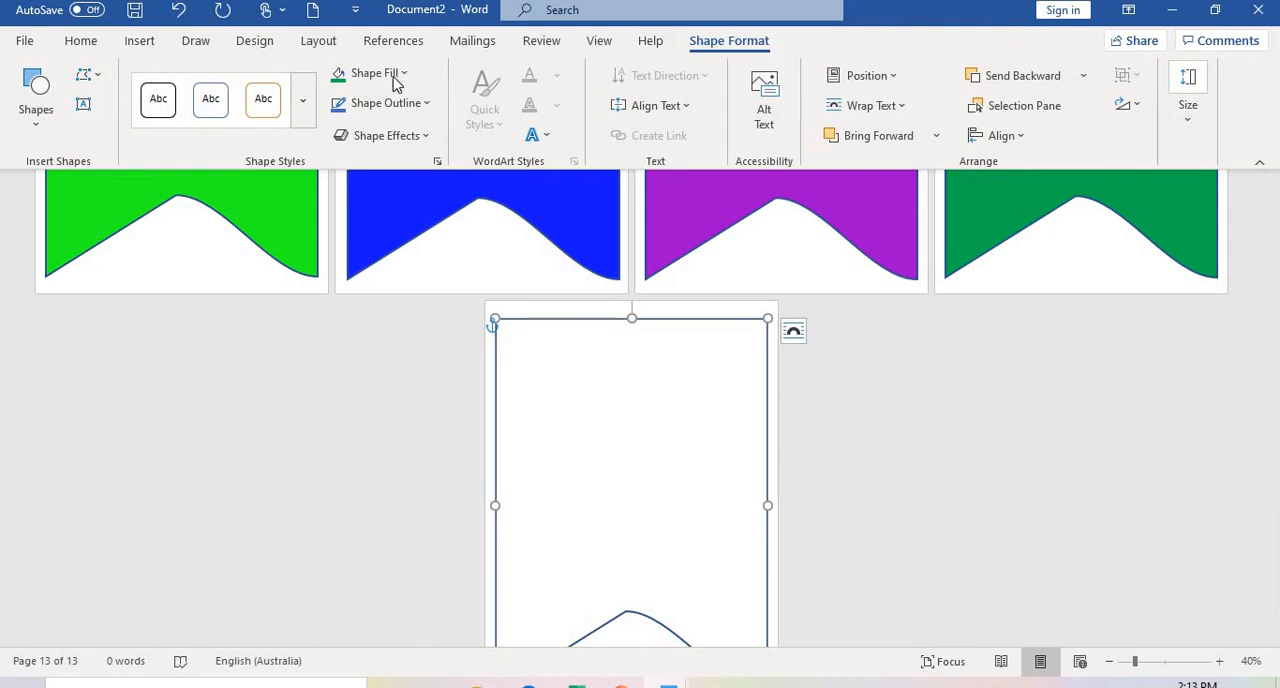
Fill the final flag on page 13 with a standard colour, completing the coloured set.
{"action": "left_click", "coordinate": [372, 72]}
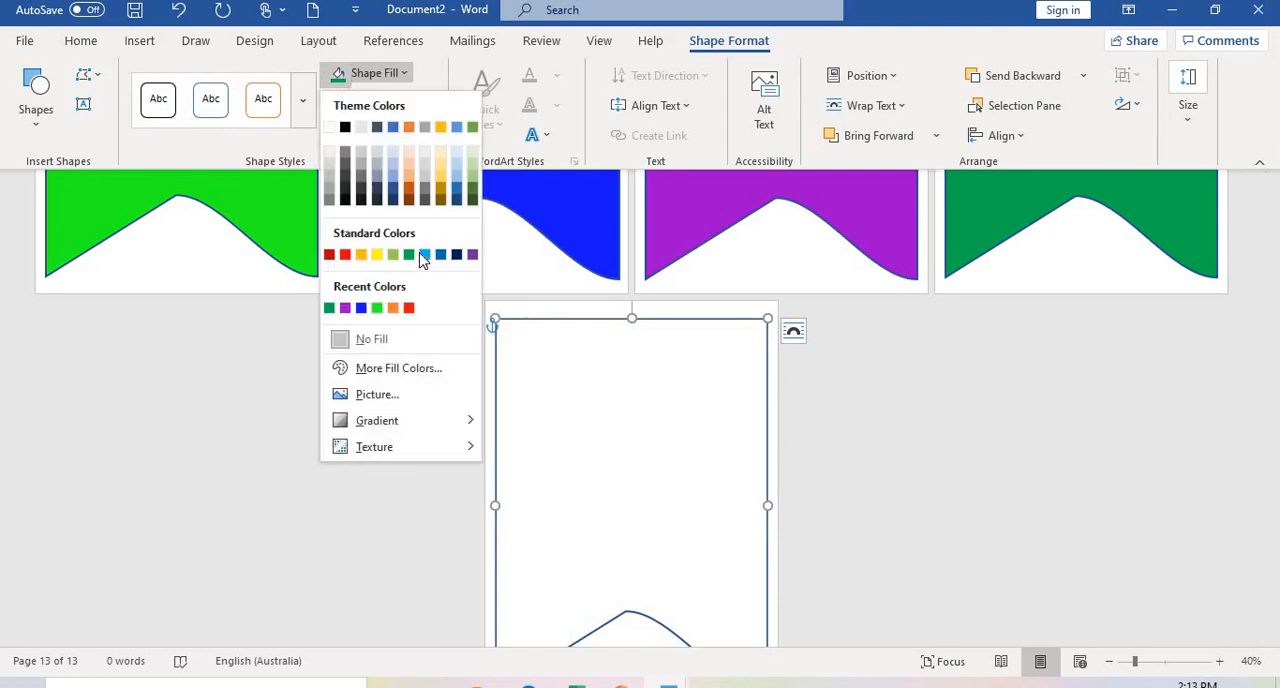
{"action": "left_click", "coordinate": [424, 254]}
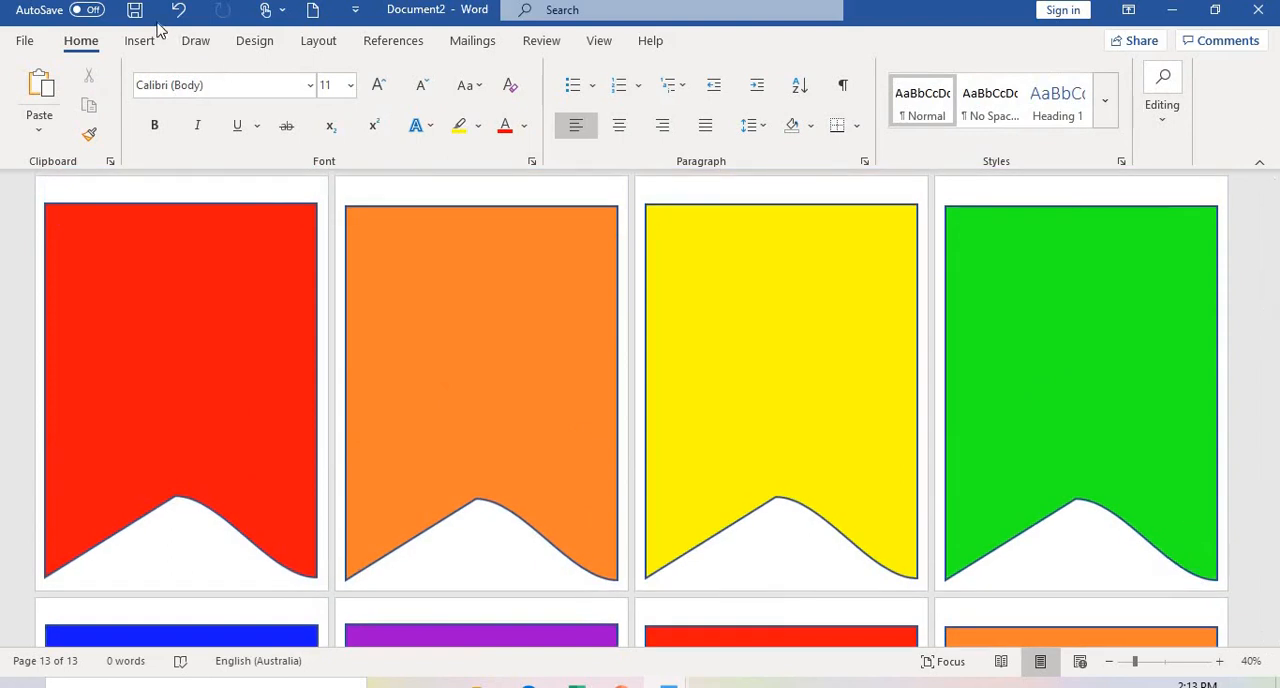
{"action": "left_click", "coordinate": [140, 40]}
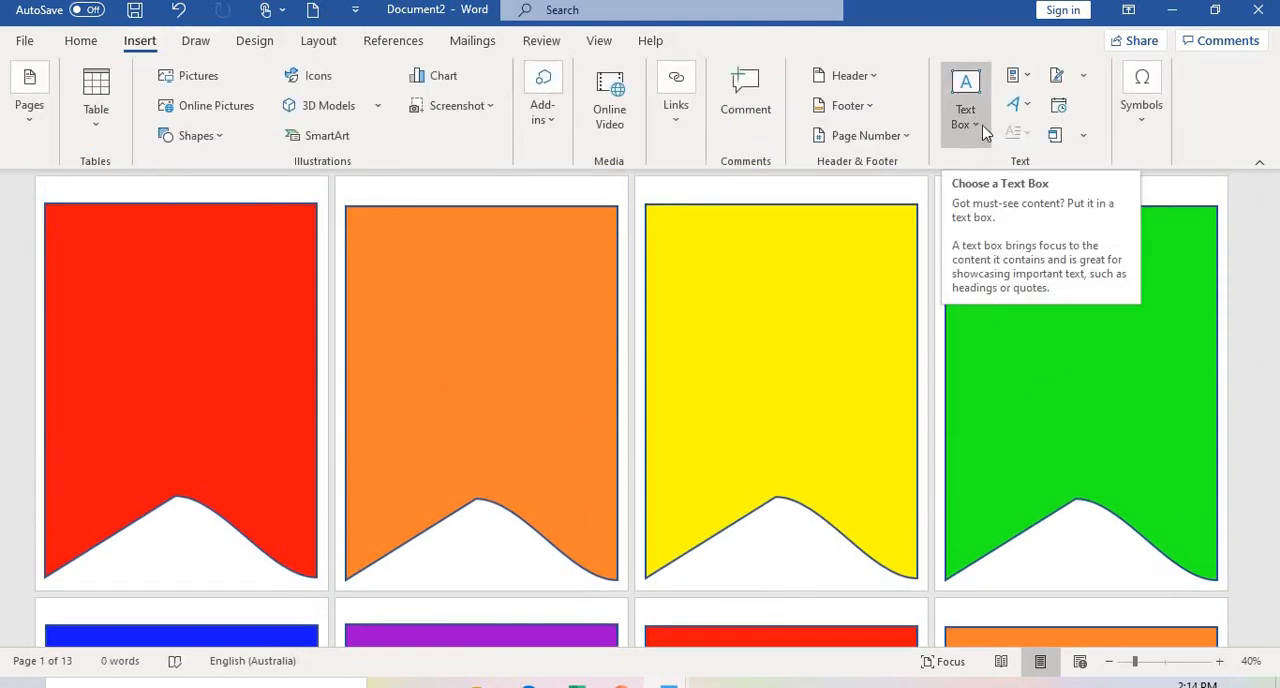
Draw a text box on the red flag with No Fill and No Outline.
{"action": "left_click", "coordinate": [964, 96]}
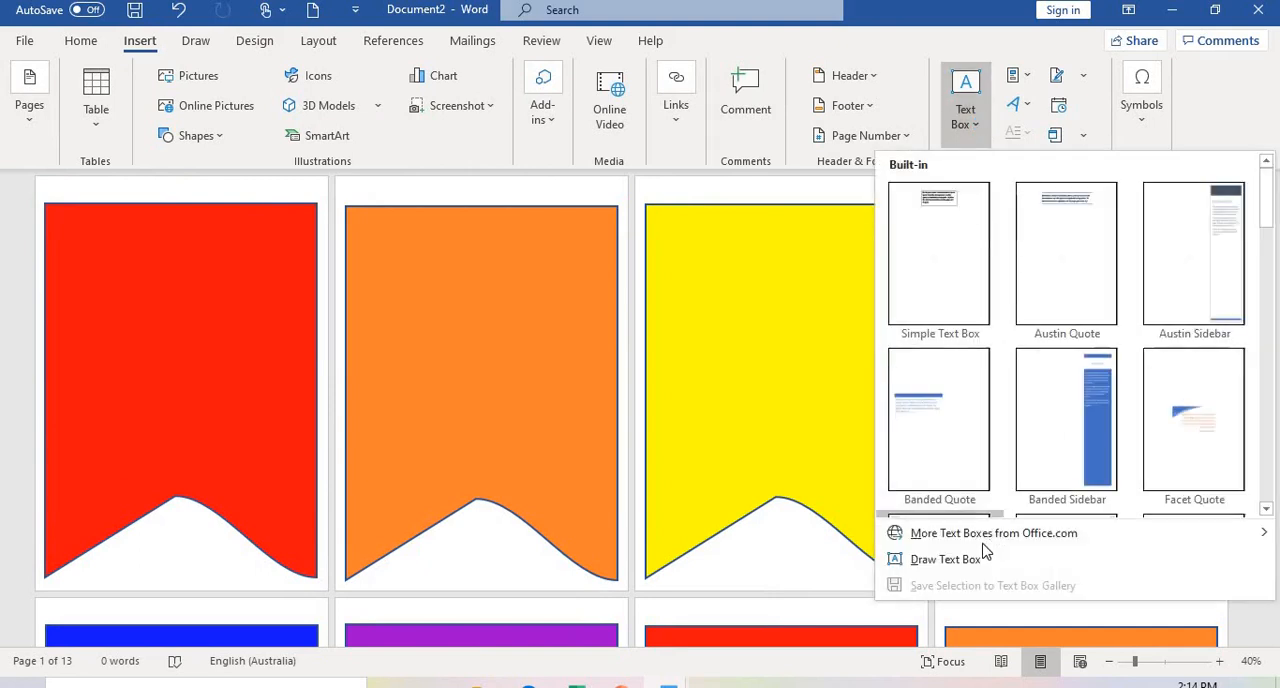
{"action": "left_click", "coordinate": [944, 558]}
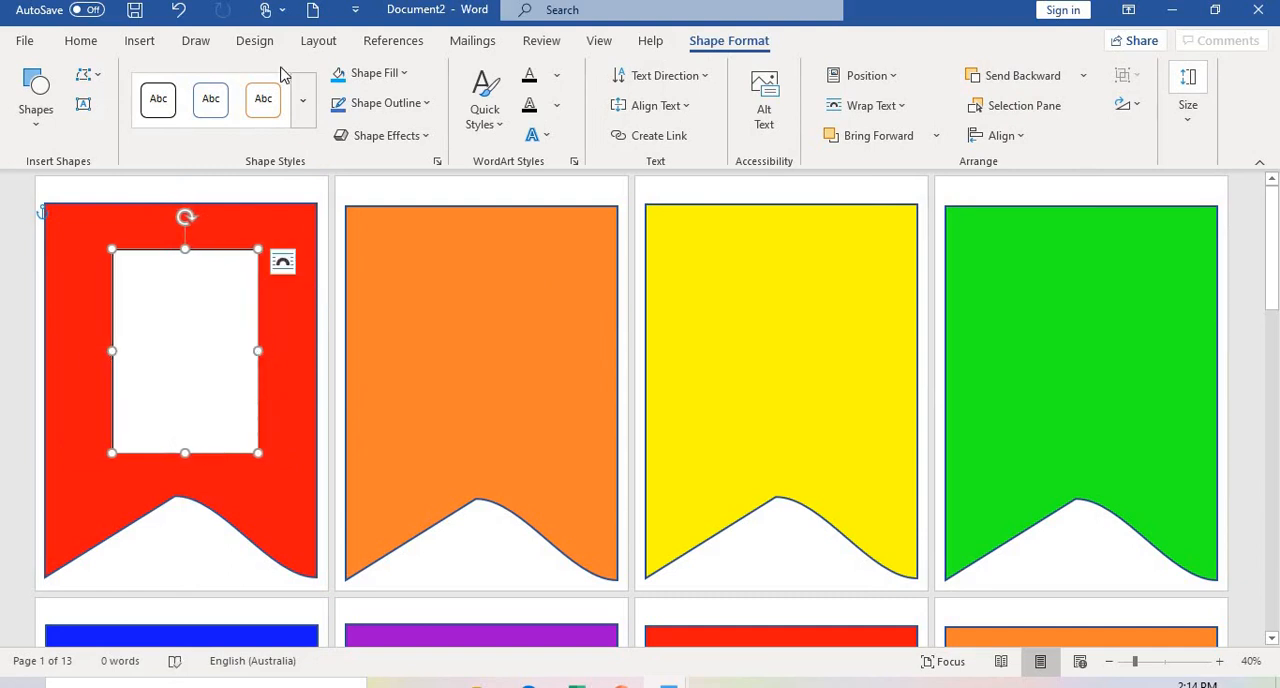
{"action": "left_click", "coordinate": [376, 72]}
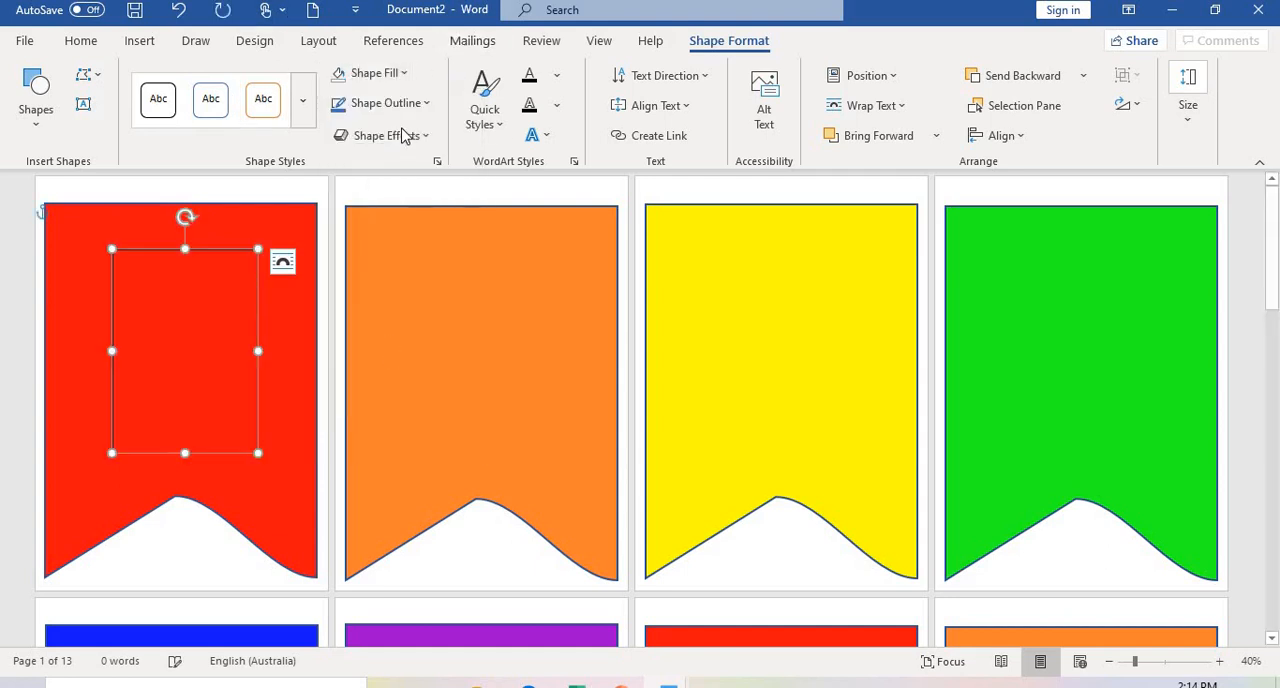
{"action": "left_click", "coordinate": [378, 102]}
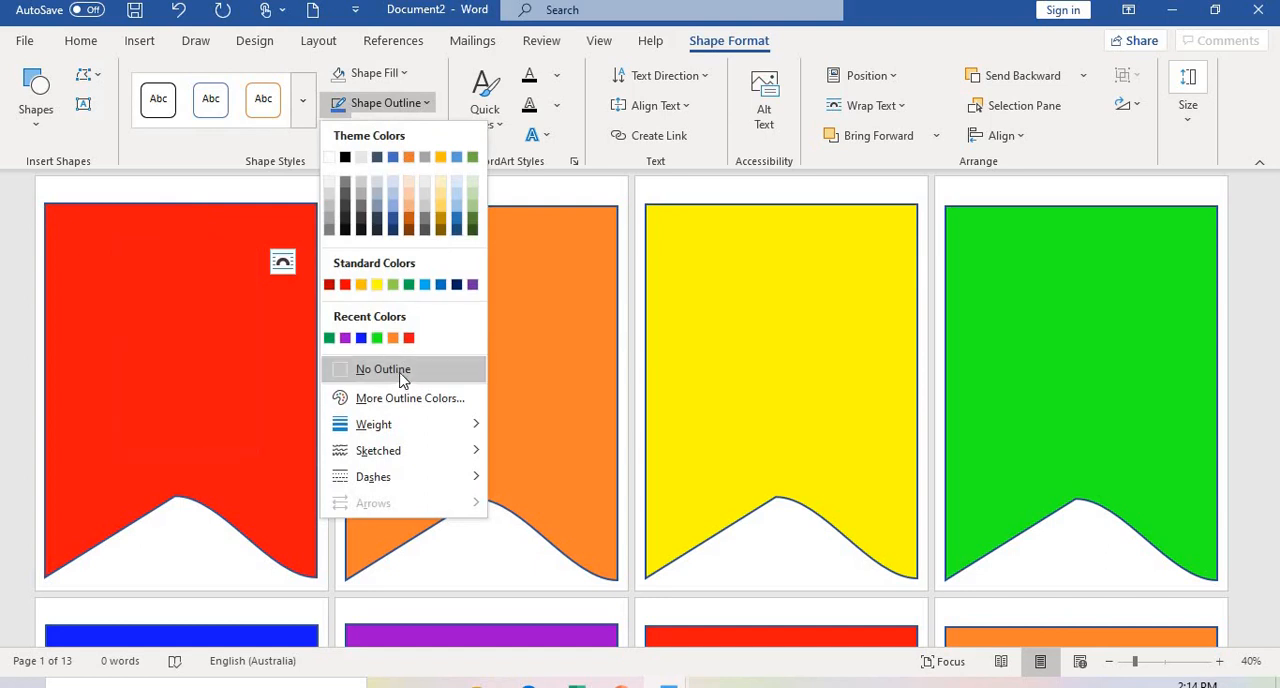
{"action": "left_click", "coordinate": [382, 368]}
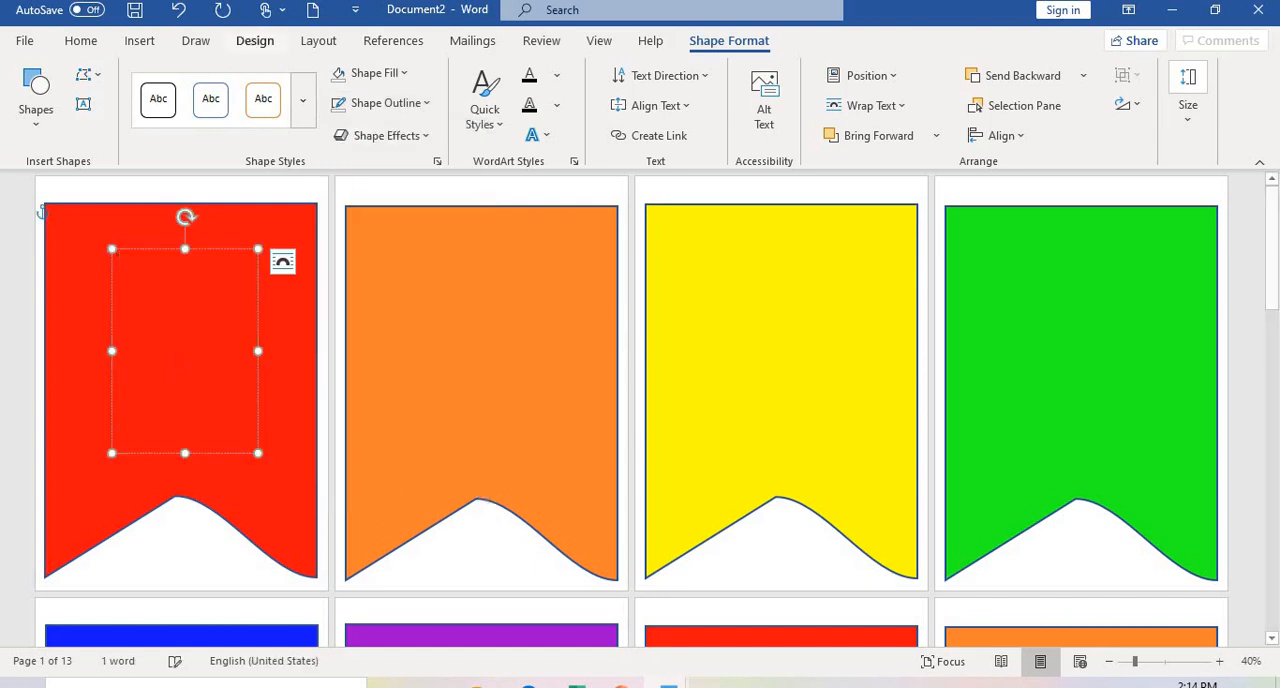
Set the text box font to Algerian.
{"action": "left_click", "coordinate": [80, 40]}
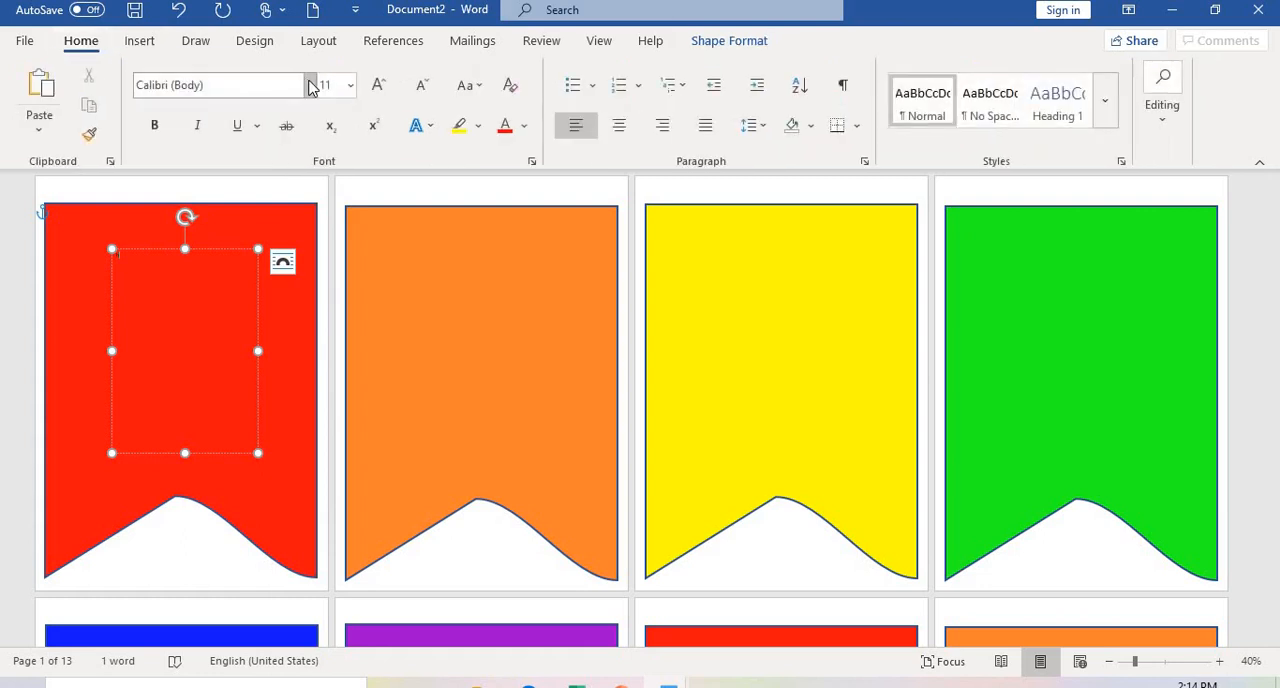
{"action": "left_click", "coordinate": [310, 84]}
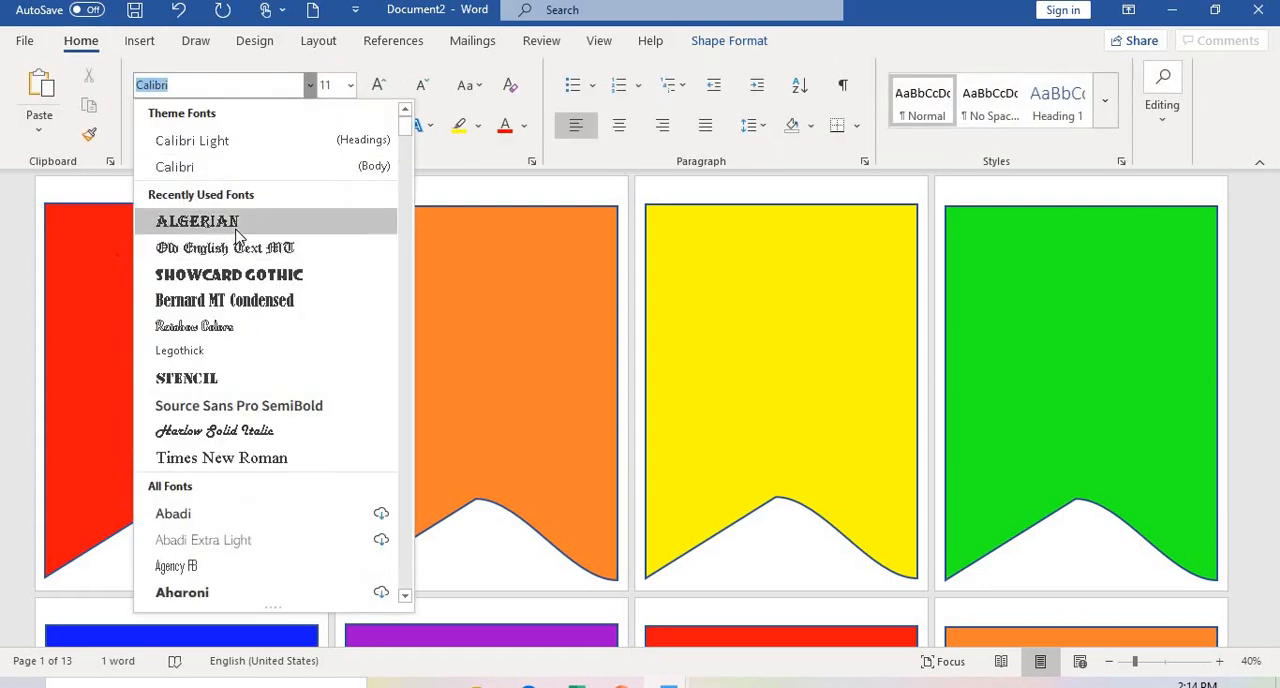
{"action": "left_click", "coordinate": [196, 220]}
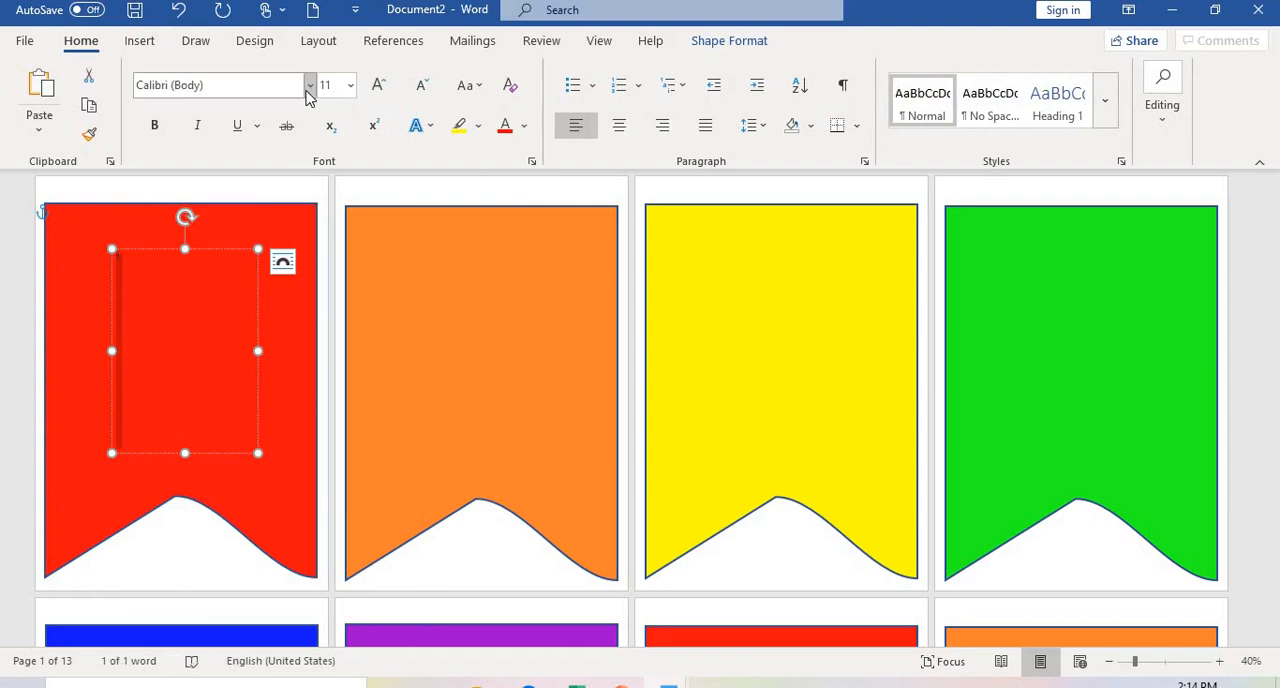
{"action": "type", "text": "Algerian"}
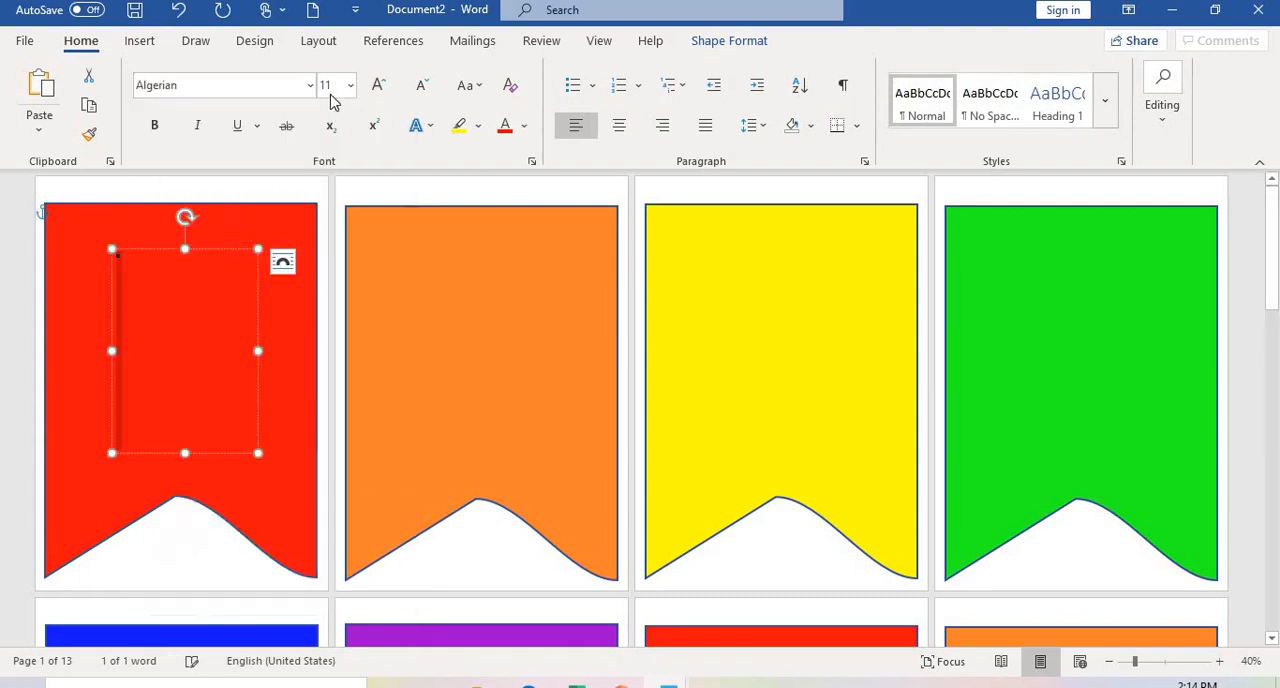
{"action": "left_click", "coordinate": [348, 84]}
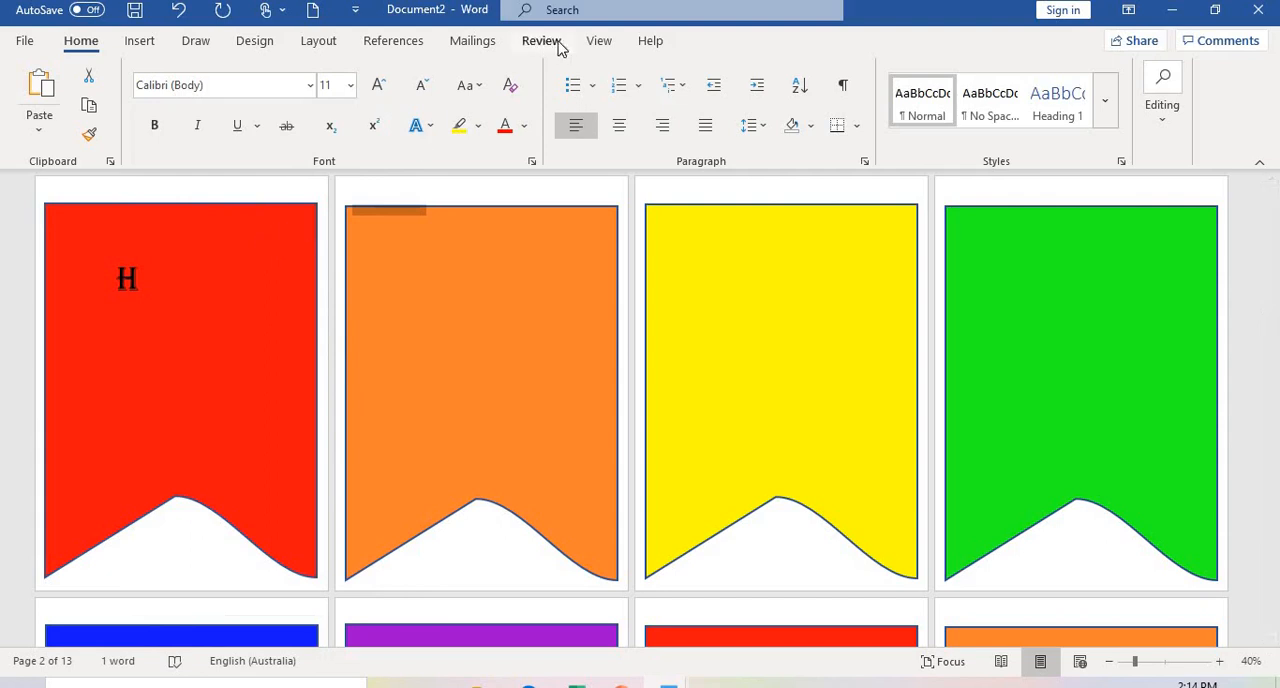
Enlarge the letter H to fill the flag in white and pick it up for copying.
{"action": "left_click", "coordinate": [128, 280]}
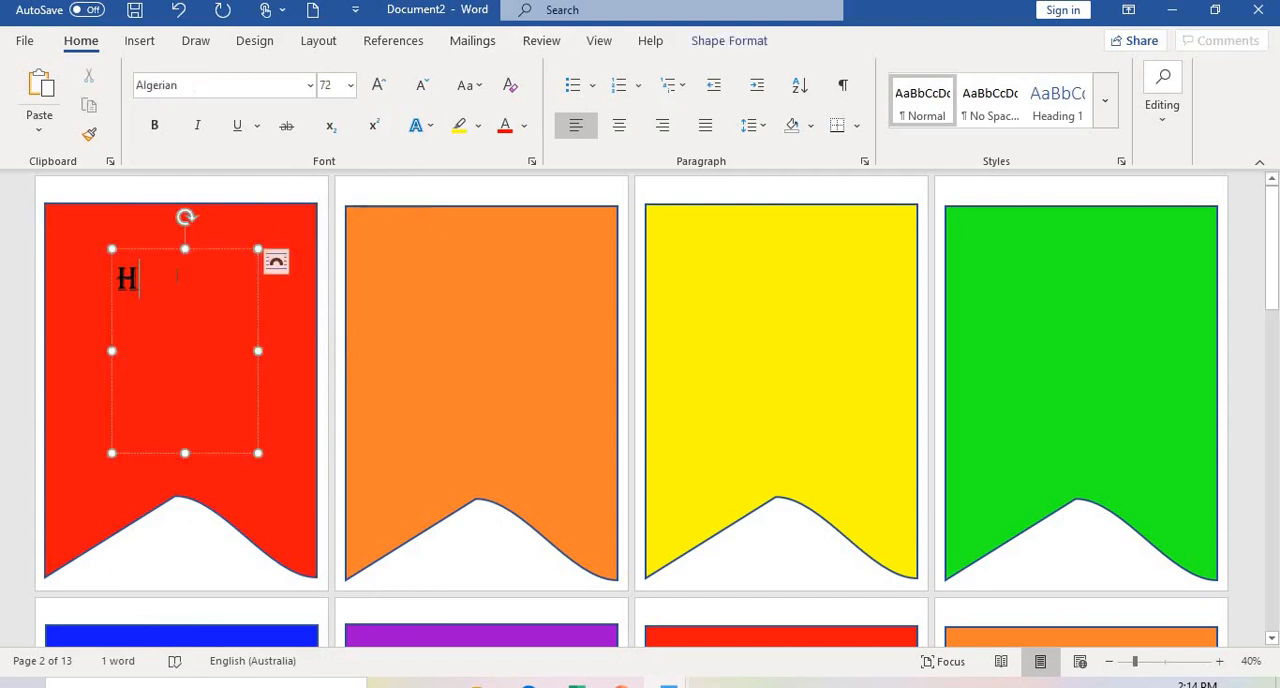
{"action": "left_click", "coordinate": [728, 40]}
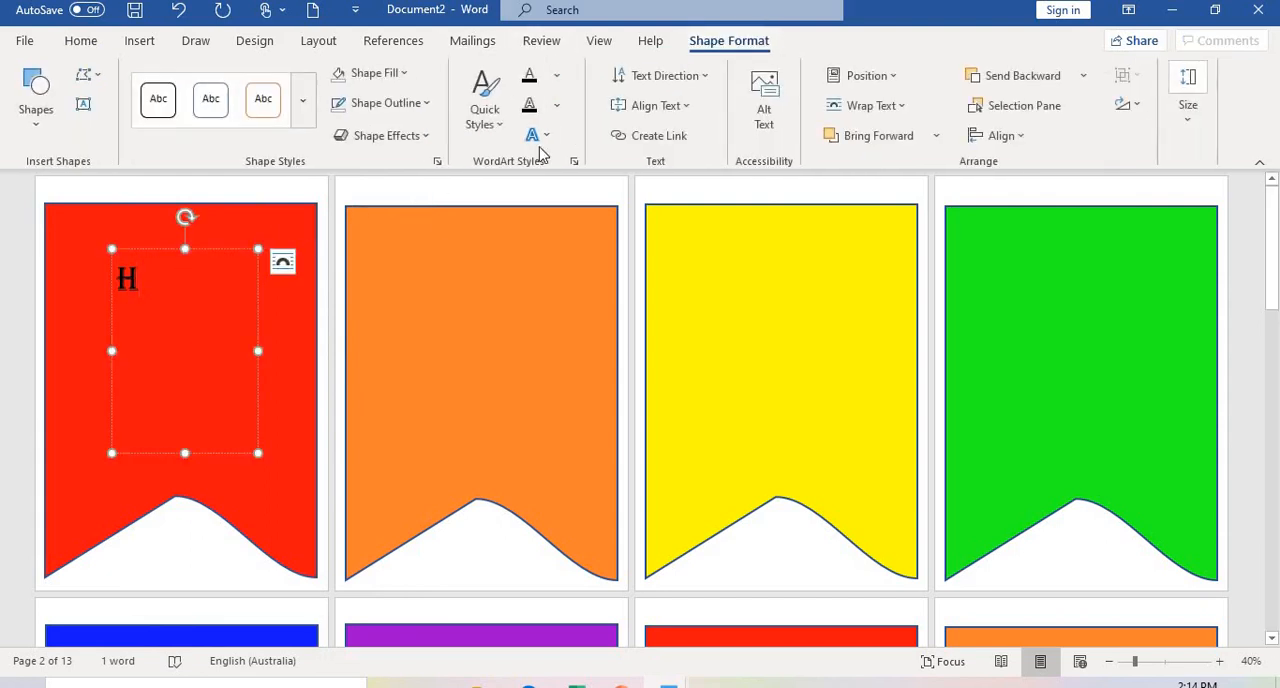
{"action": "left_click", "coordinate": [528, 136]}
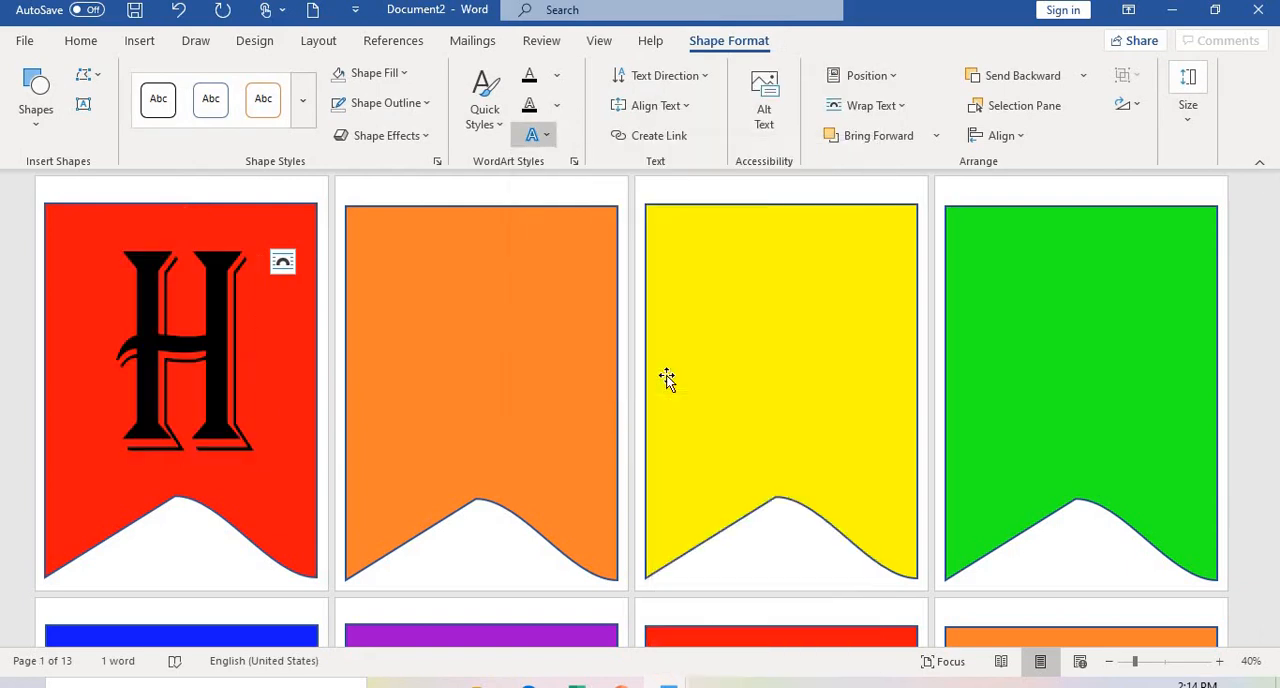
{"action": "left_click", "coordinate": [184, 350]}
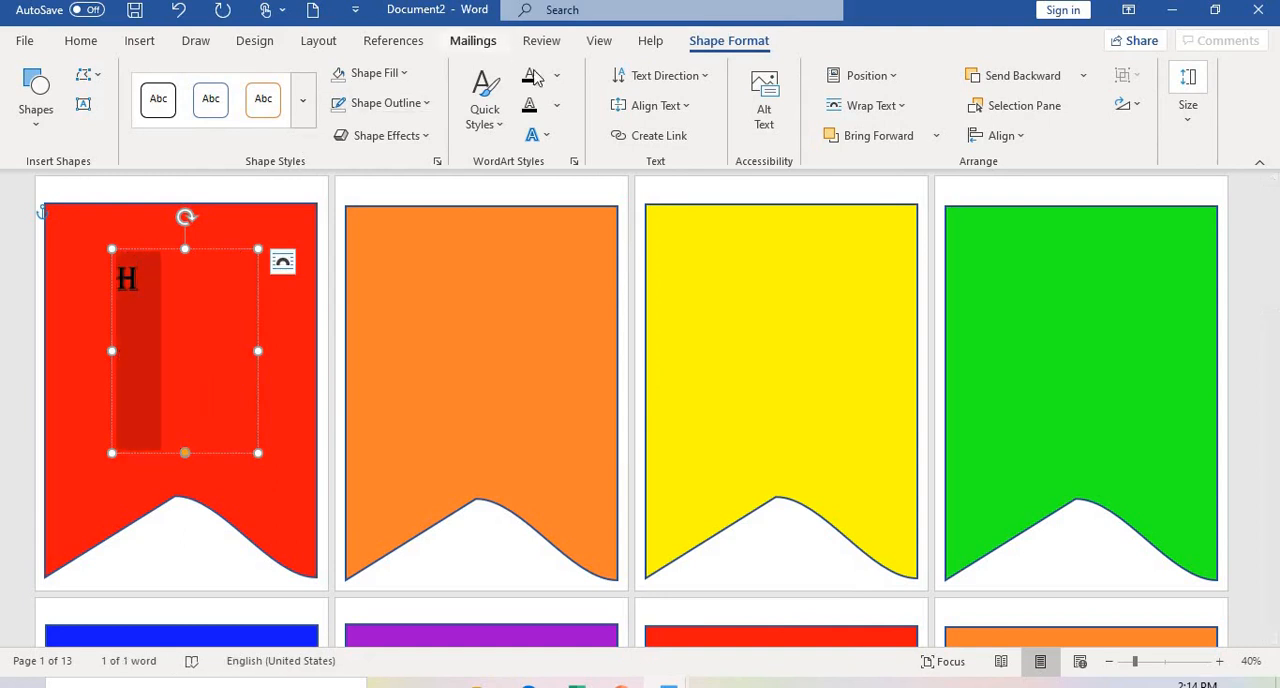
{"action": "left_click", "coordinate": [556, 76]}
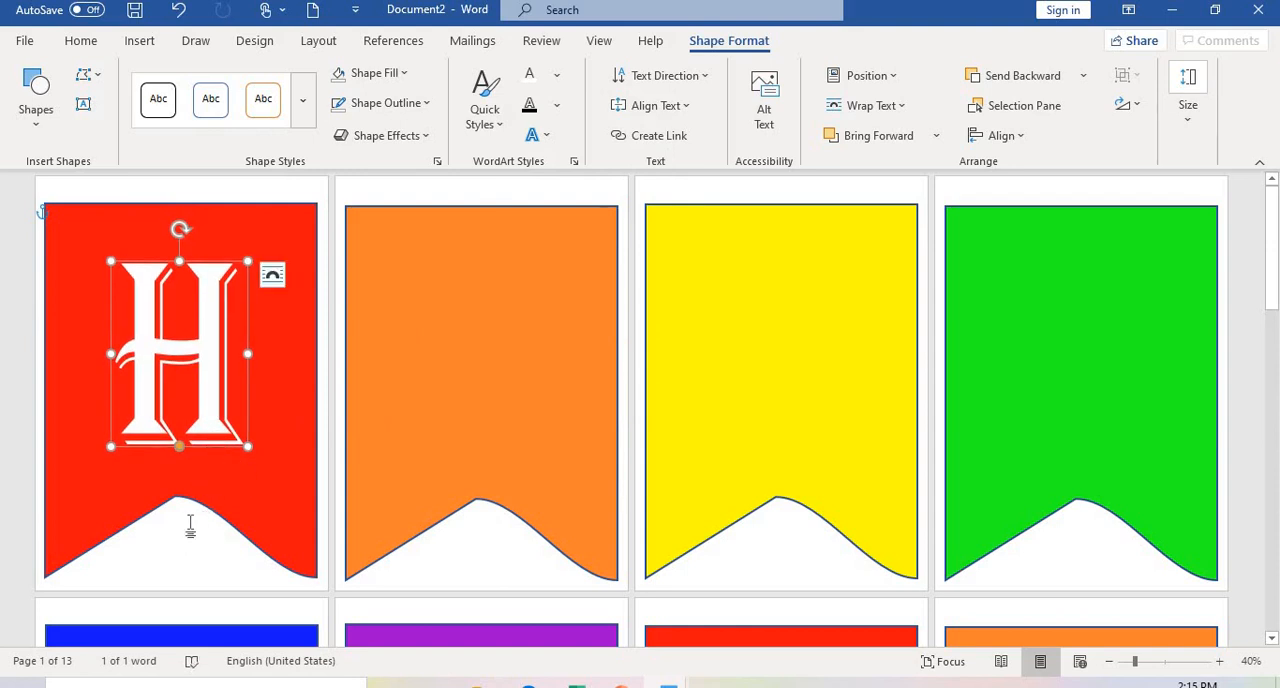
{"action": "left_click", "coordinate": [190, 444]}
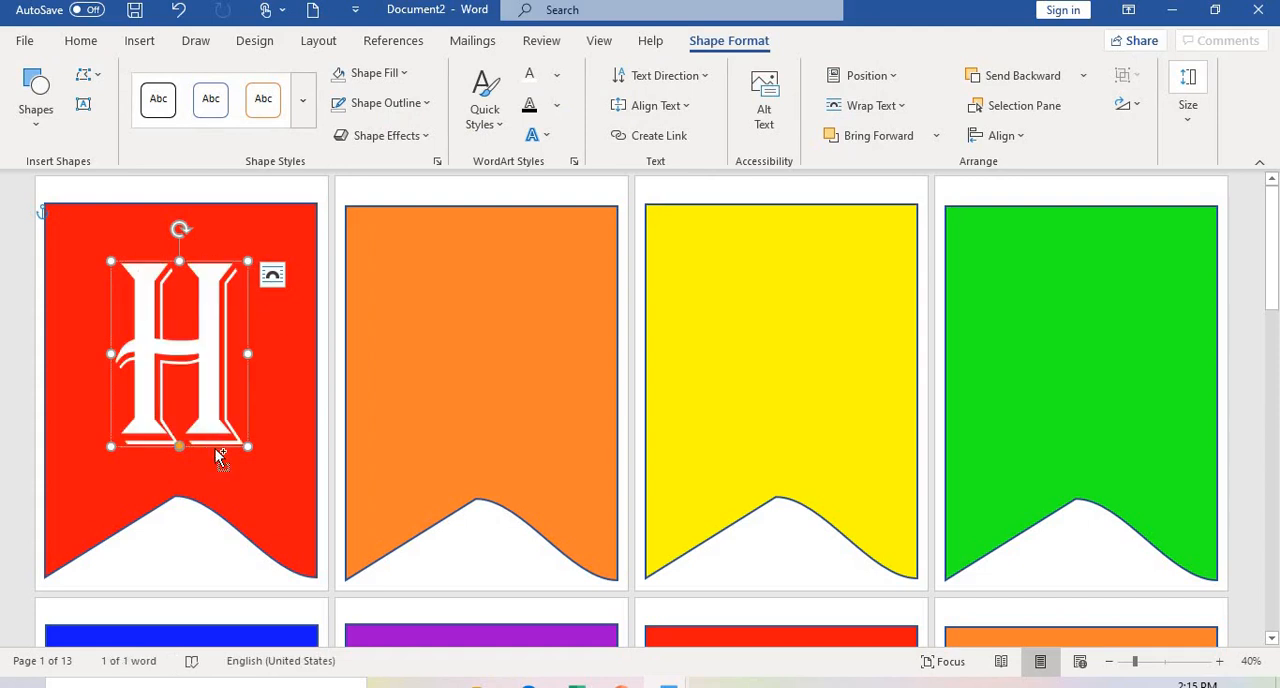
{"action": "left_click", "coordinate": [472, 384]}
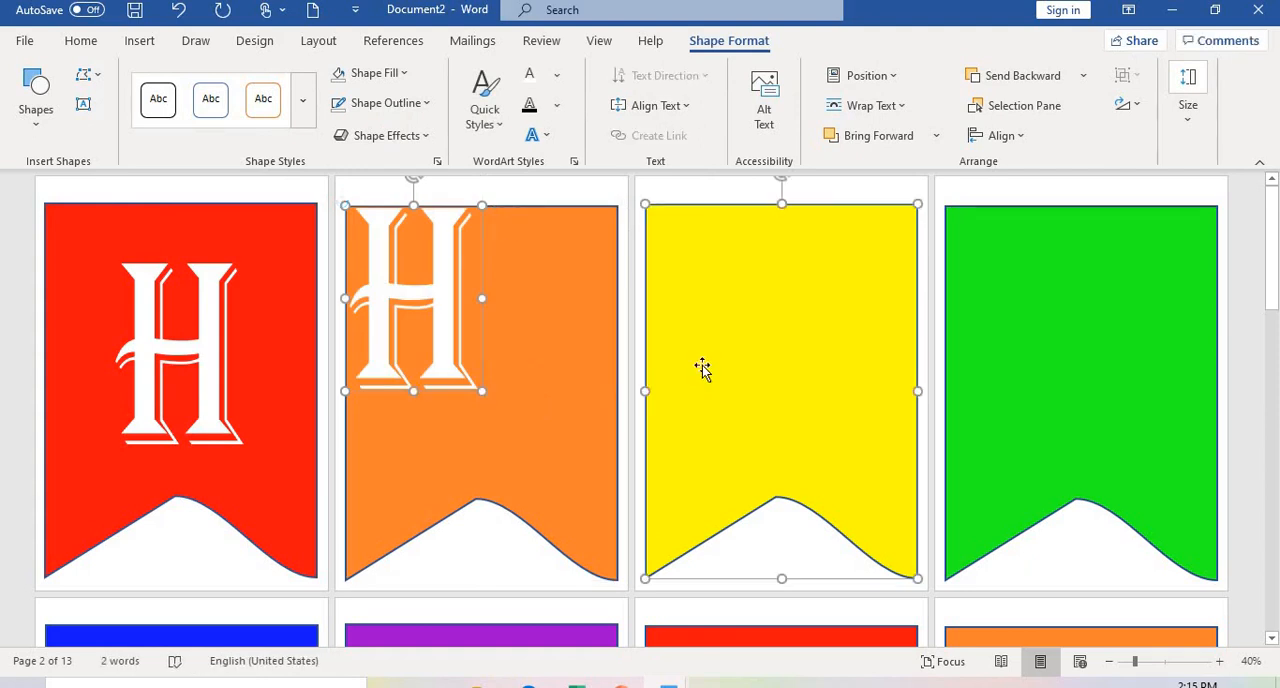
Copy the letter box onto each pennant and retype letters to spell HAPPY BIRTHDAY.
{"action": "scroll", "scroll_direction": "down", "scroll_amount": 3}
{"action": "type", "text": "A"}
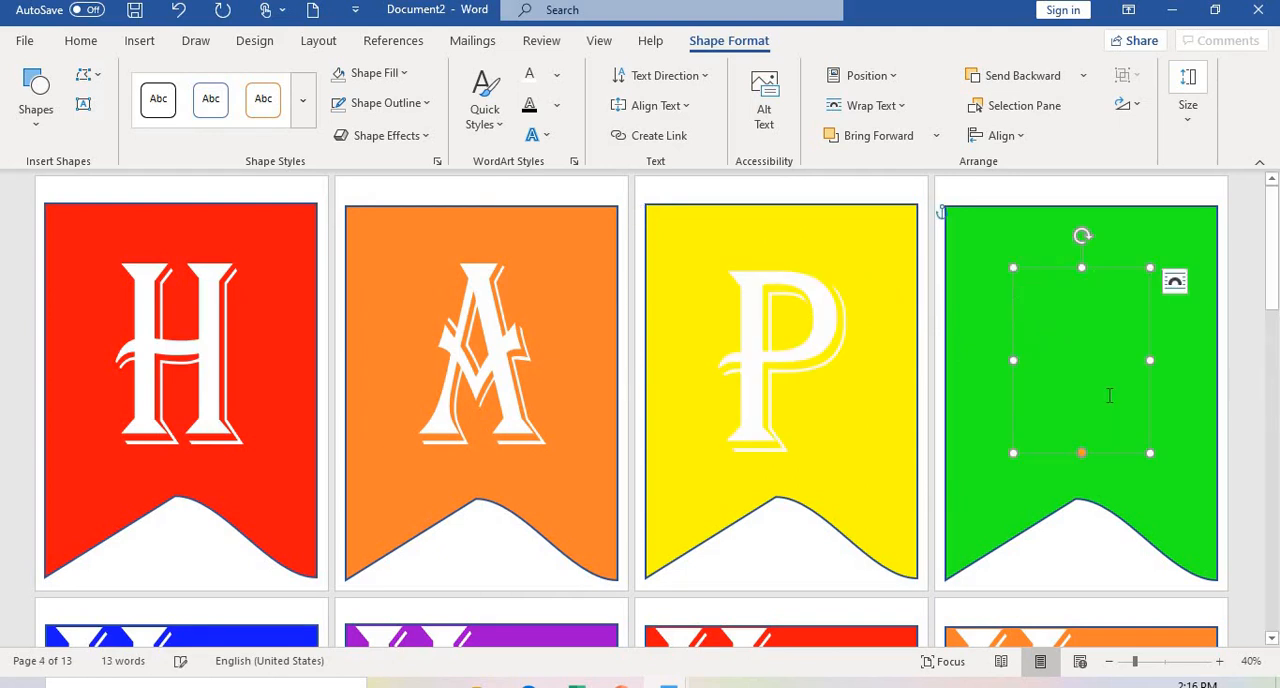
{"action": "type", "text": "P"}
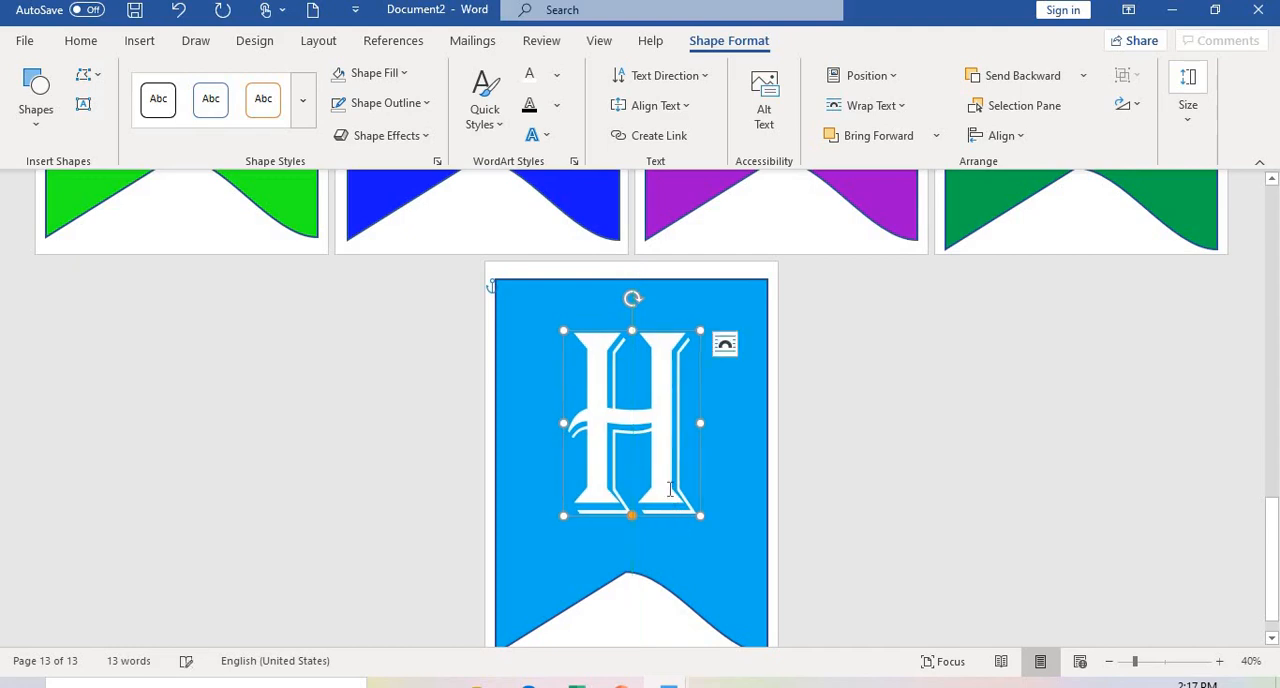
{"action": "key", "text": "Delete"}
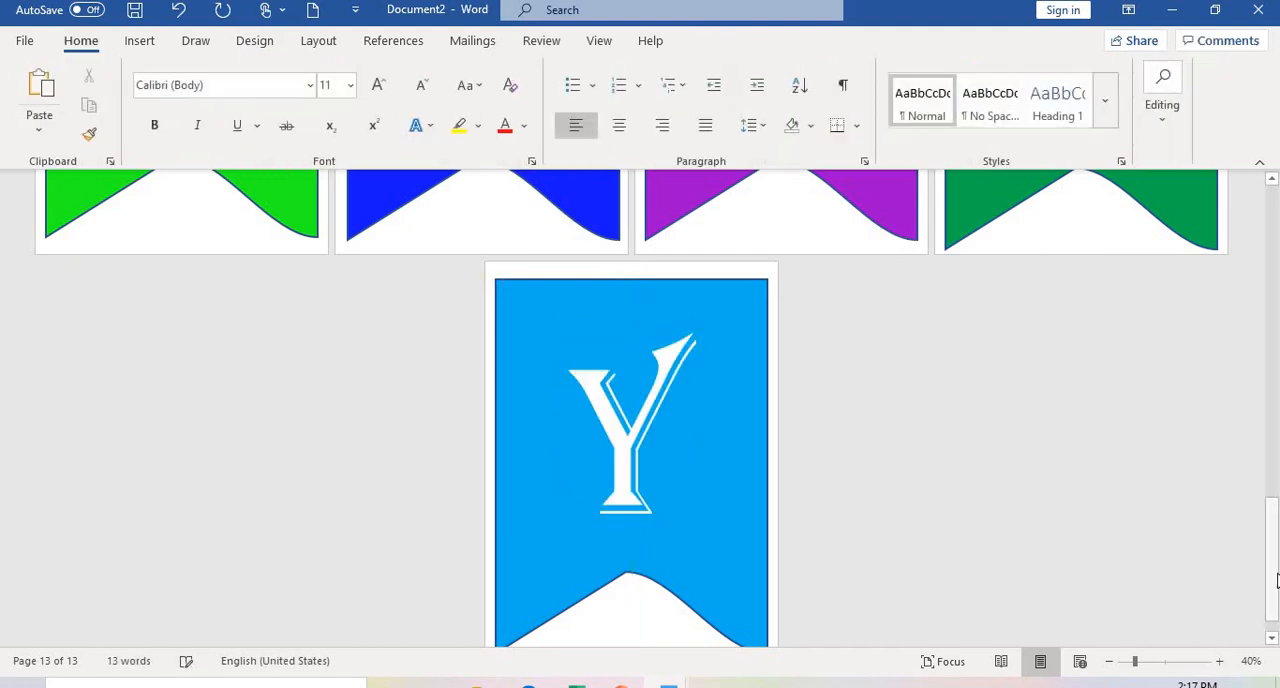
{"action": "scroll", "scroll_direction": "down", "scroll_amount": 3}
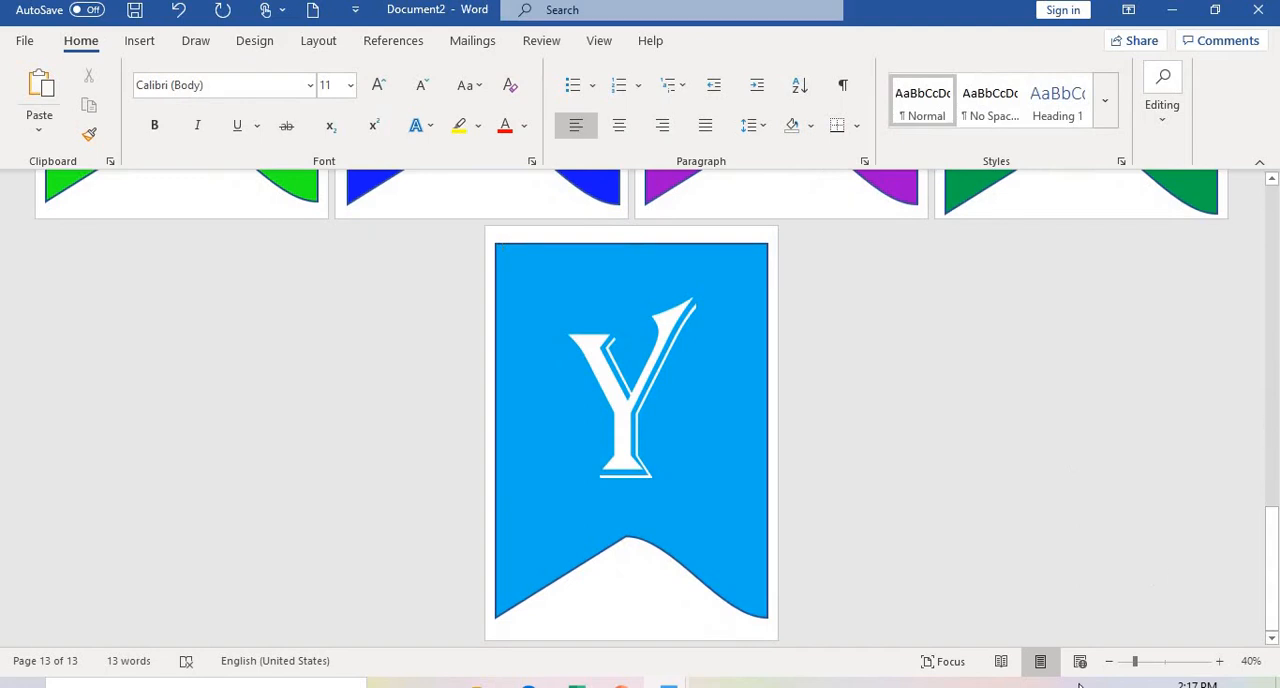
{"action": "left_click", "coordinate": [1108, 660]}
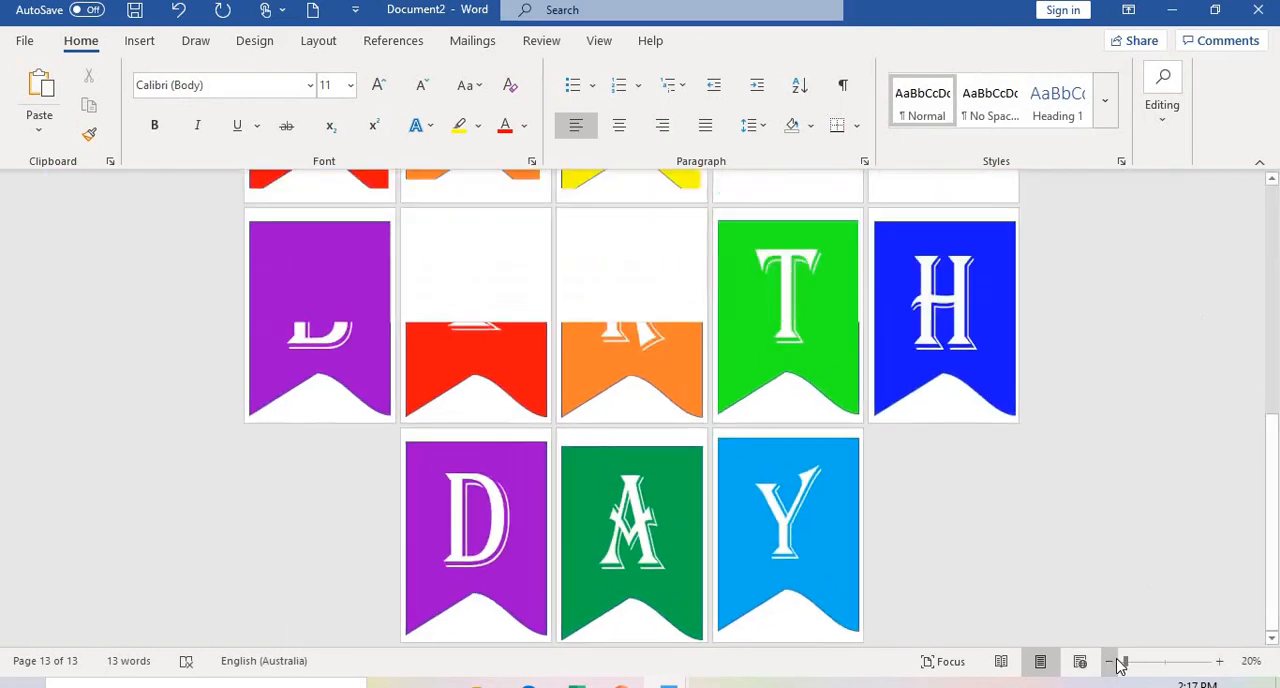
{"action": "left_click", "coordinate": [1108, 660]}
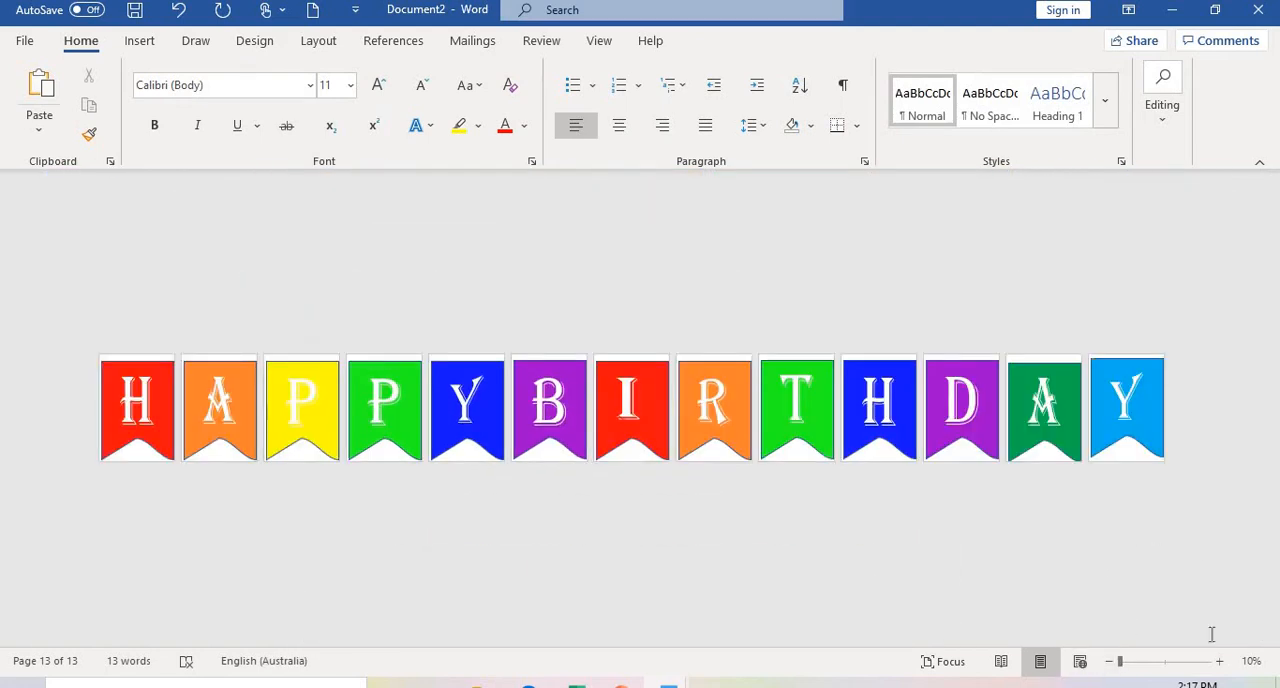
{"action": "left_click", "coordinate": [1220, 660]}
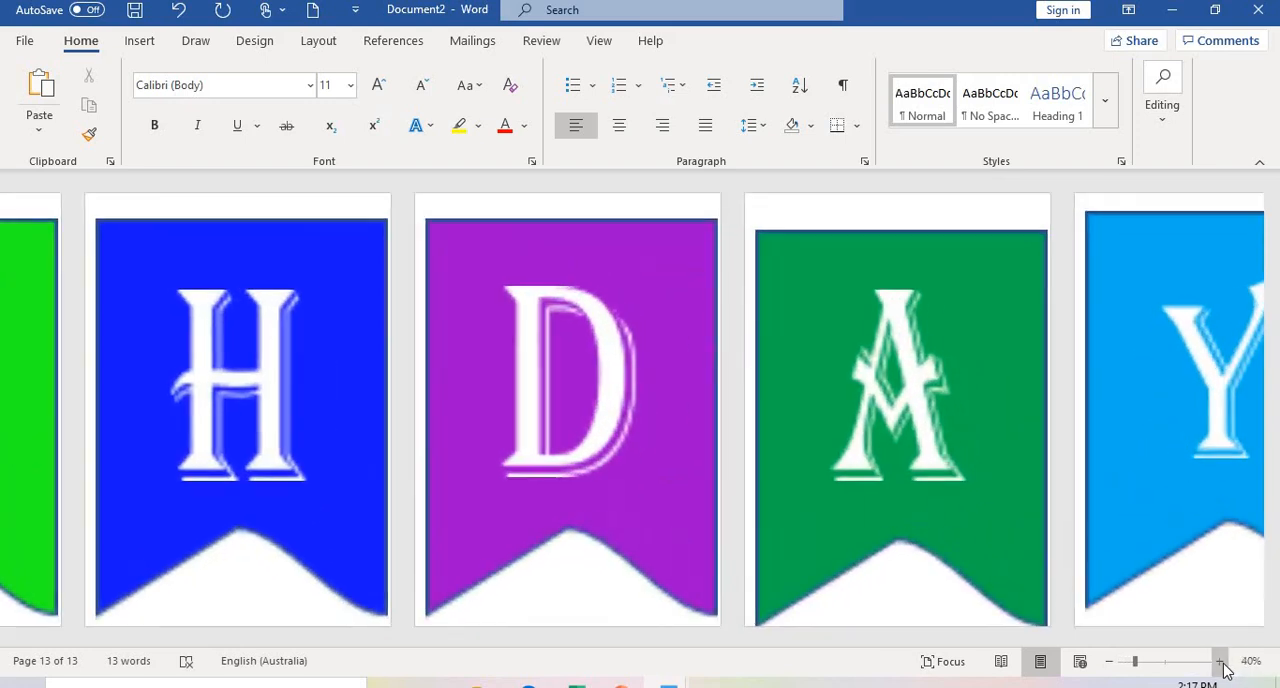
{"action": "scroll", "scroll_direction": "down", "scroll_amount": 3}
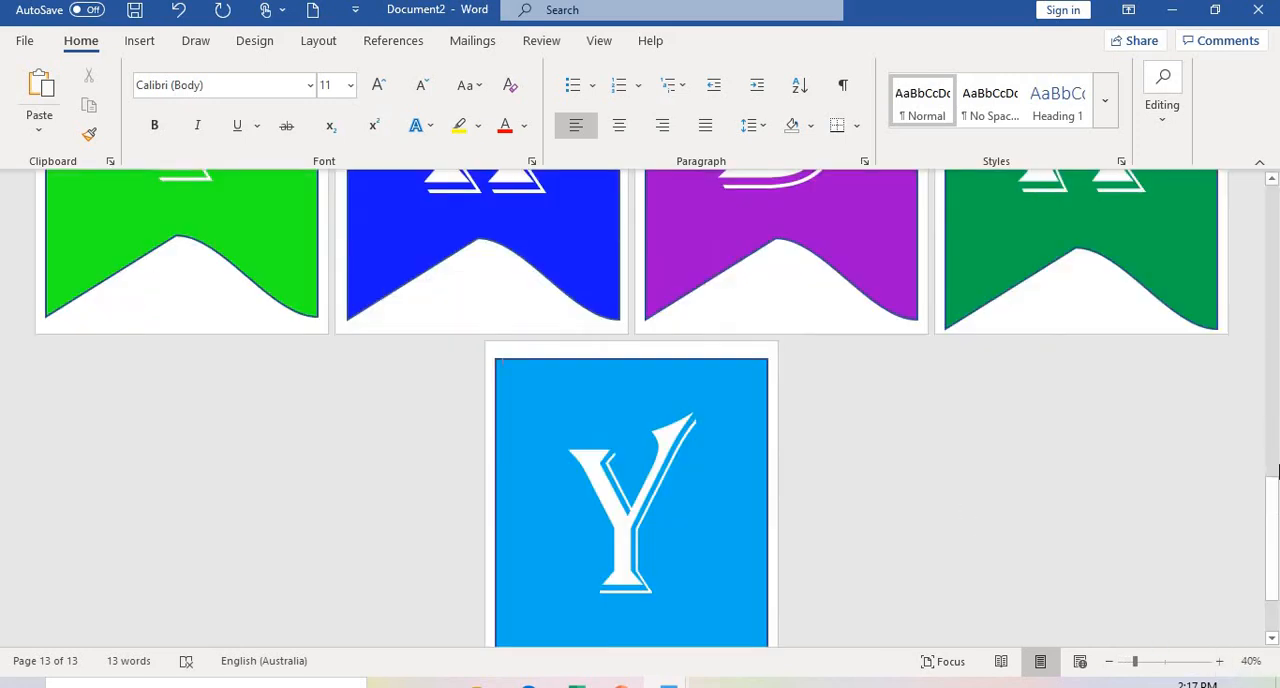
{"action": "scroll", "scroll_direction": "down", "scroll_amount": 3}
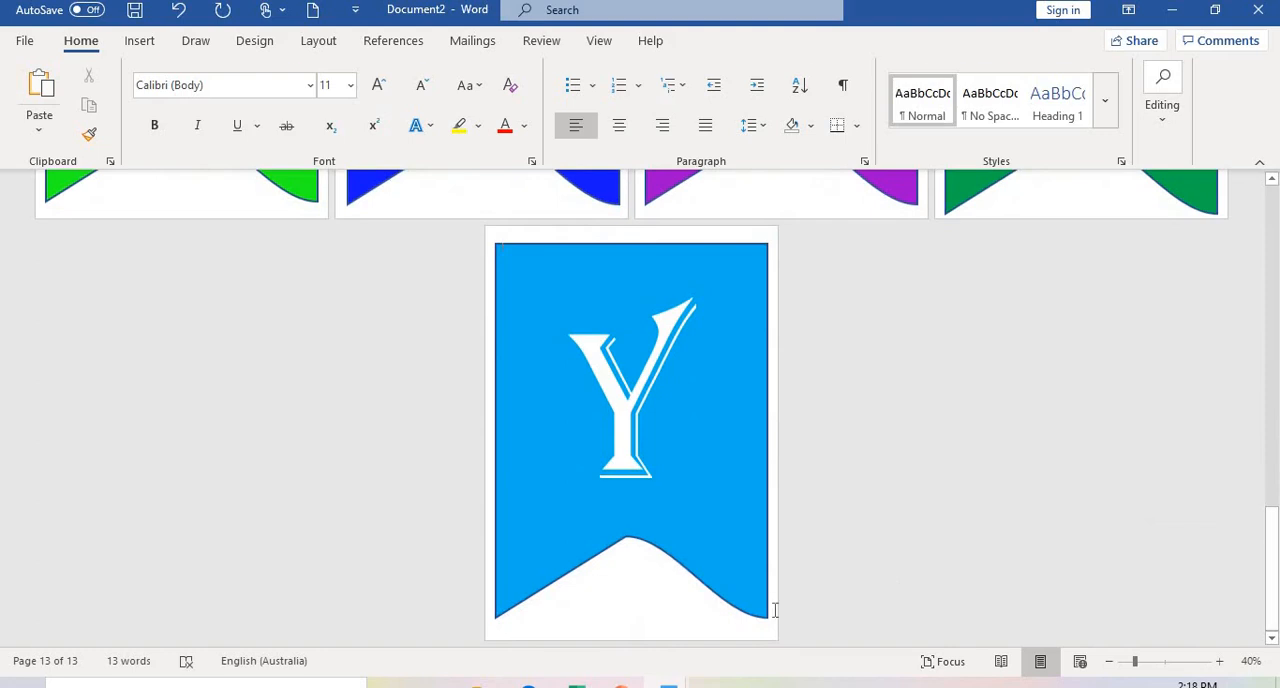
{"action": "left_click", "coordinate": [140, 40]}
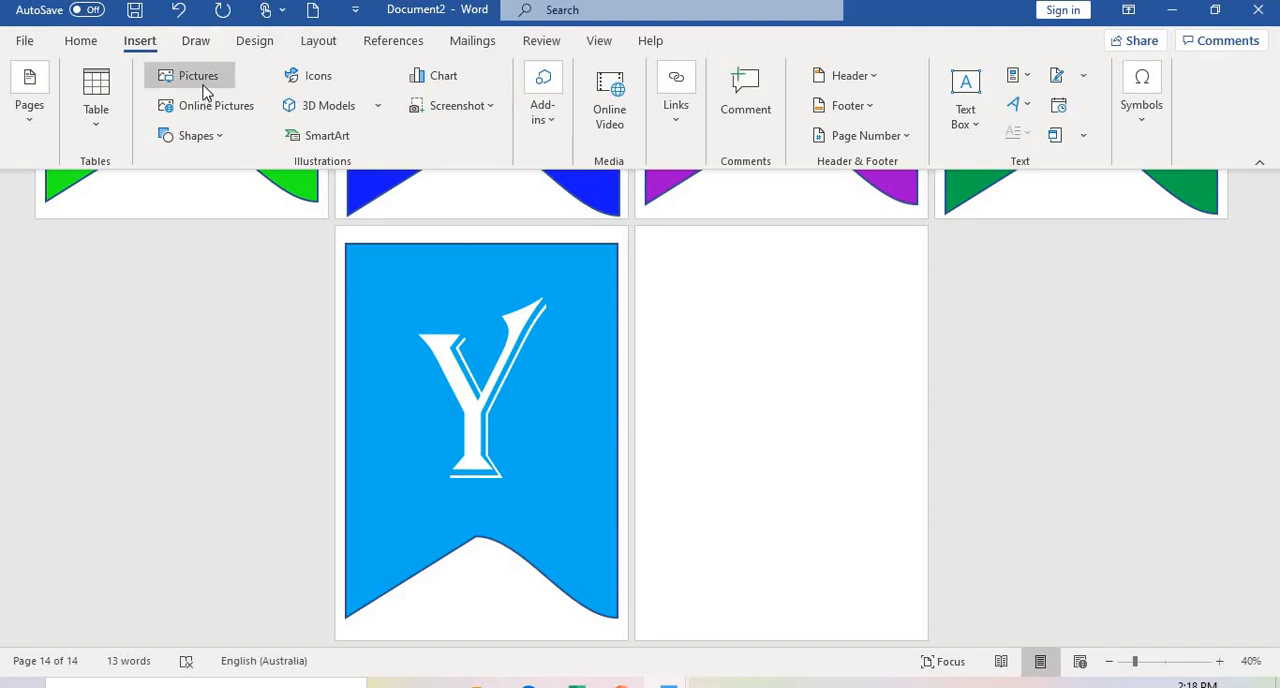
Insert the rainbow picture from the Rainbow Theme folder and rotate it sideways.
{"action": "left_click", "coordinate": [198, 76]}
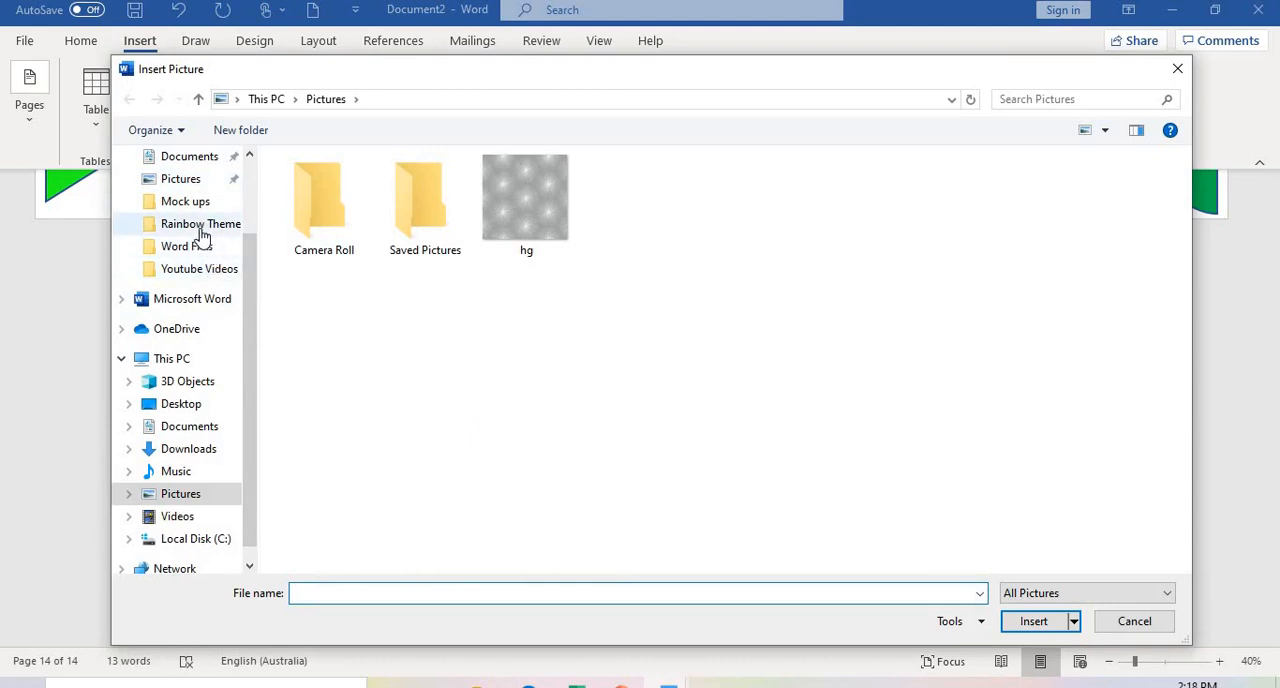
{"action": "double_click", "coordinate": [200, 224]}
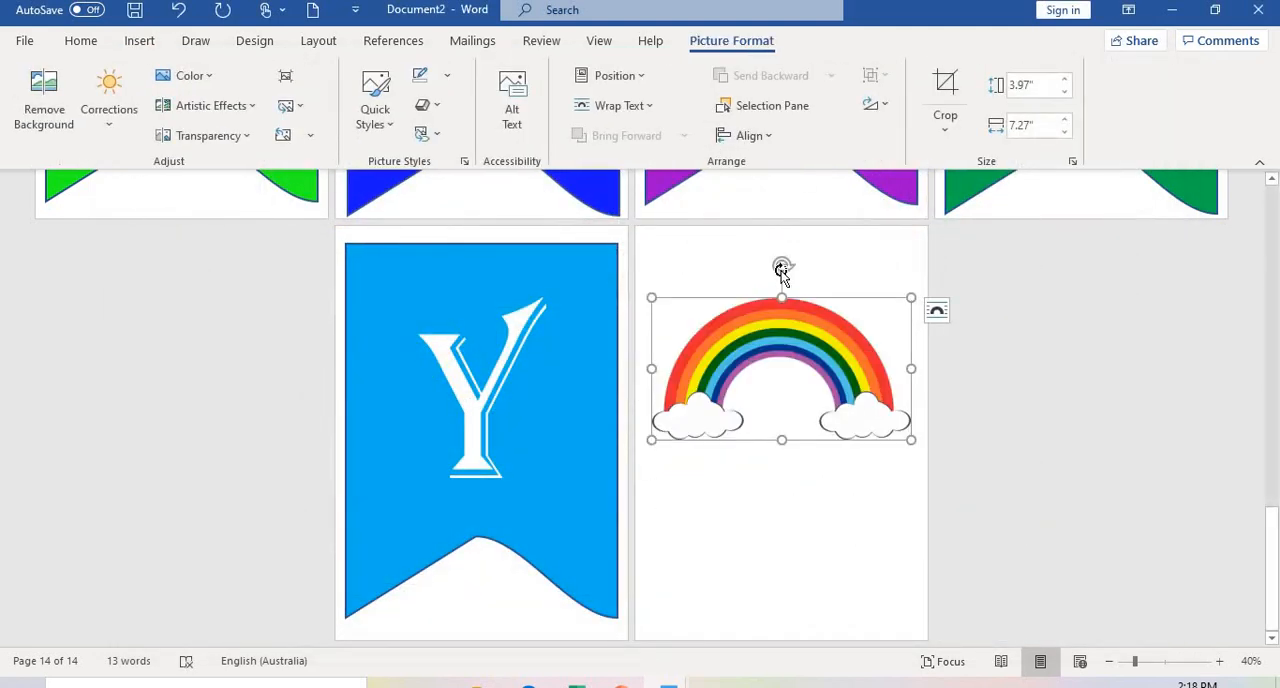
{"action": "left_click_drag", "start_coordinate": [784, 268], "coordinate": [840, 502]}
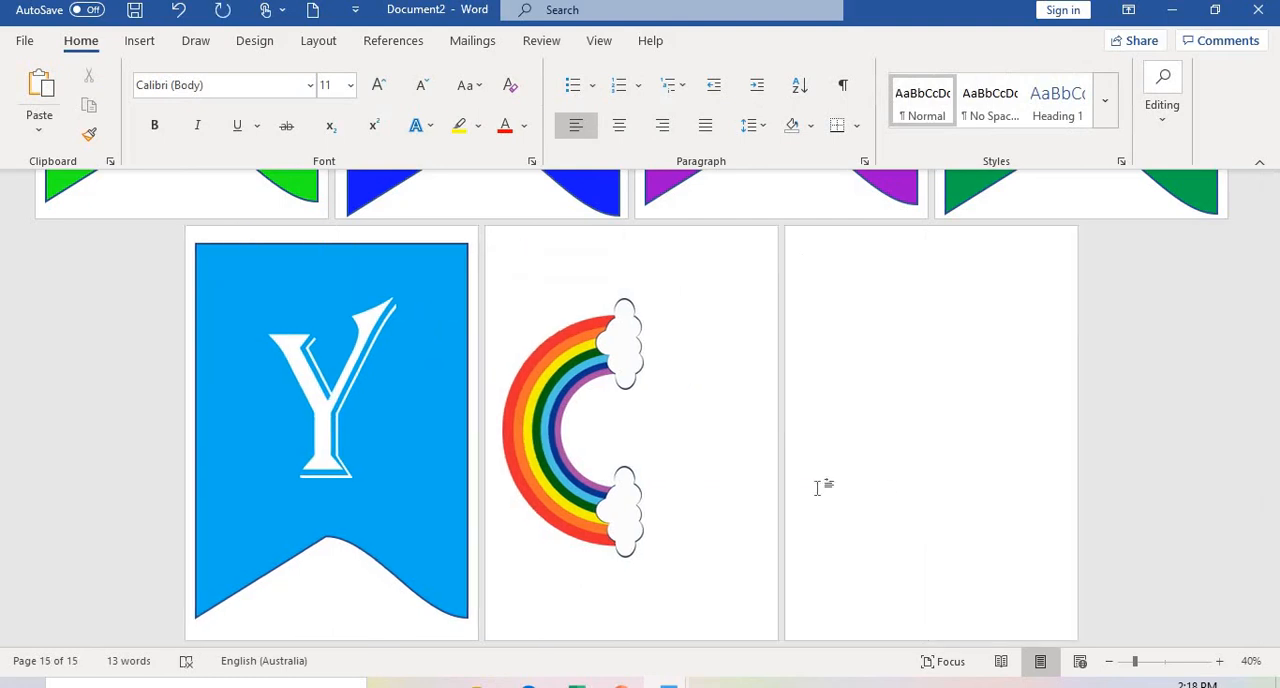
Set the rainbow In Front of Text, enlarge it to fill page 14 and copy it onto page 15.
{"action": "left_click", "coordinate": [570, 430]}
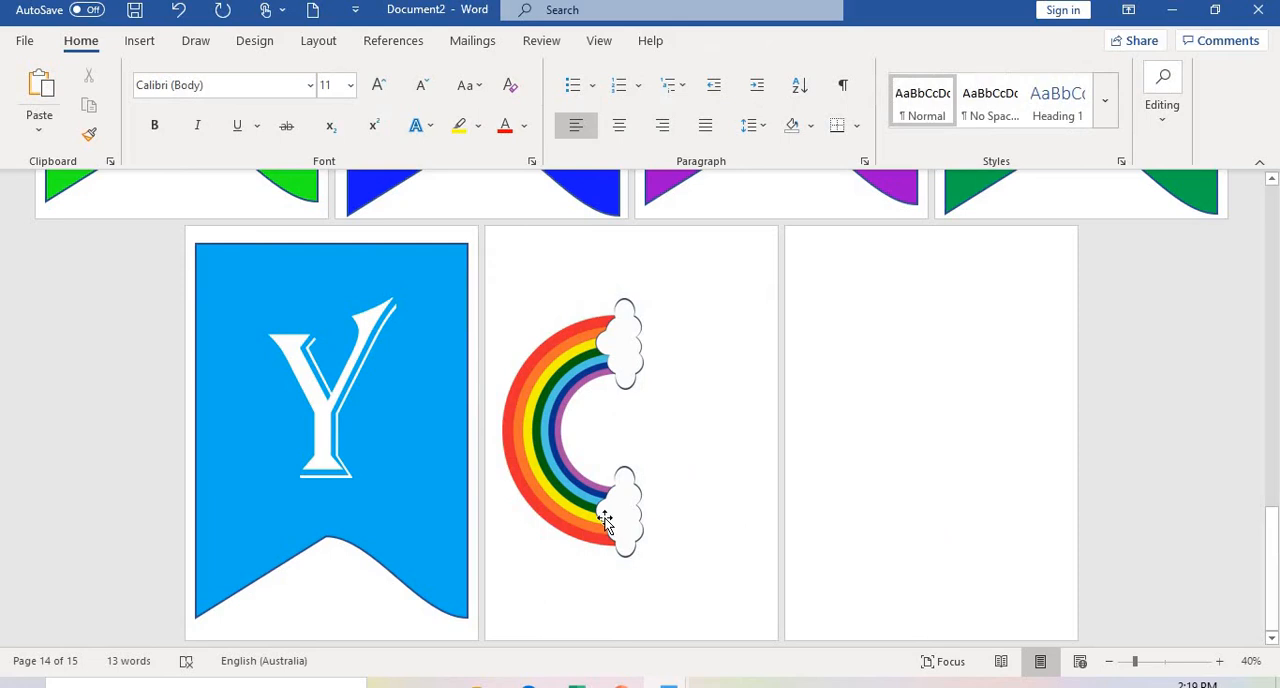
{"action": "left_click", "coordinate": [604, 516]}
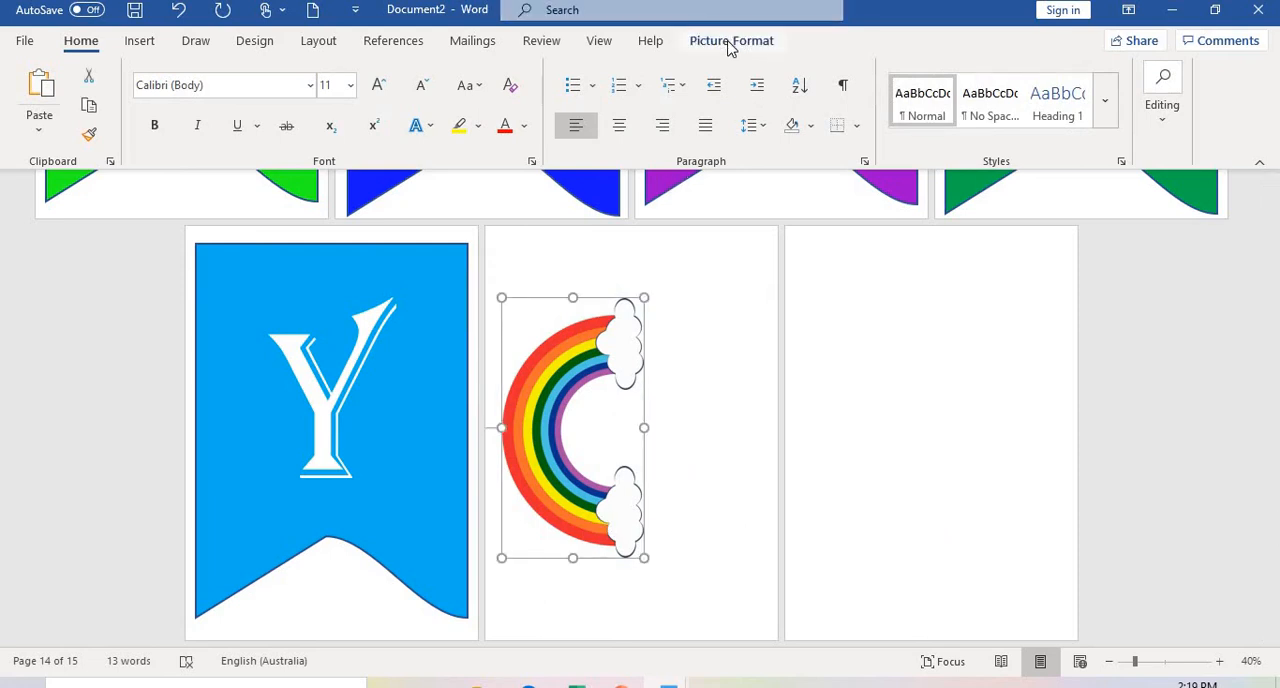
{"action": "left_click", "coordinate": [622, 104]}
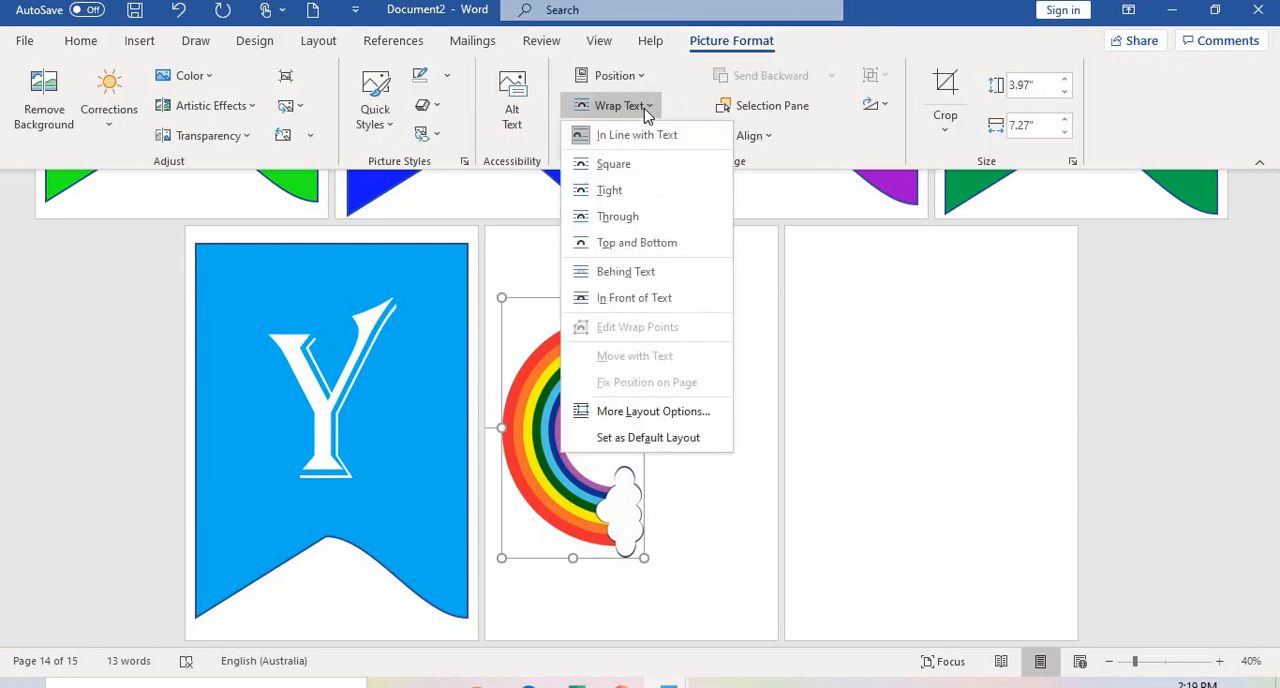
{"action": "left_click", "coordinate": [634, 296]}
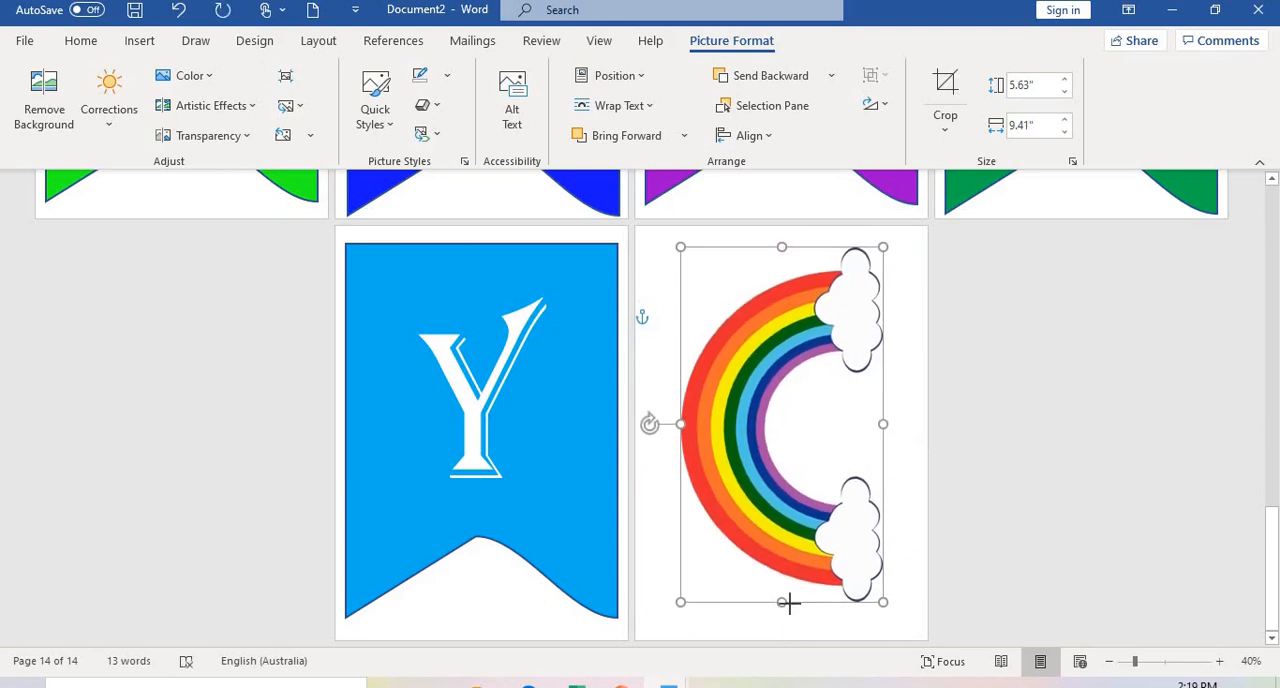
{"action": "left_click_drag", "start_coordinate": [788, 602], "coordinate": [780, 604]}
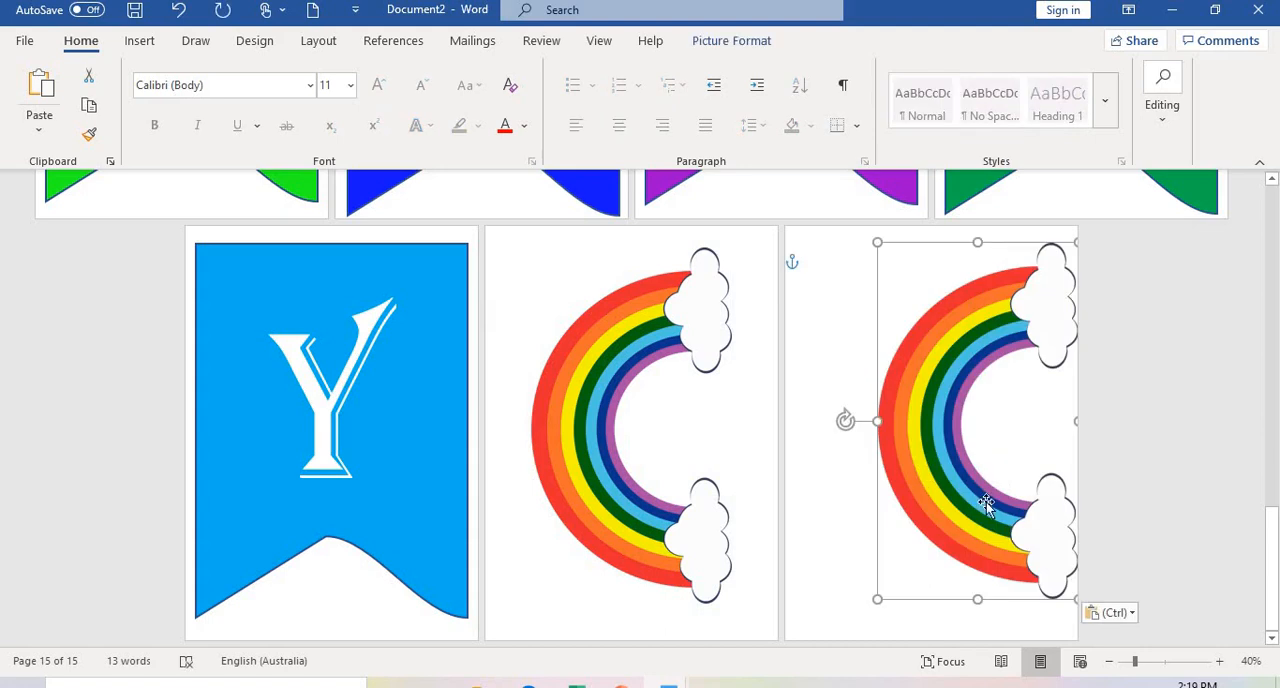
{"action": "left_click_drag", "start_coordinate": [984, 504], "coordinate": [924, 510]}
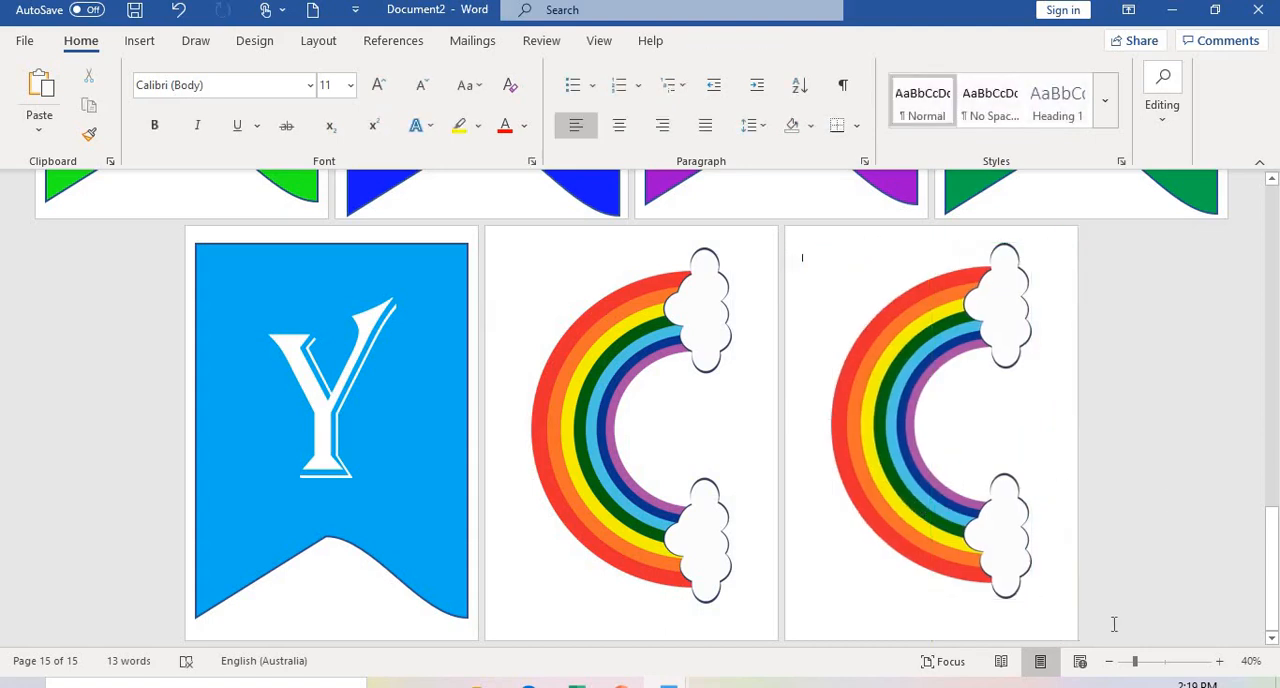
{"action": "left_click", "coordinate": [1112, 660]}
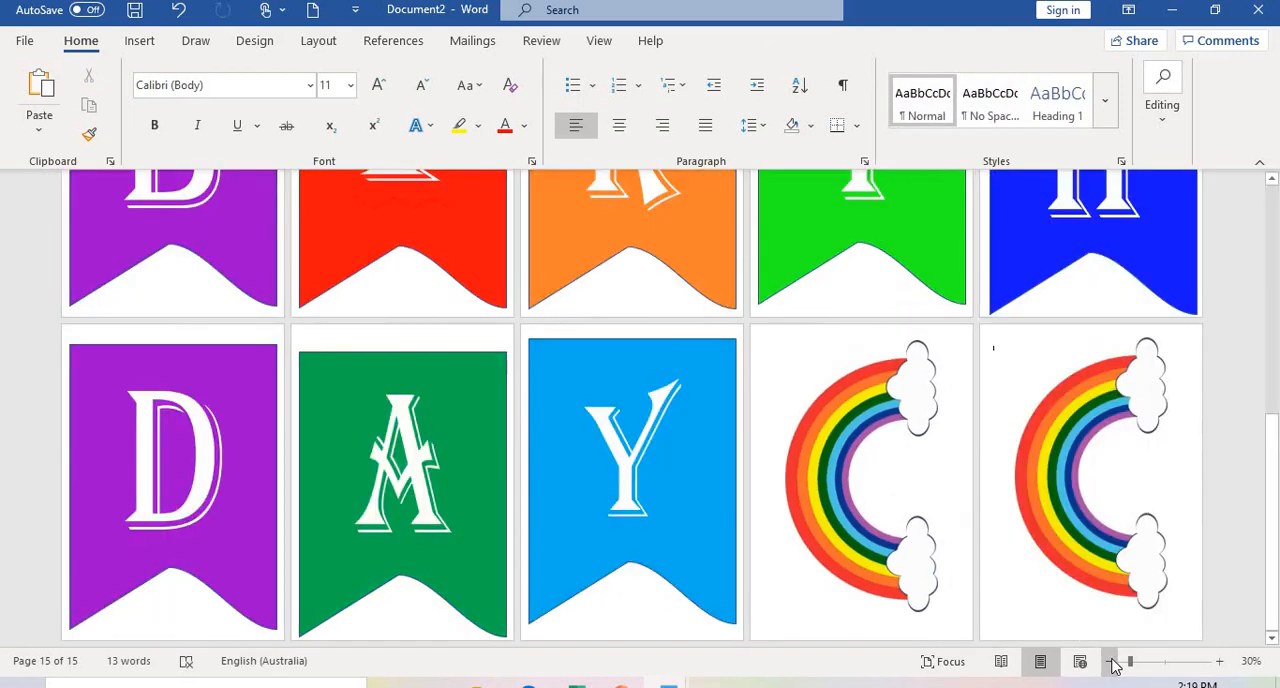
{"action": "left_click", "coordinate": [1112, 660]}
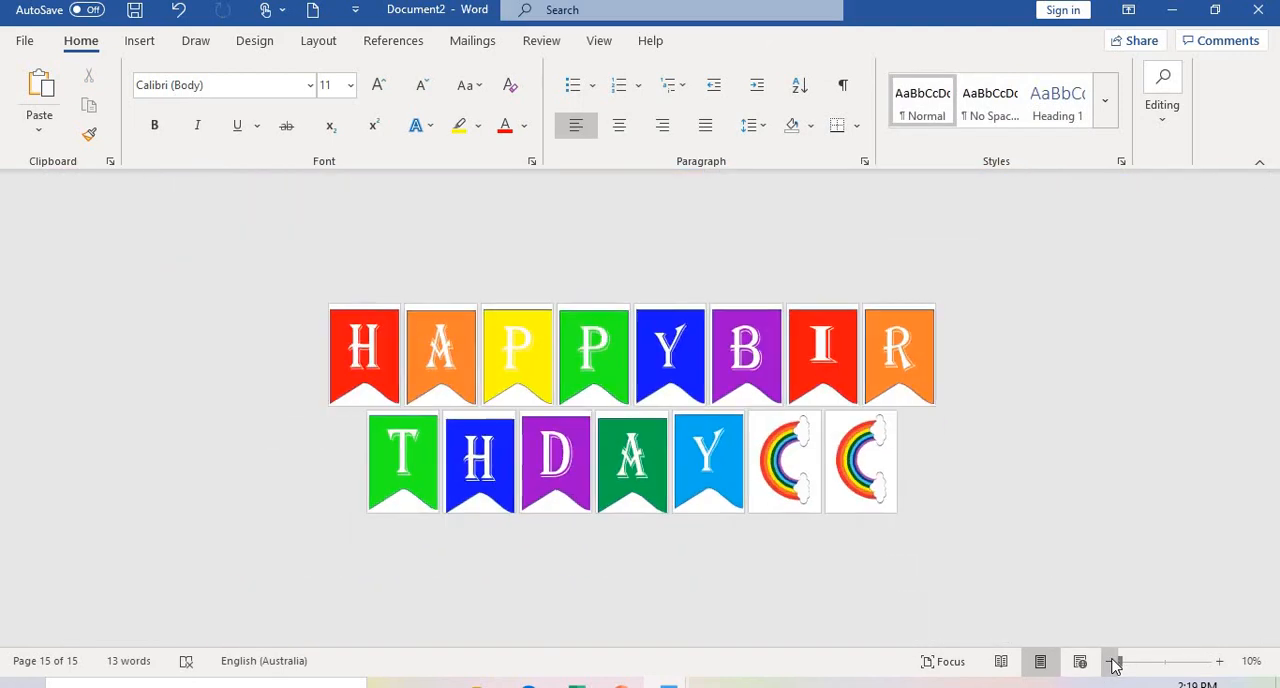
{"action": "left_click", "coordinate": [1220, 660]}
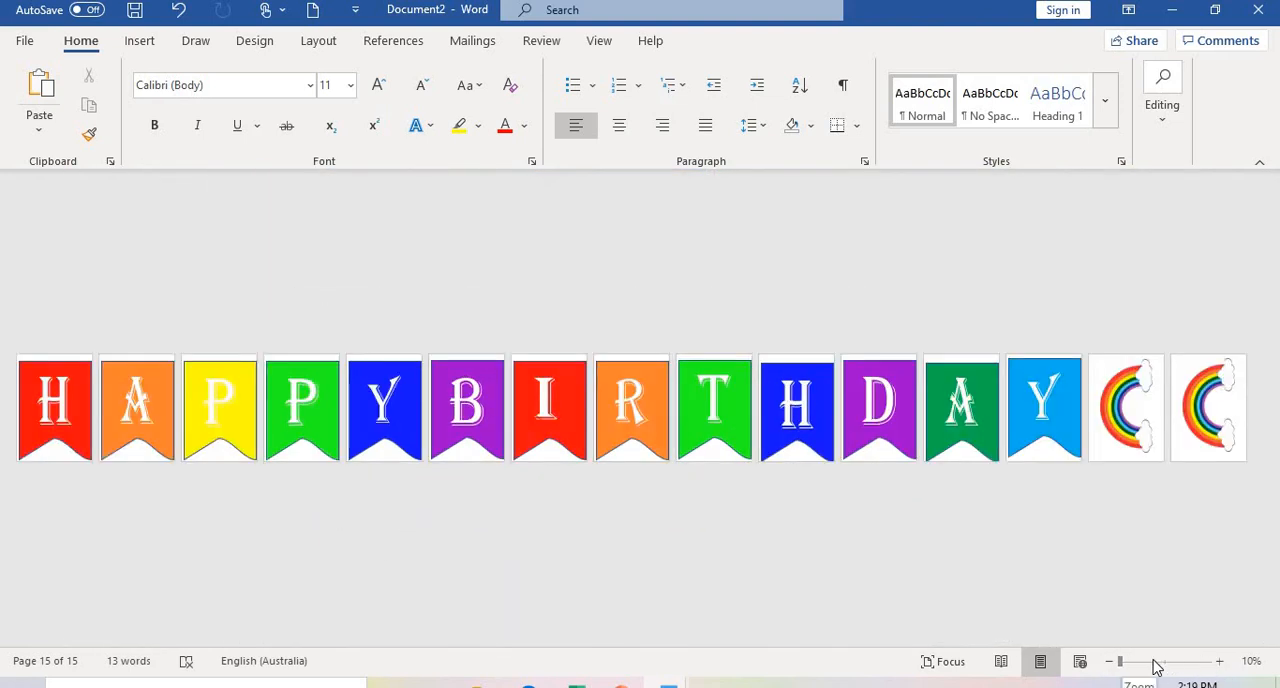
{"action": "mouse_move", "coordinate": [744, 640]}
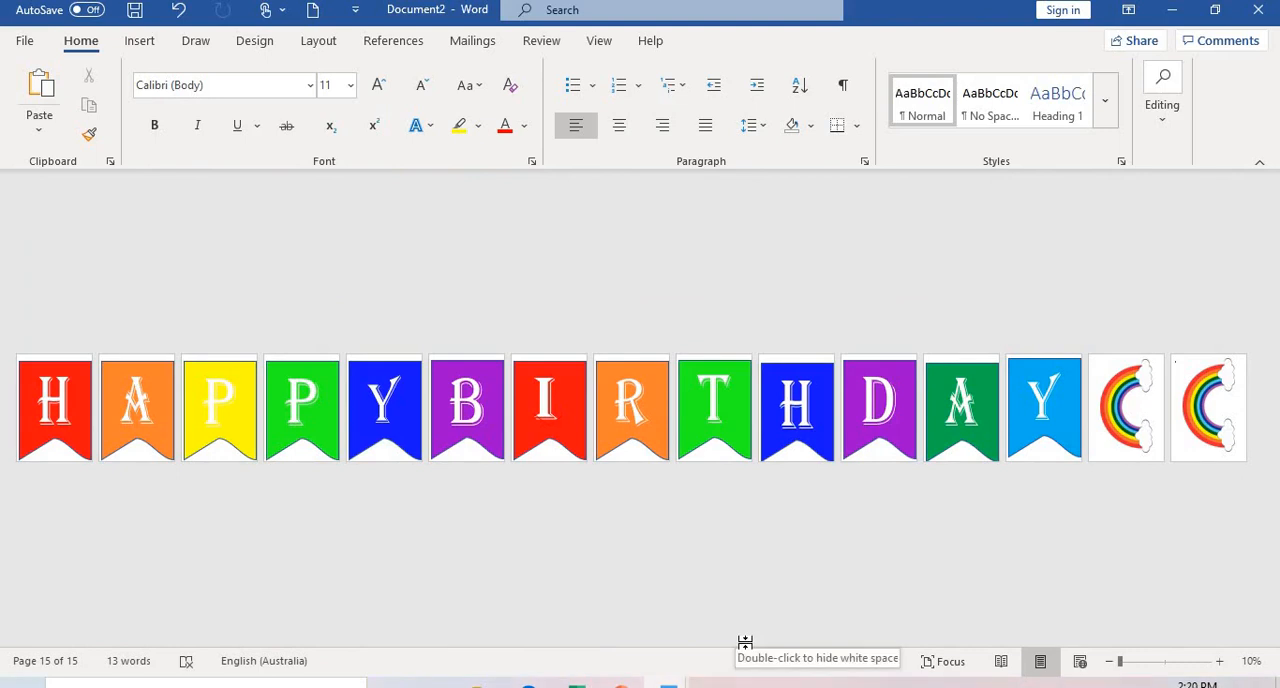